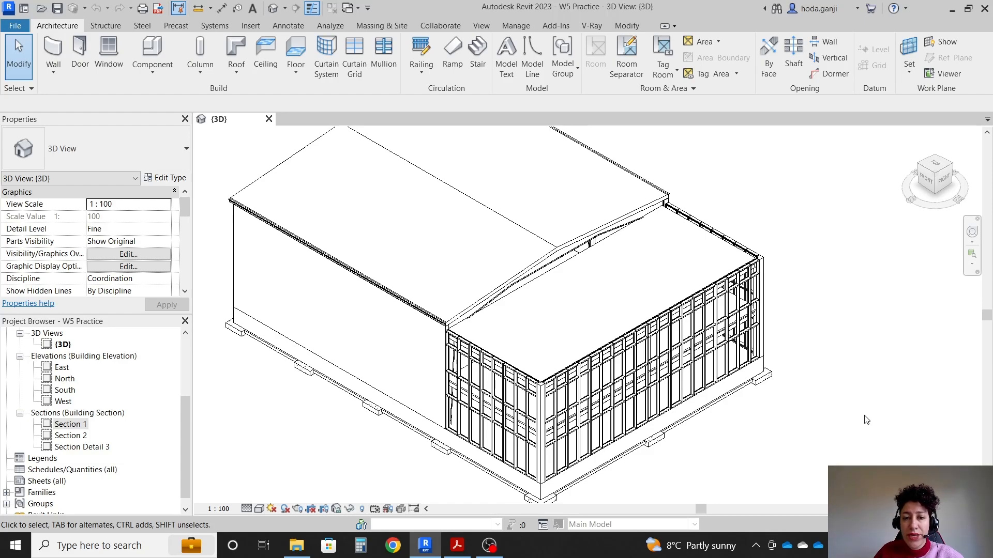
# Step: Scroll the Acrobat brief from the task list down to the Section Detail 3 drawing
pyautogui.click(457, 545)
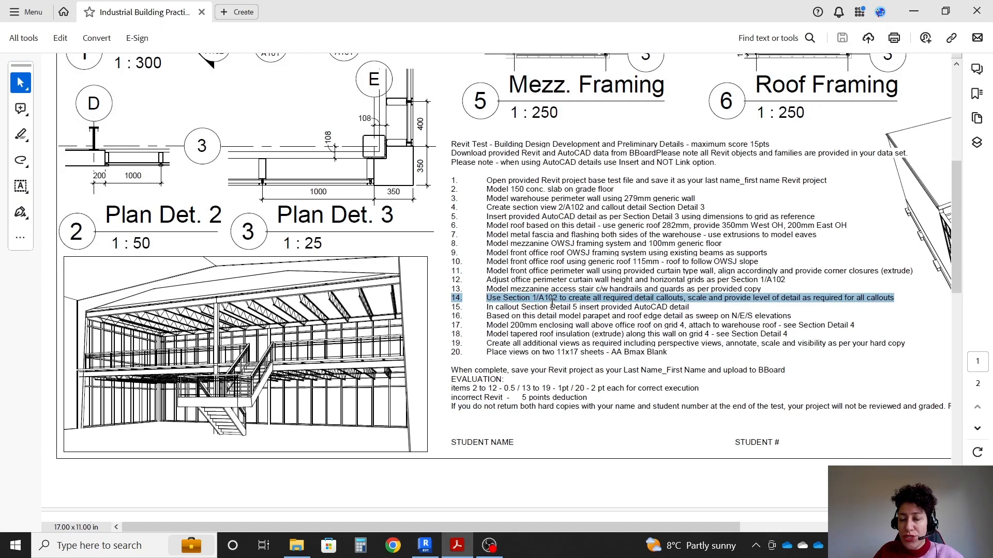
pyautogui.moveTo(621, 305)
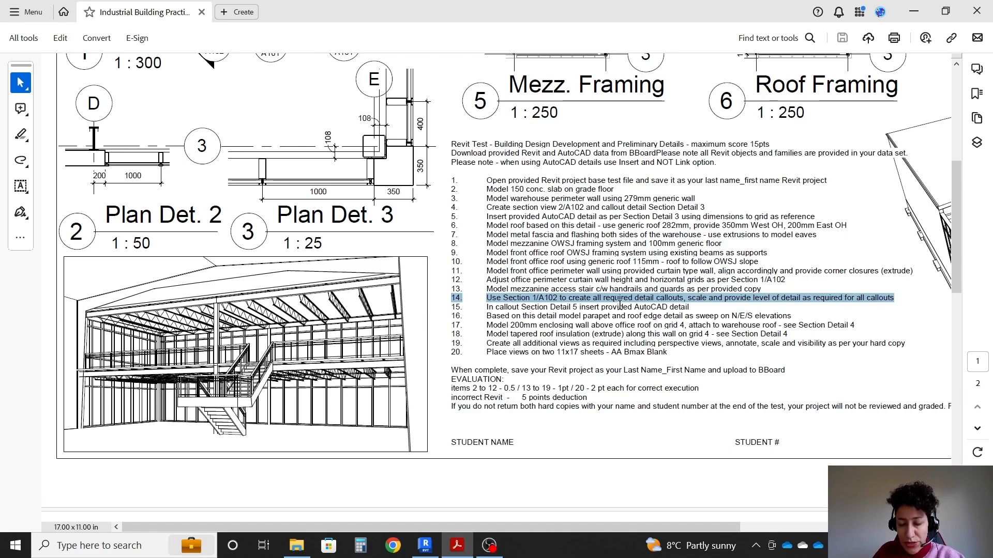
pyautogui.scroll(-3)
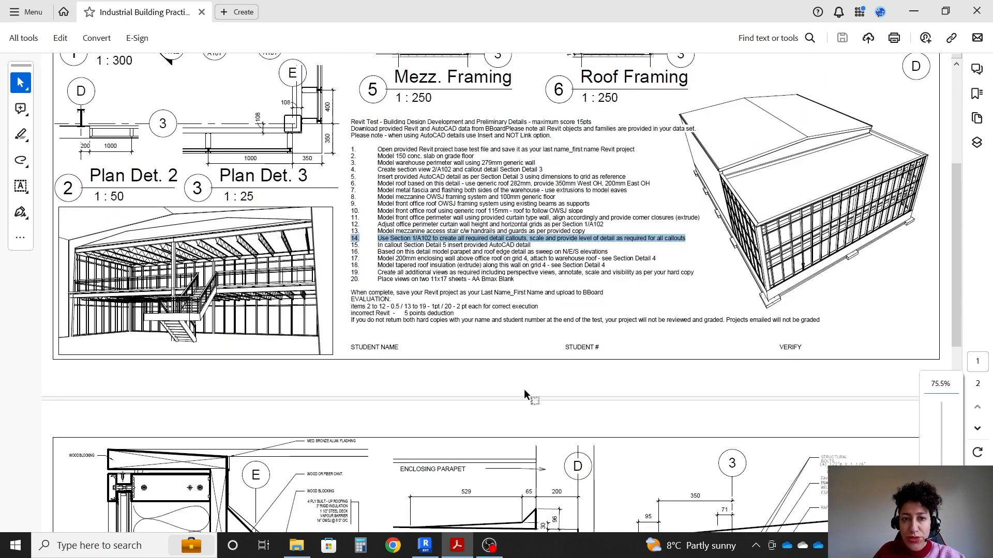
pyautogui.scroll(-3)
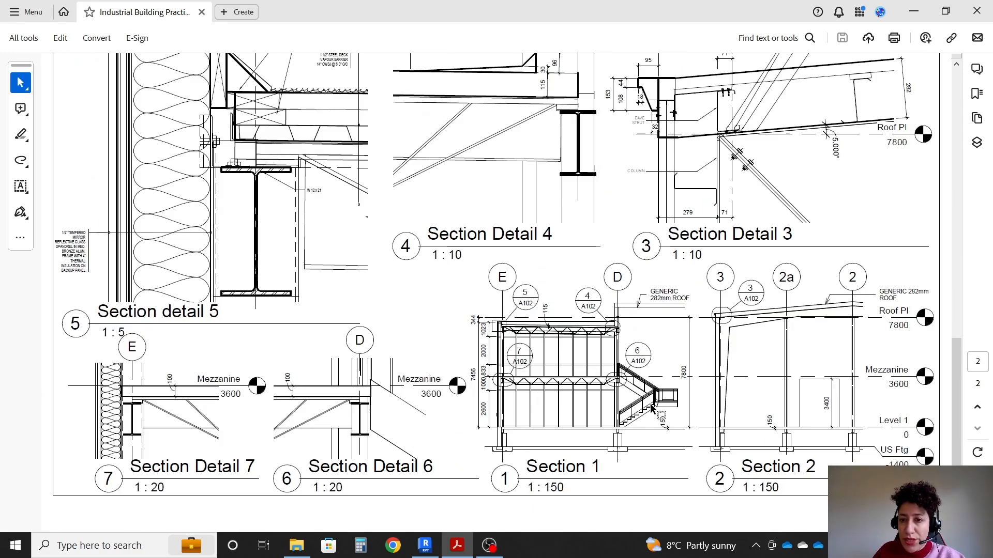
pyautogui.scroll(-3)
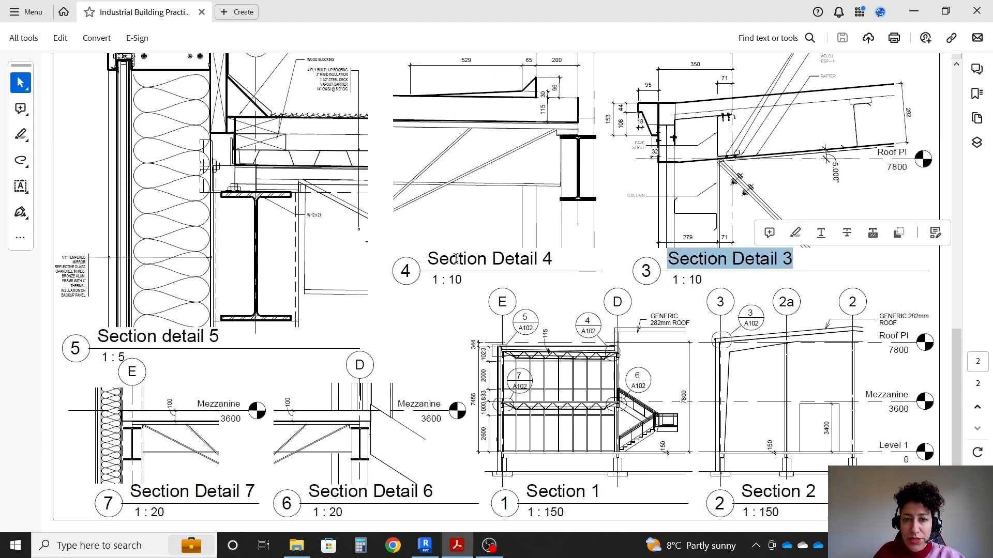
pyautogui.scroll(3)
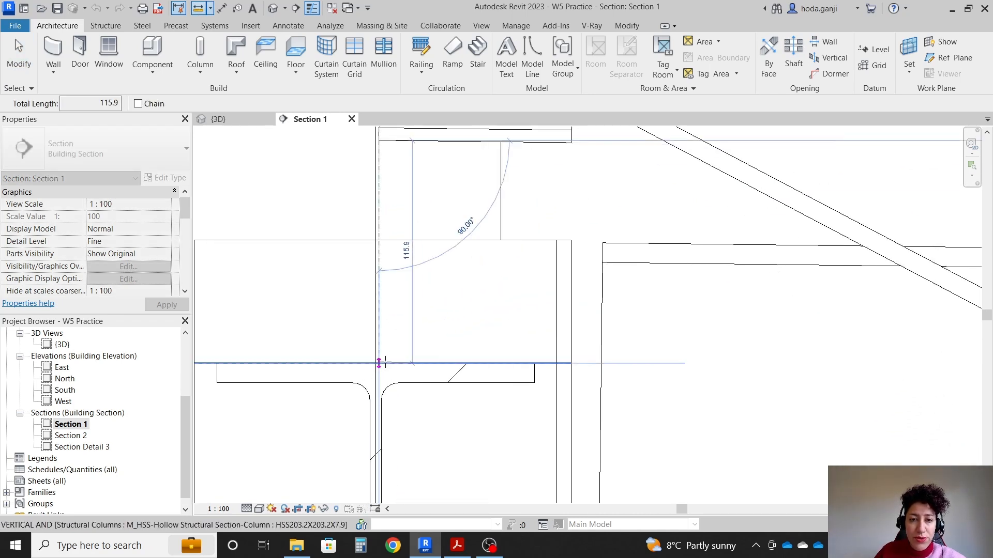
pyautogui.moveTo(378, 362)
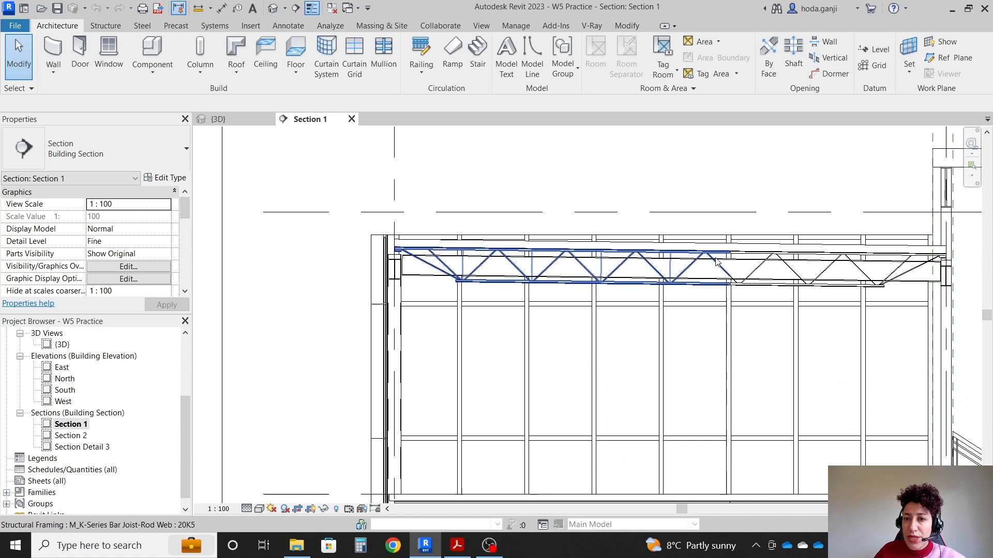
pyautogui.moveTo(714, 262)
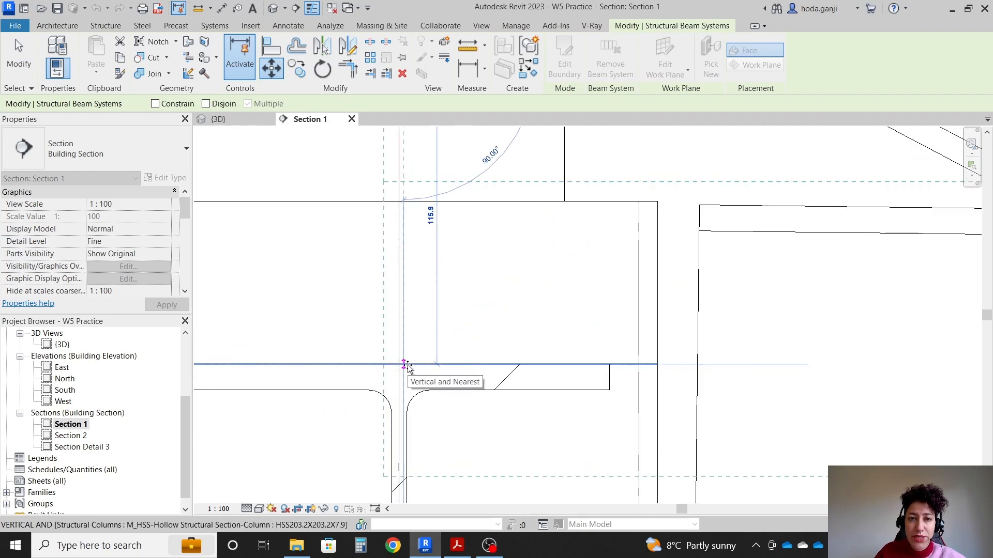
# Step: Measure the 115.9 mm gap and set the Generic 115mm roof's Base Offset From Level to 116.0
pyautogui.click(406, 366)
pyautogui.write('-')
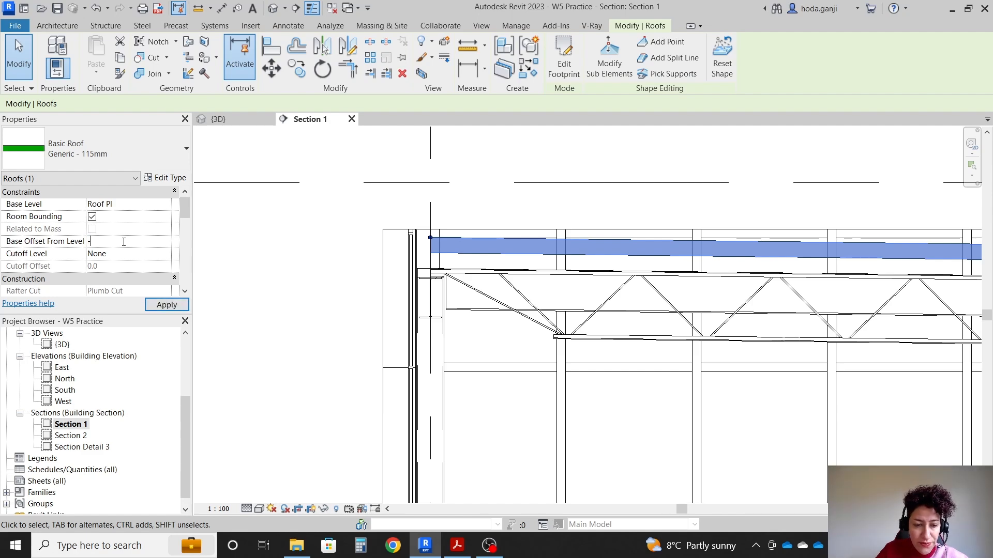
pyautogui.write('116.0')
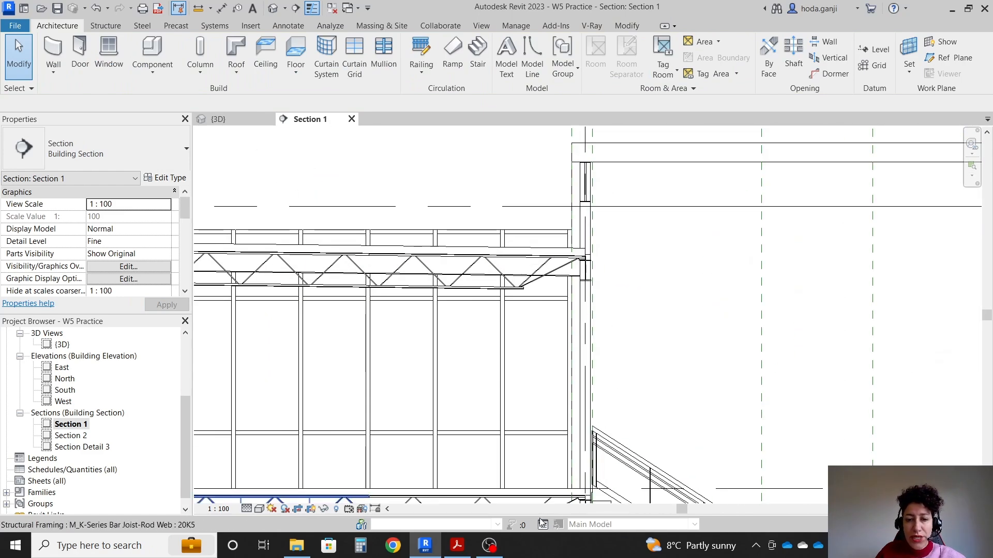
# Step: Review the Section Detail 4 parapet drawing in Acrobat and return to Revit's Section 1
pyautogui.click(456, 545)
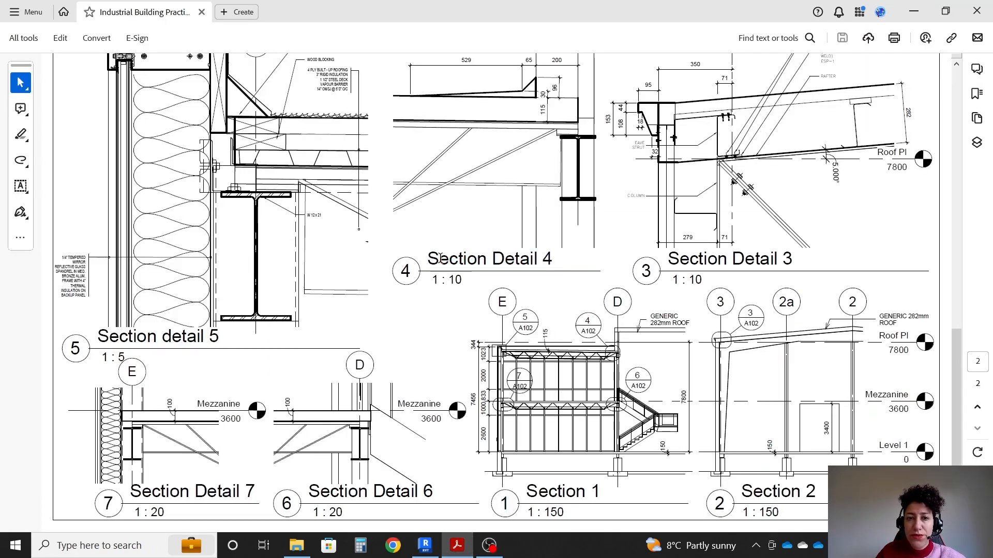
pyautogui.doubleClick(488, 259)
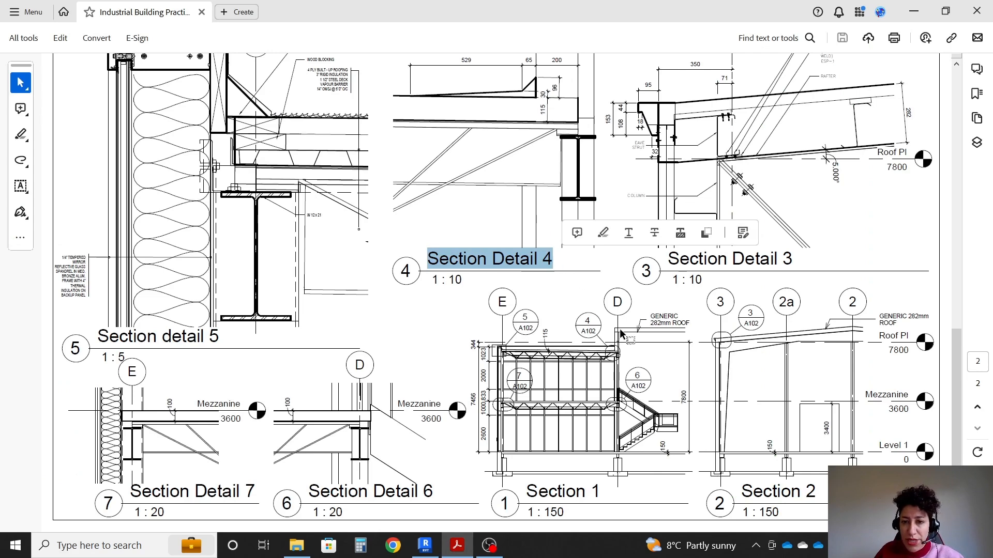
pyautogui.scroll(3)
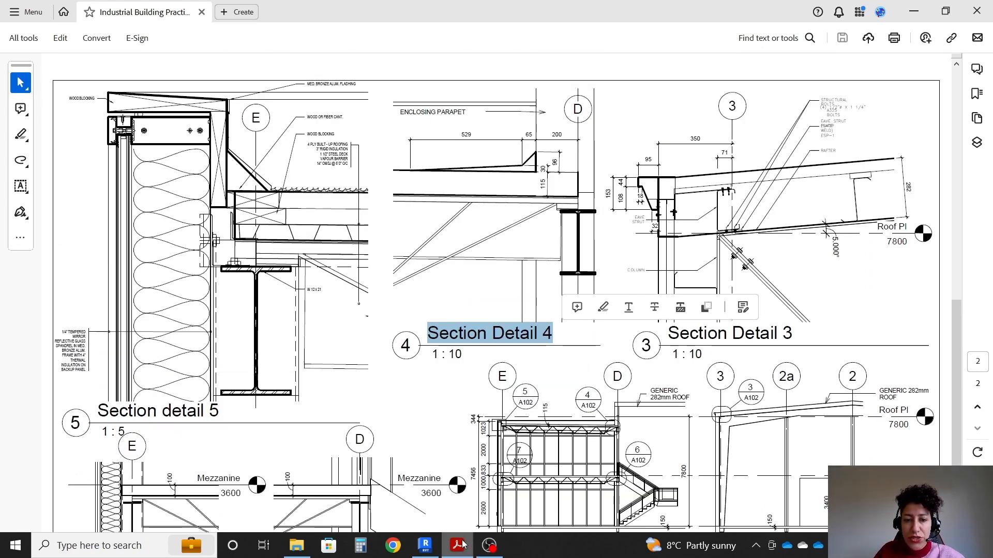
pyautogui.click(424, 545)
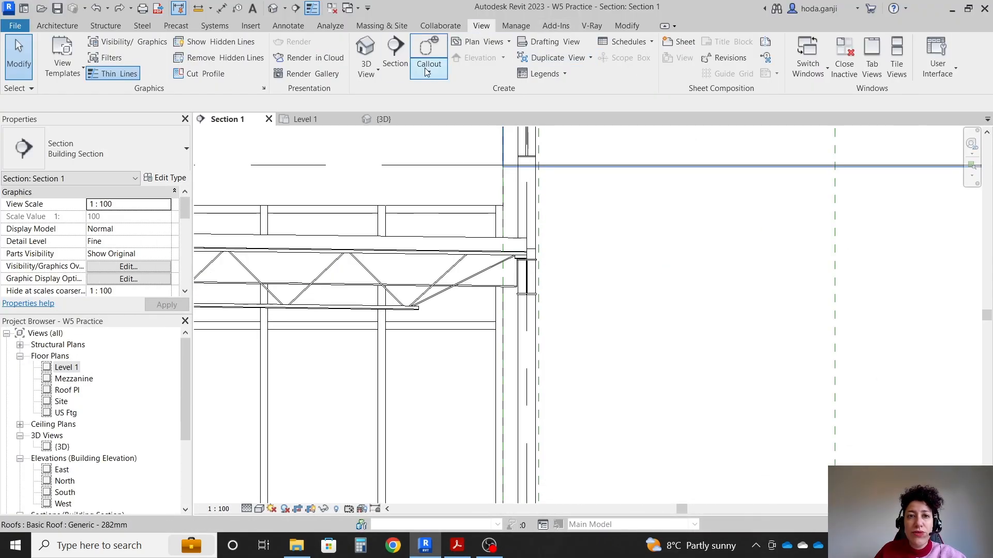
# Step: Create a callout around the grid D roof edge in Section 1, checking Section Detail 4 in the PDF, and open Section 1 - Callout 1
pyautogui.click(428, 57)
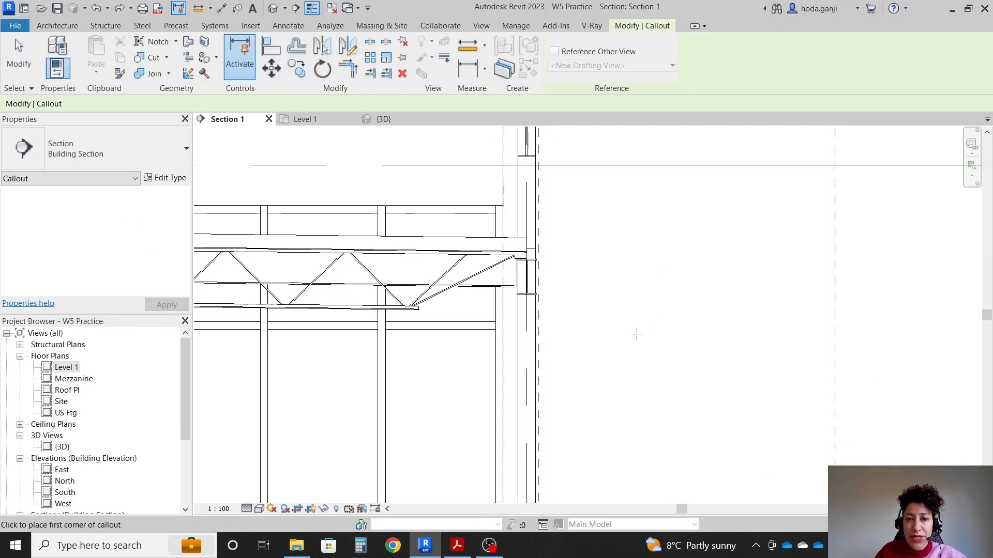
pyautogui.moveTo(572, 322)
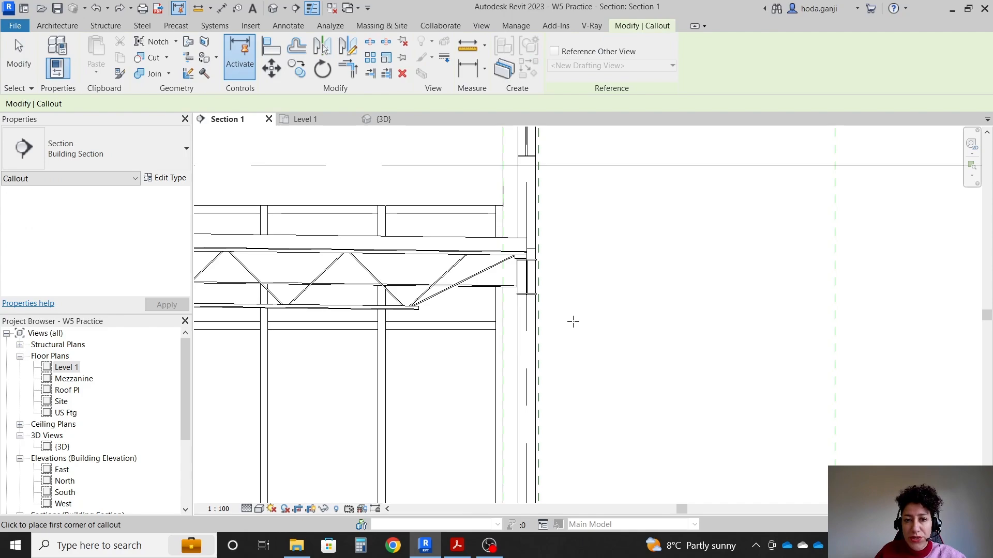
pyautogui.click(456, 545)
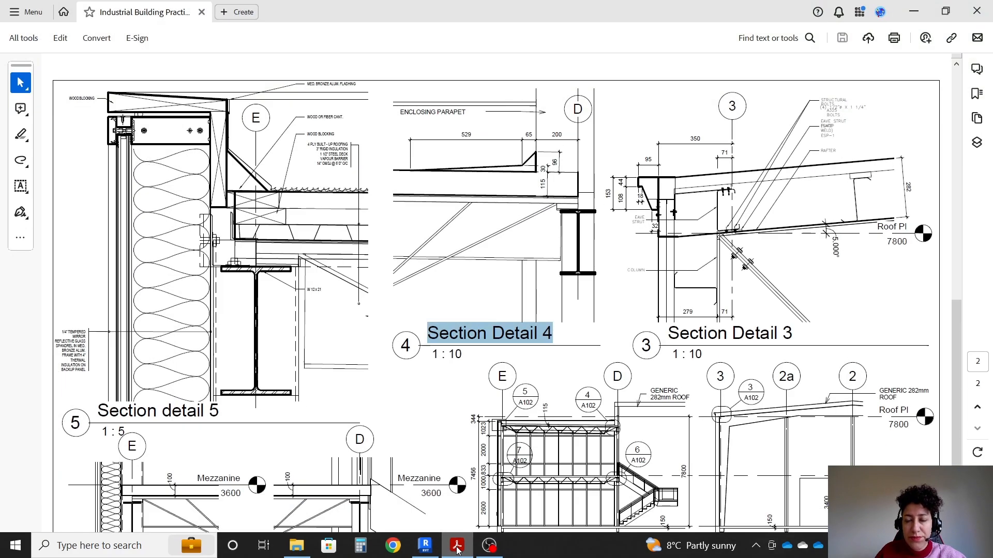
pyautogui.click(425, 545)
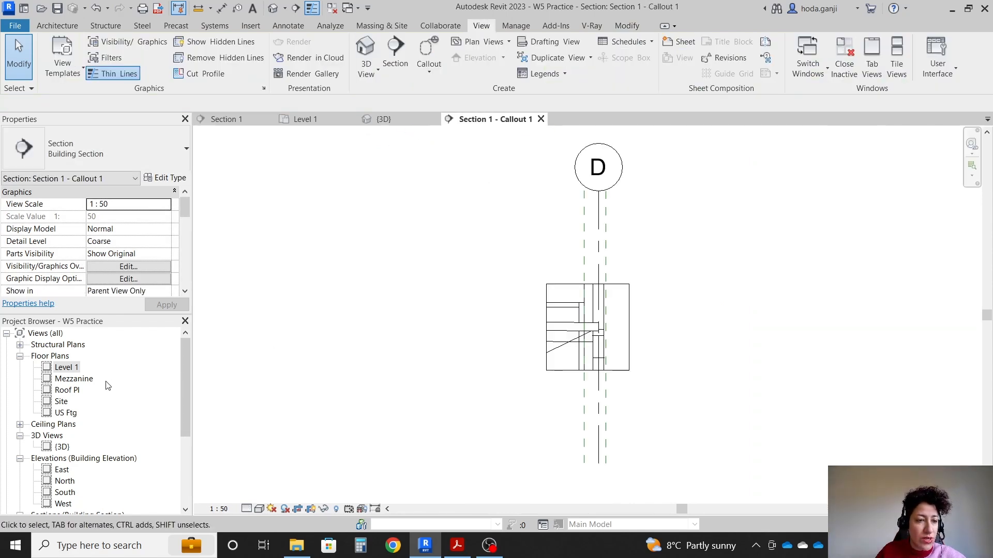
pyautogui.scroll(-3)
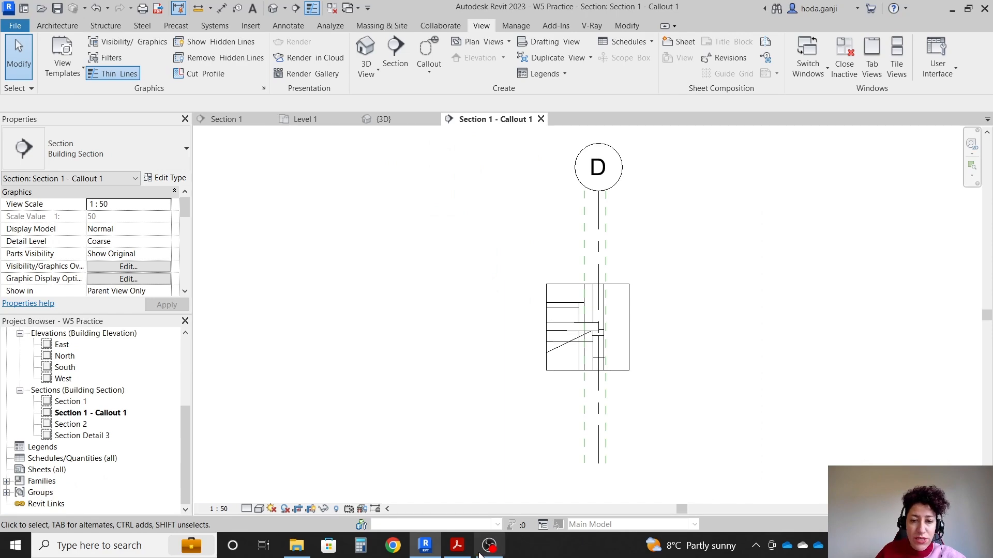
pyautogui.click(455, 545)
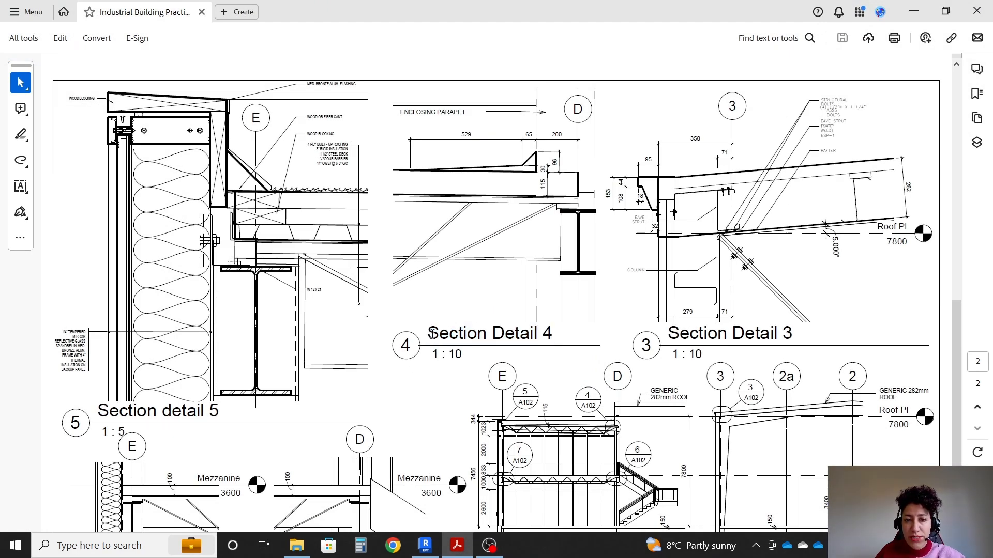
pyautogui.doubleClick(437, 334)
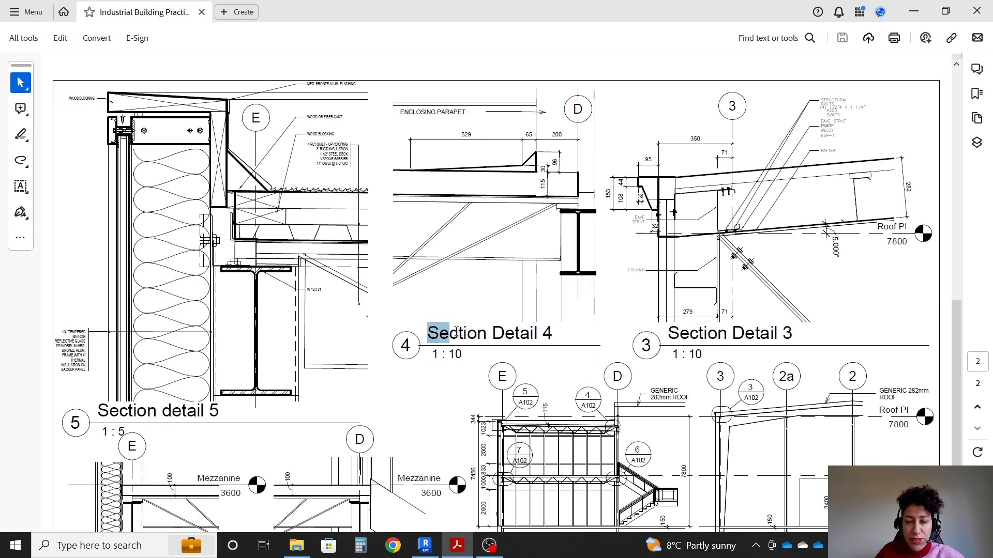
pyautogui.click(424, 545)
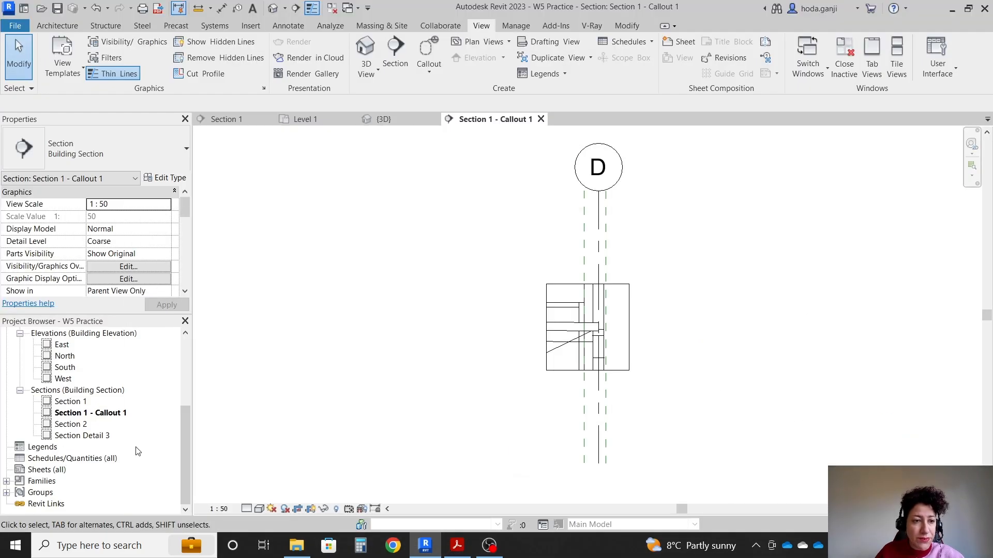
# Step: Rename the callout Section Detail 4 and set it to Fine detail at 1:10 scale
pyautogui.rightClick(90, 412)
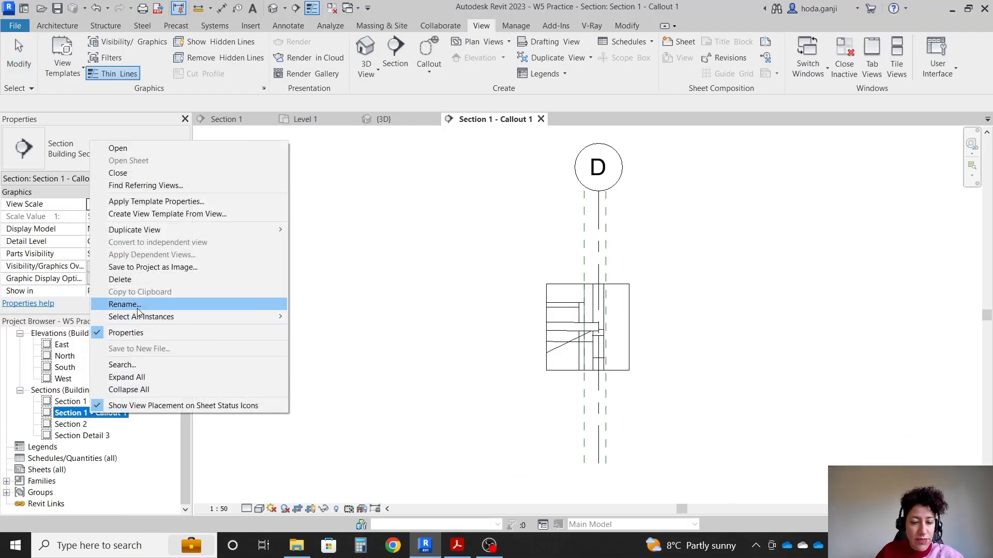
pyautogui.click(124, 305)
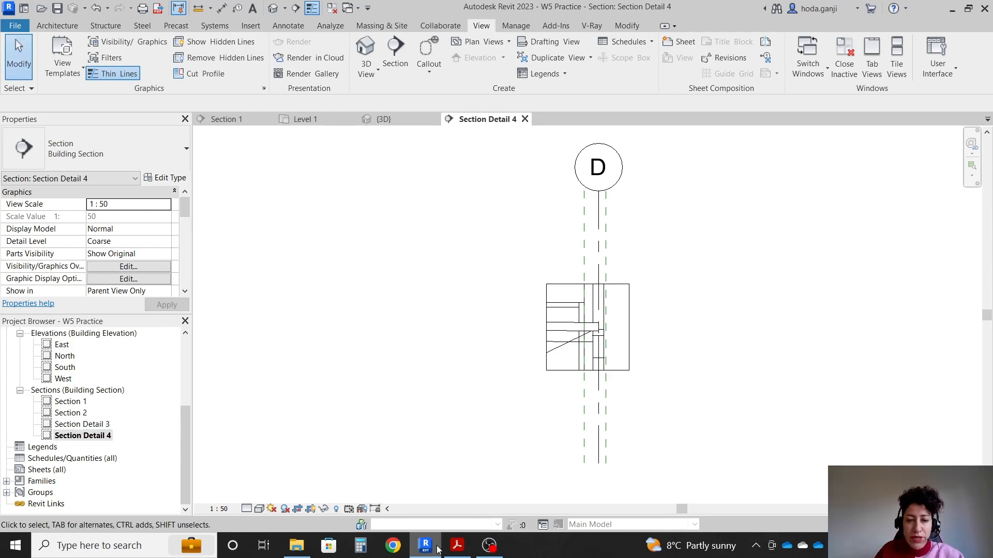
pyautogui.click(457, 545)
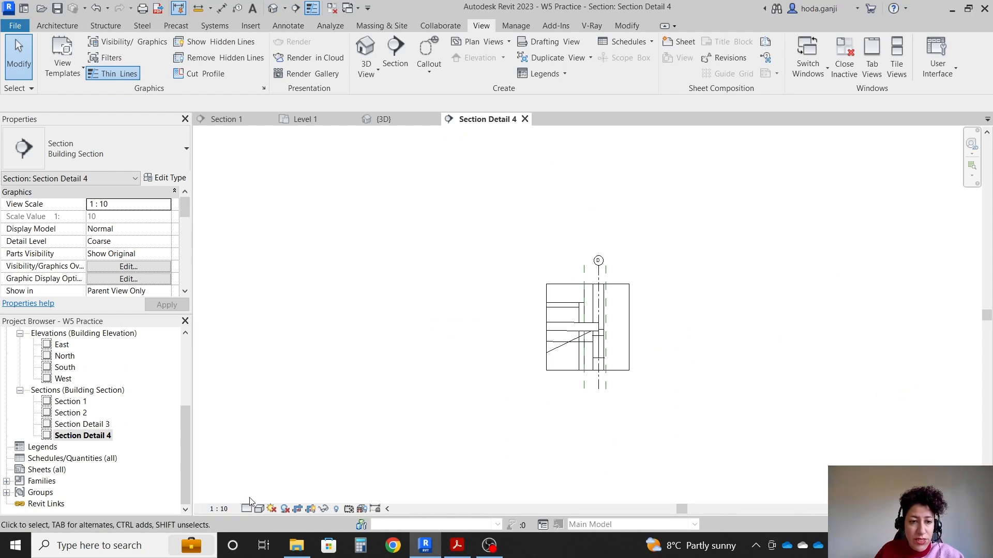
pyautogui.moveTo(248, 508)
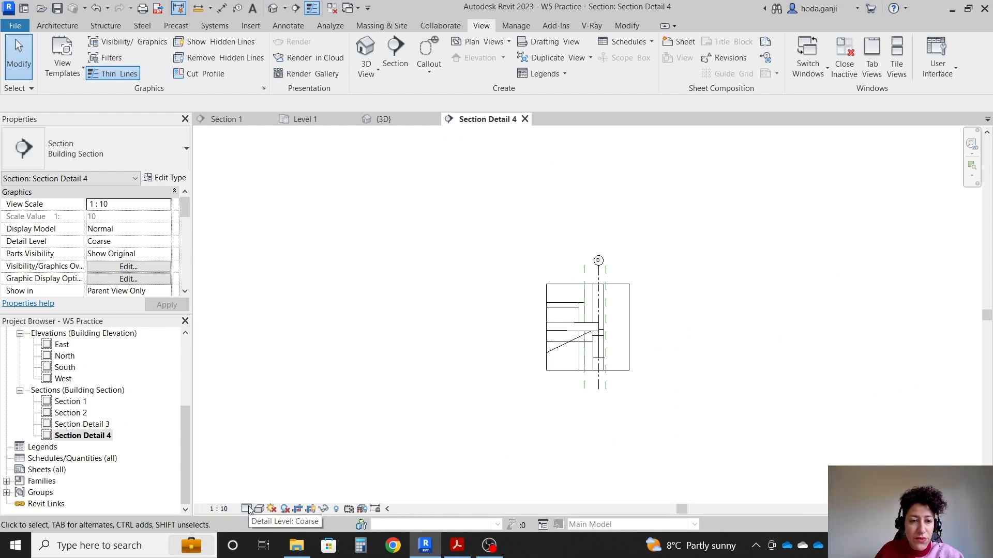
pyautogui.click(247, 508)
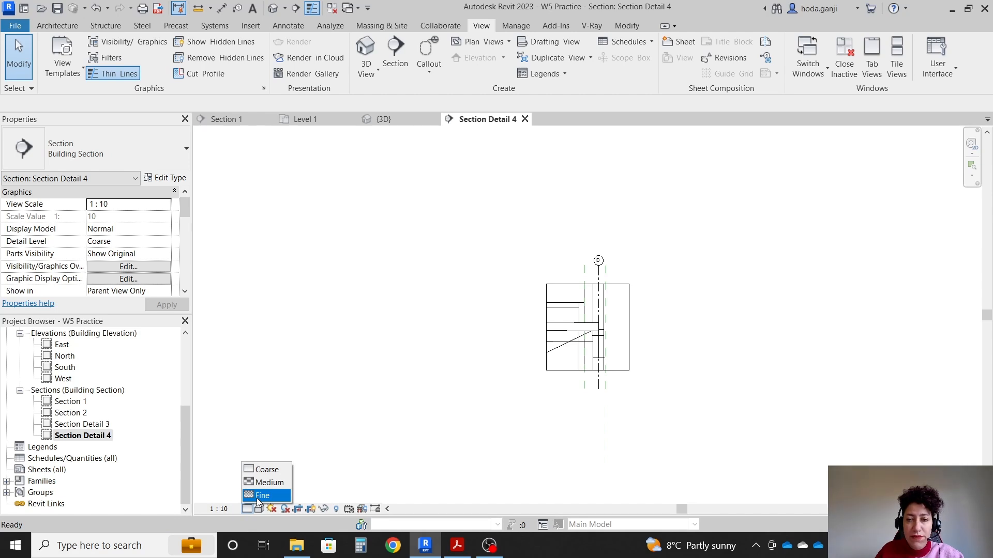
pyautogui.click(260, 496)
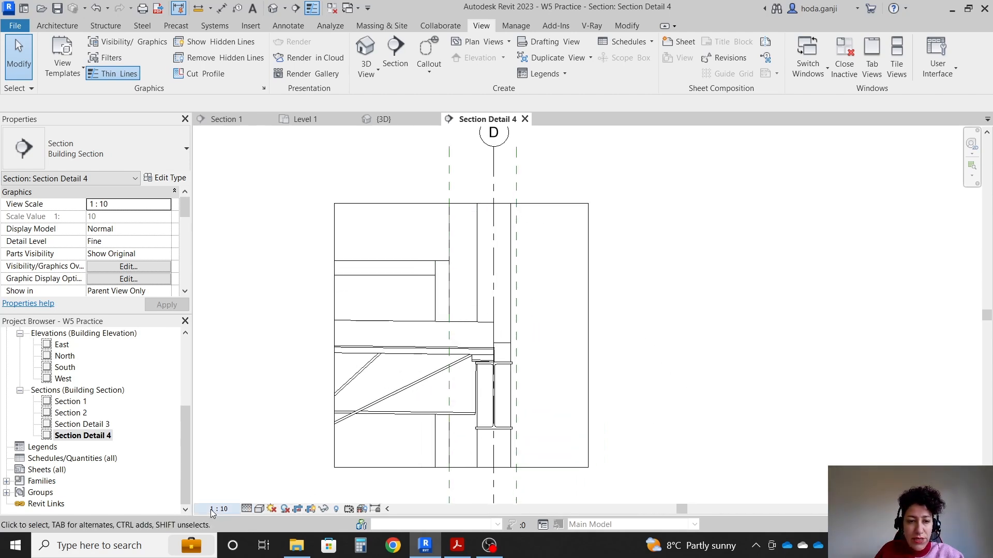
pyautogui.click(218, 509)
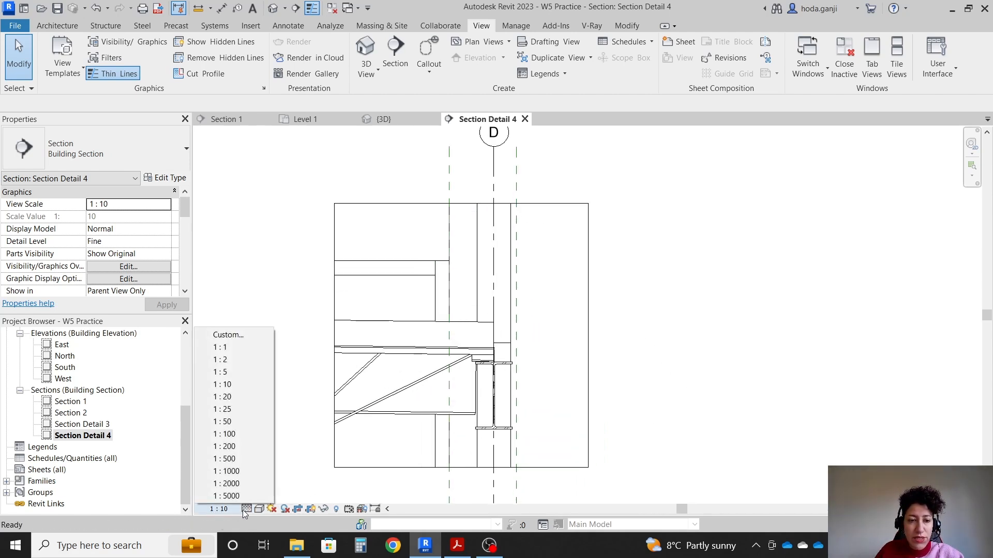
pyautogui.moveTo(853, 342)
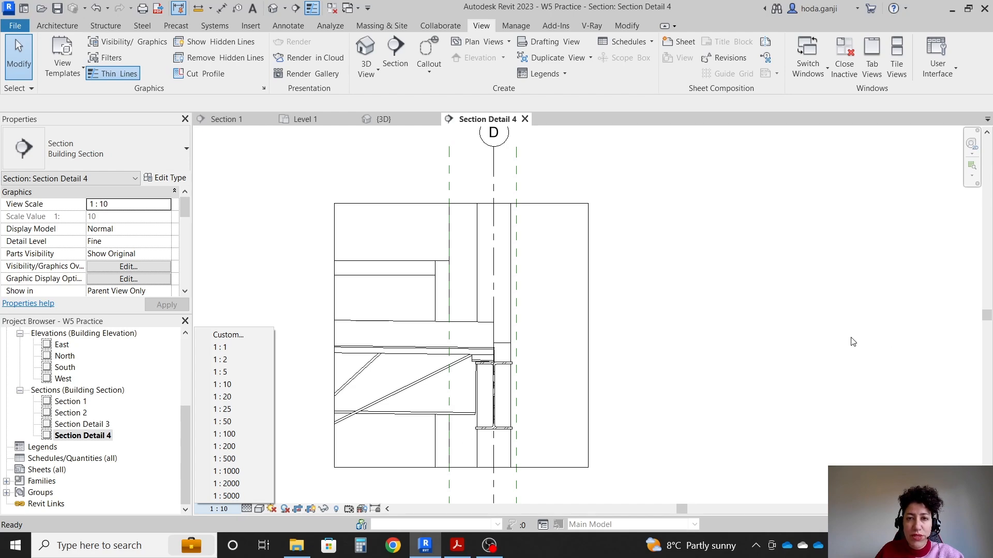
pyautogui.click(225, 119)
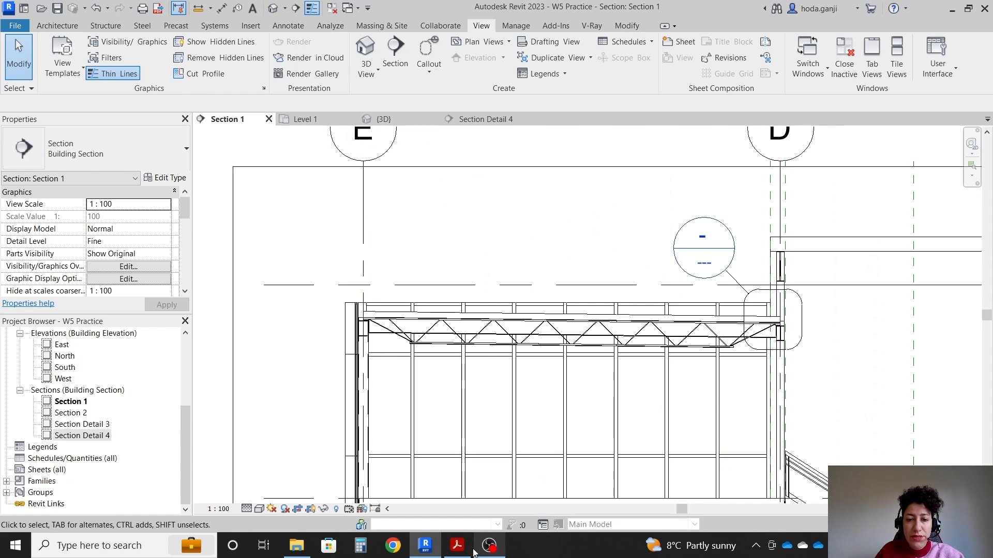
# Step: Add a rectangular callout at grid E, open it at 1:5 and compare it with the reference drawing
pyautogui.click(456, 545)
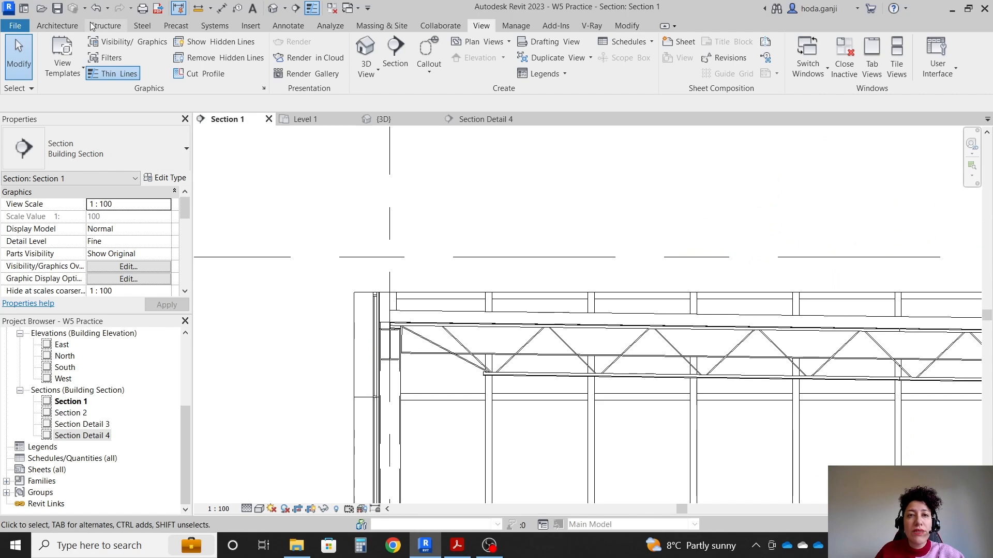
pyautogui.click(428, 50)
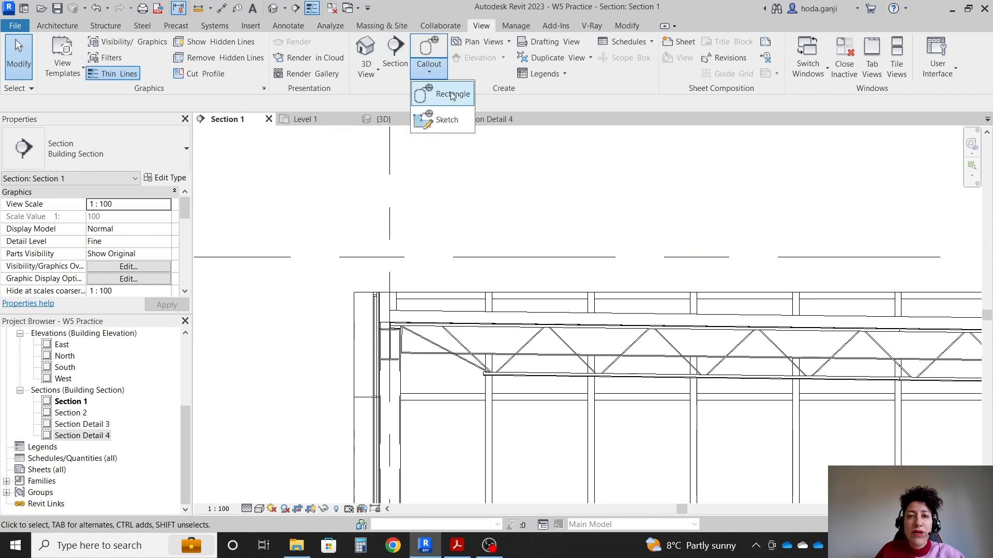
pyautogui.click(454, 94)
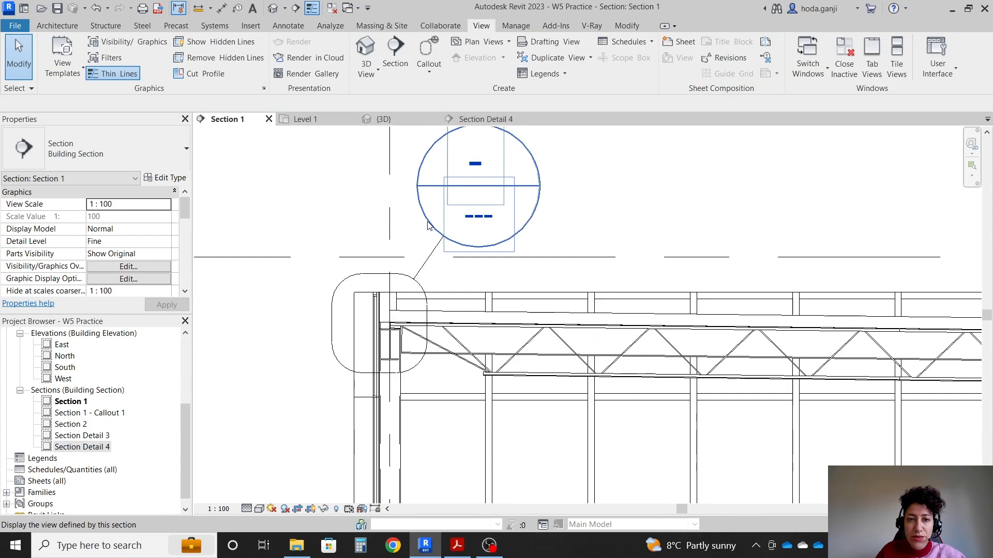
pyautogui.doubleClick(90, 412)
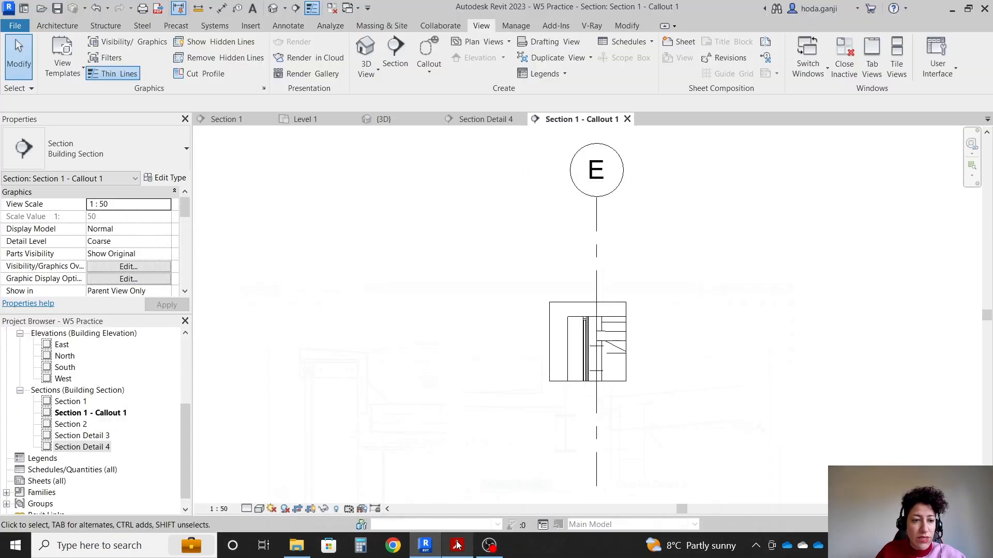
pyautogui.click(457, 545)
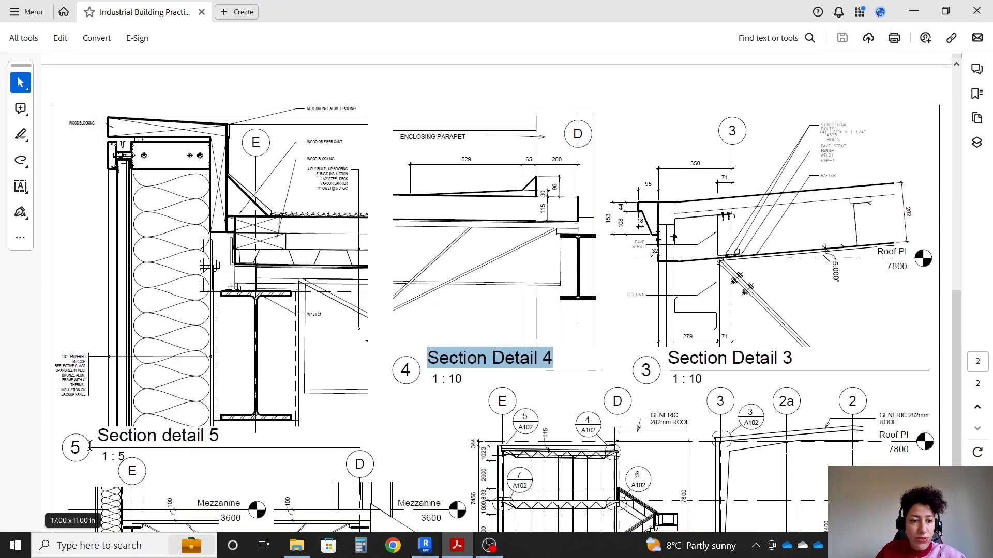
pyautogui.click(425, 544)
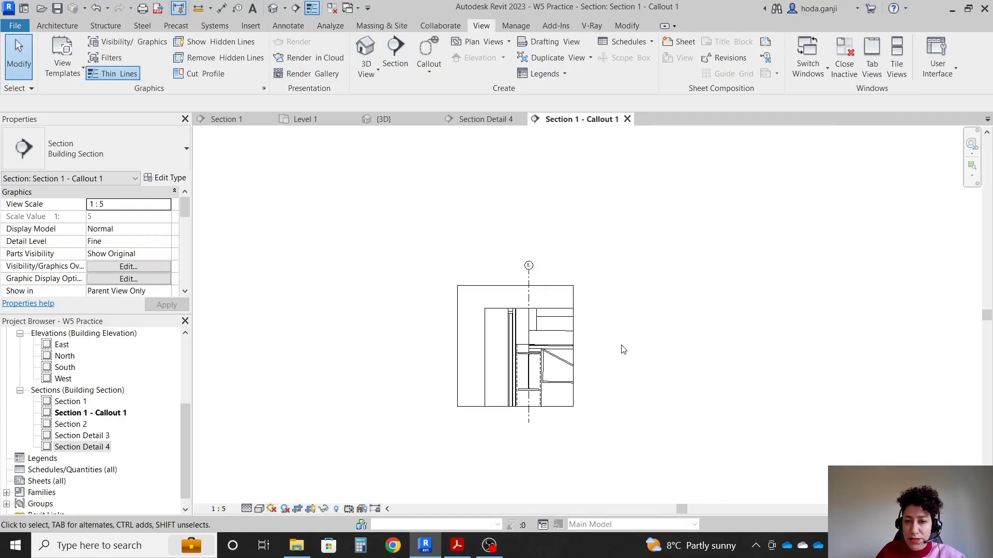
pyautogui.click(457, 545)
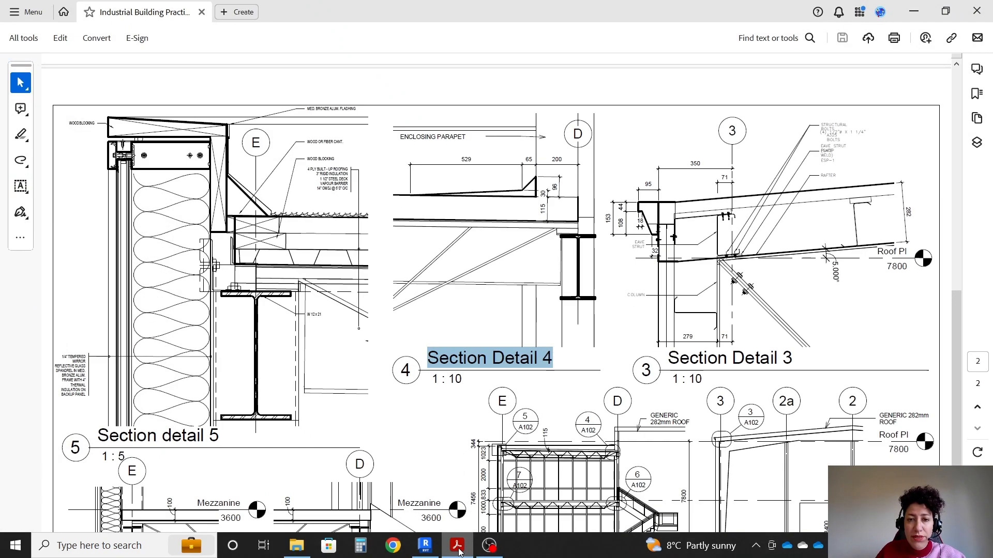
pyautogui.scroll(-3)
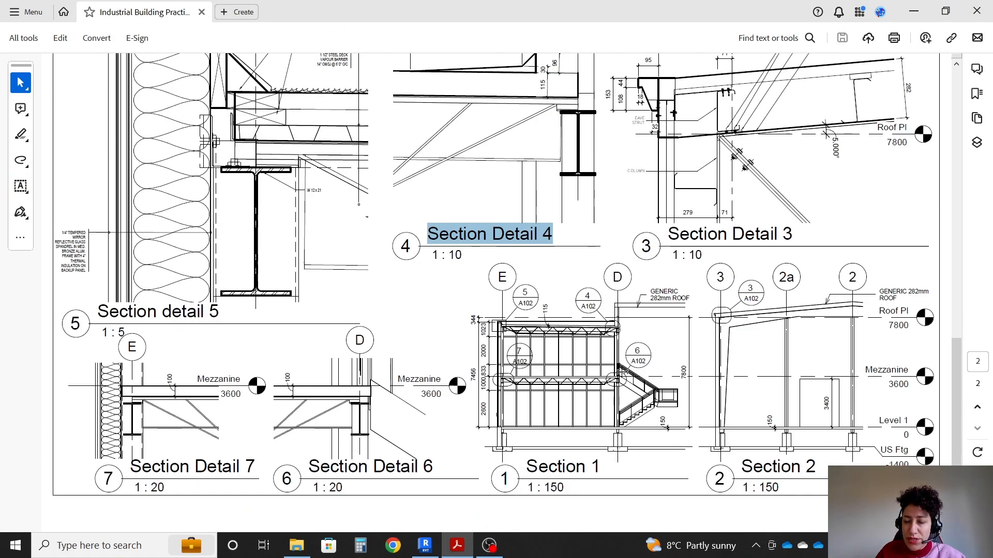
pyautogui.moveTo(235, 430)
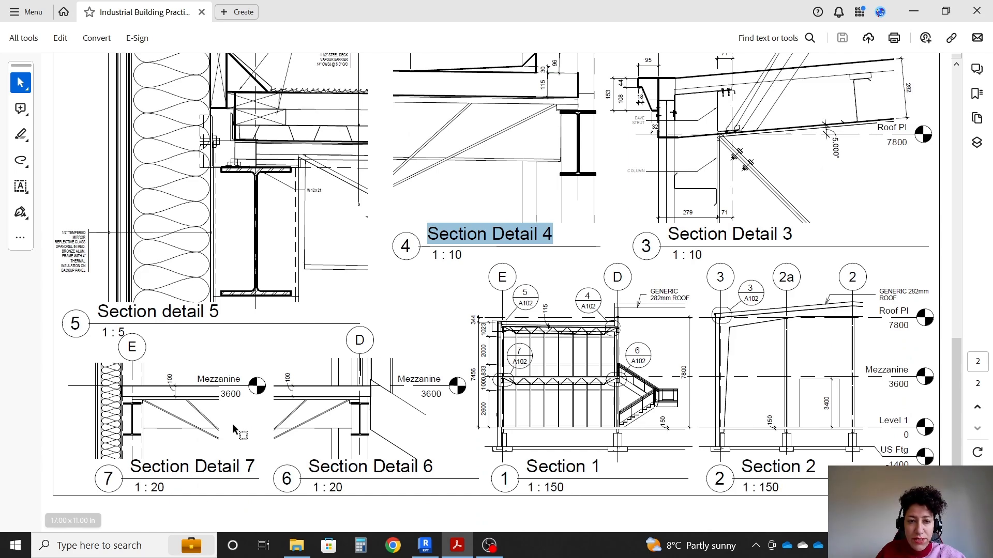
pyautogui.moveTo(459, 525)
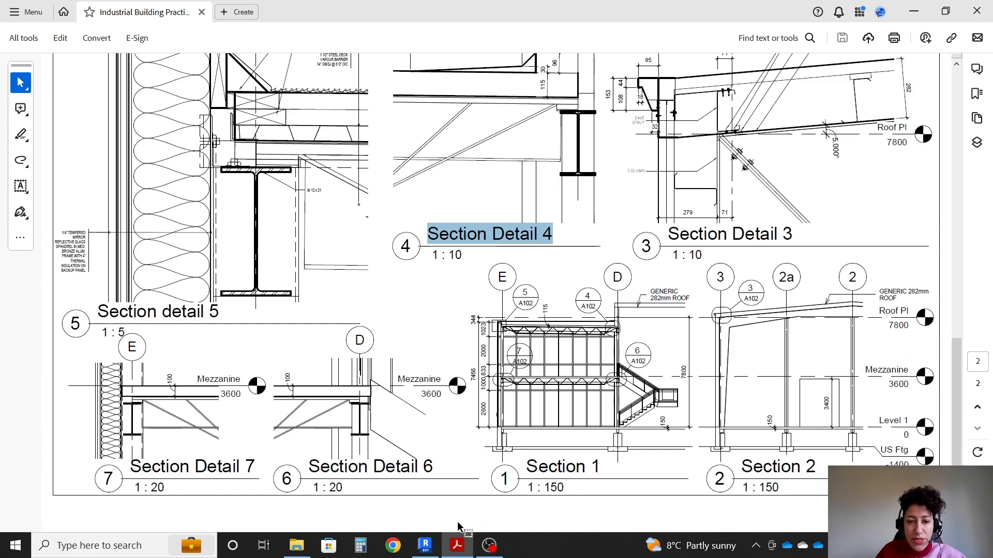
pyautogui.click(425, 544)
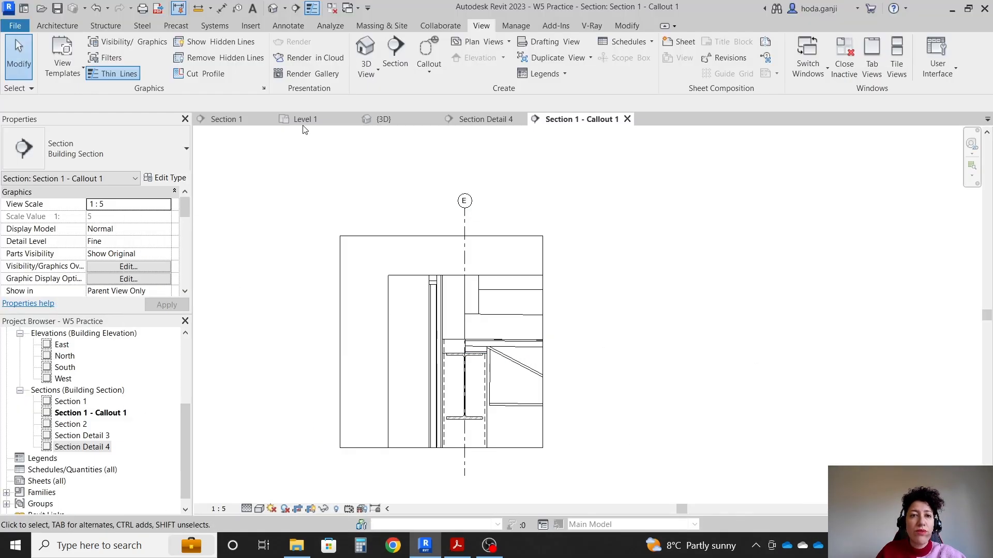
pyautogui.click(223, 118)
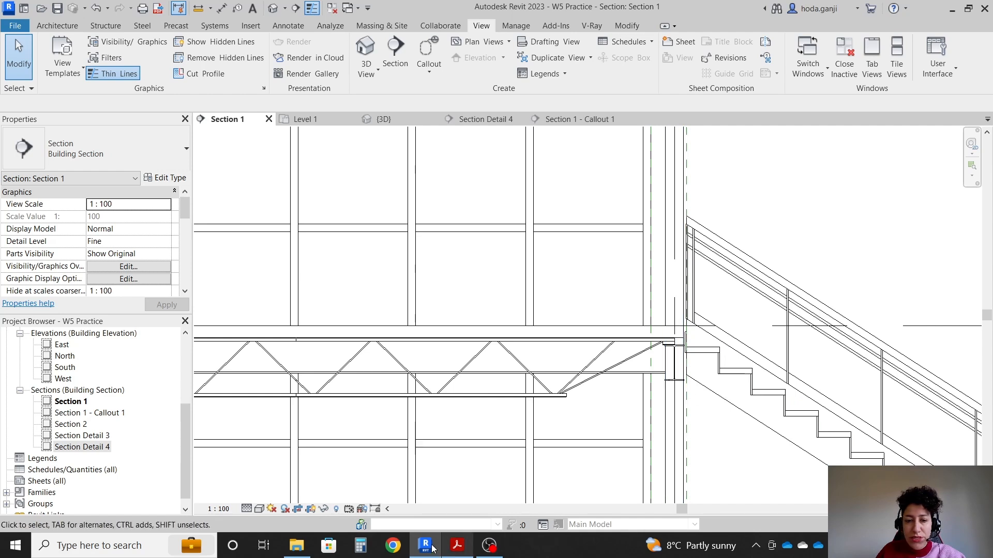
# Step: Add a callout around the grid D mezzanine junction, set it to 1:20 Fine and start renaming the callouts
pyautogui.click(429, 63)
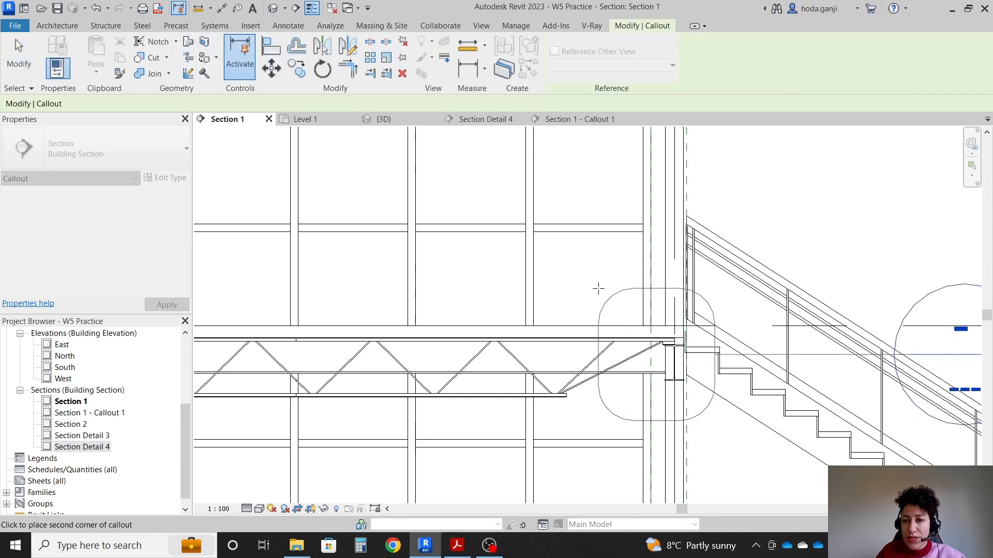
pyautogui.click(750, 328)
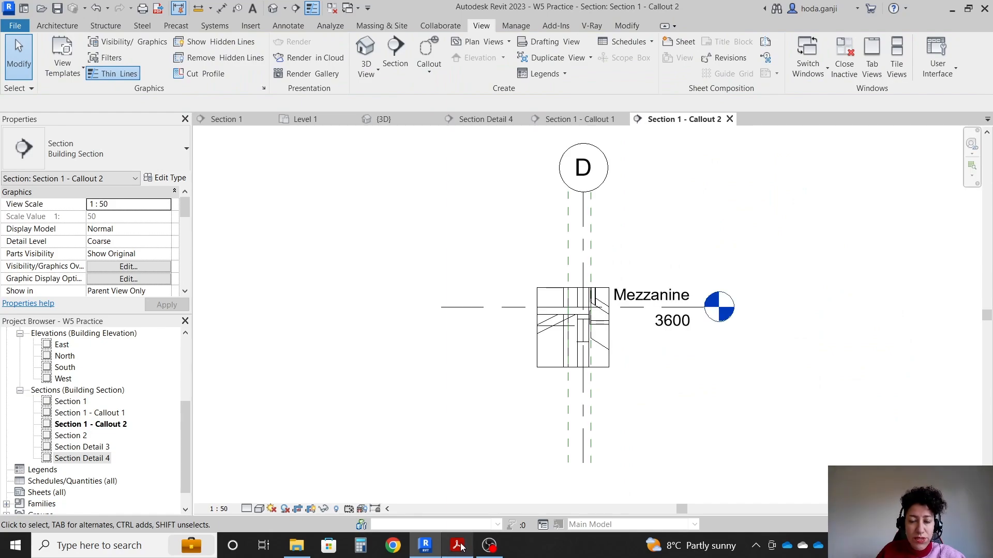
pyautogui.click(456, 545)
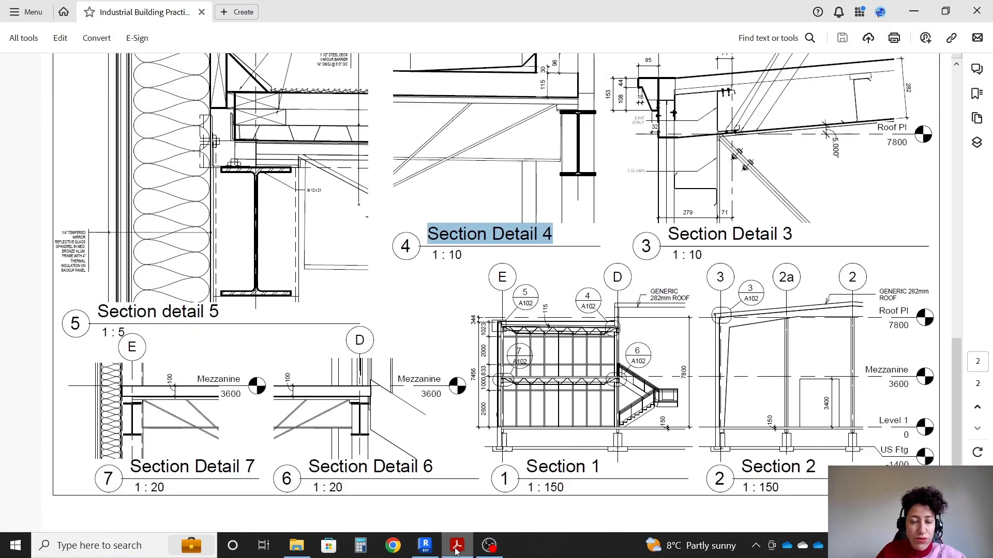
pyautogui.click(425, 545)
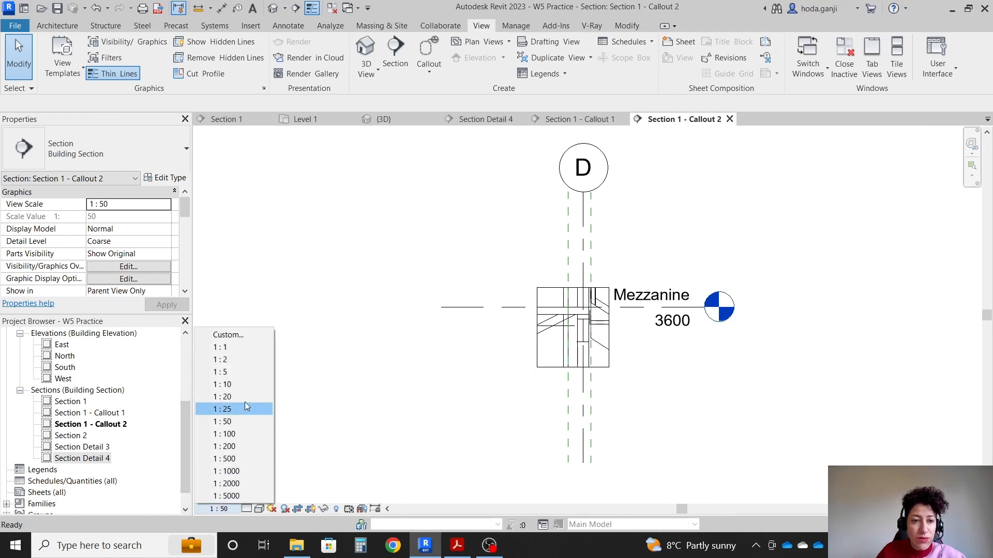
pyautogui.click(222, 397)
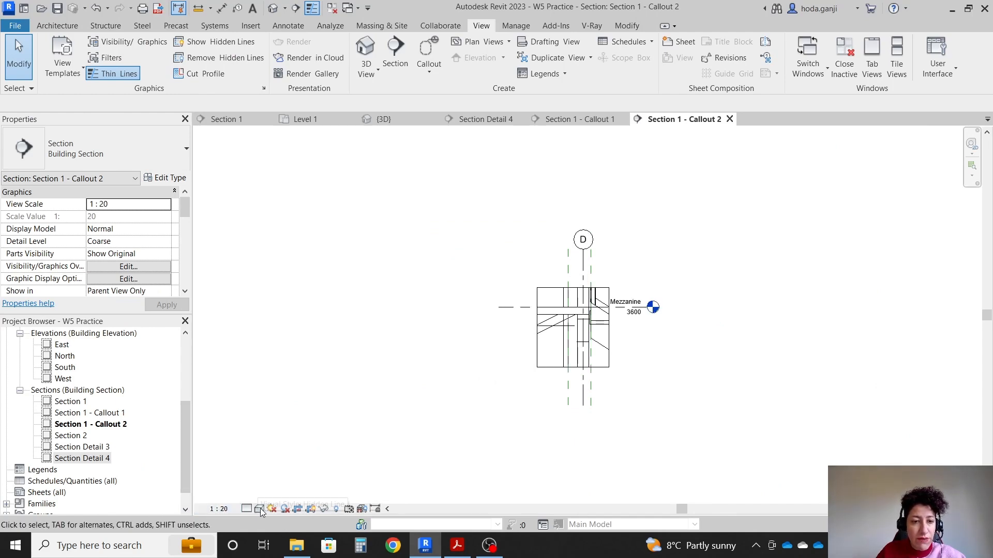
pyautogui.click(130, 241)
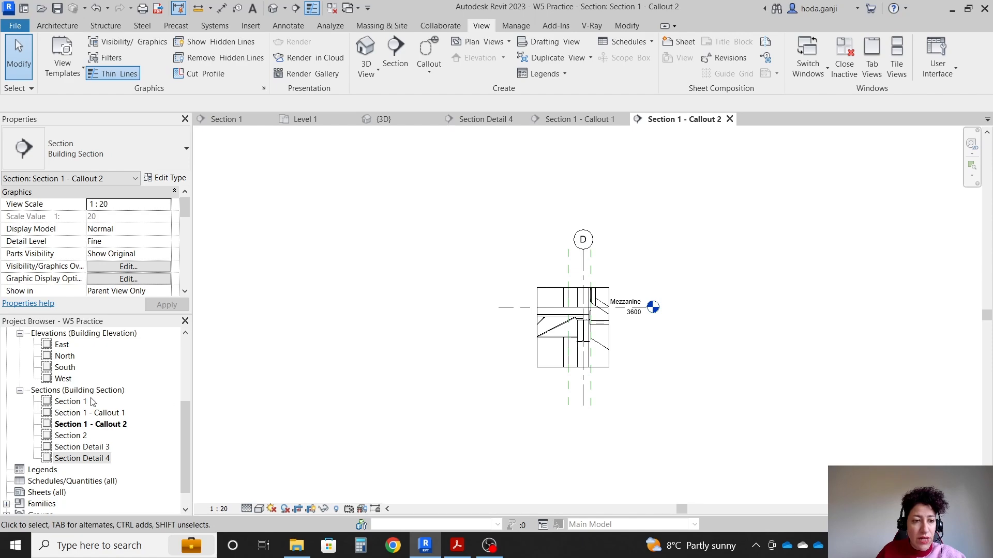
pyautogui.click(457, 545)
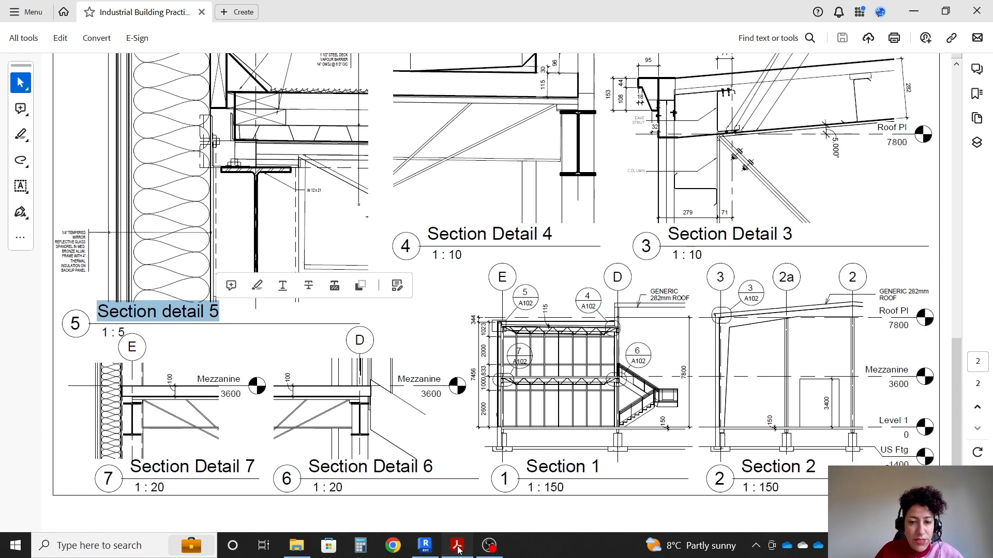
pyautogui.click(424, 544)
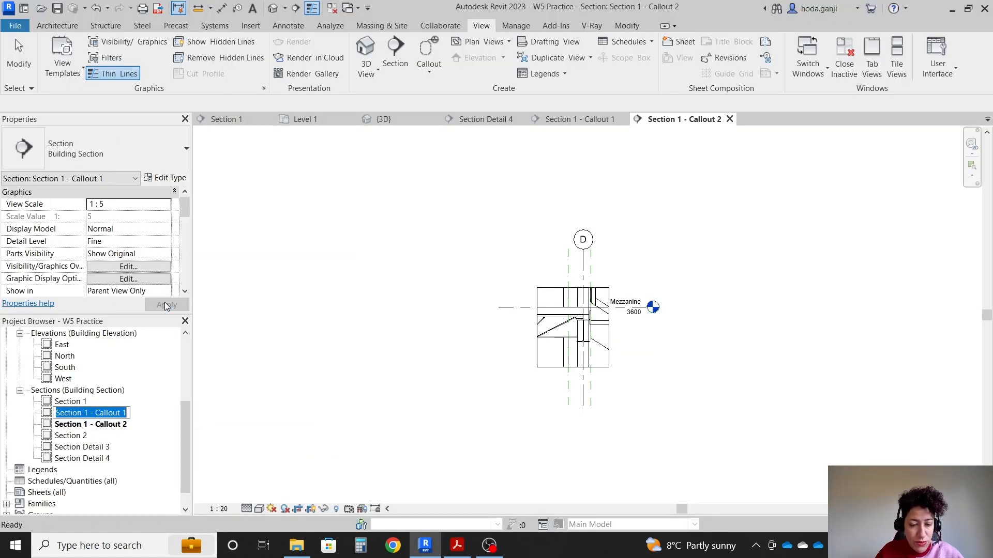
pyautogui.click(90, 412)
pyautogui.write('Section detail 5')
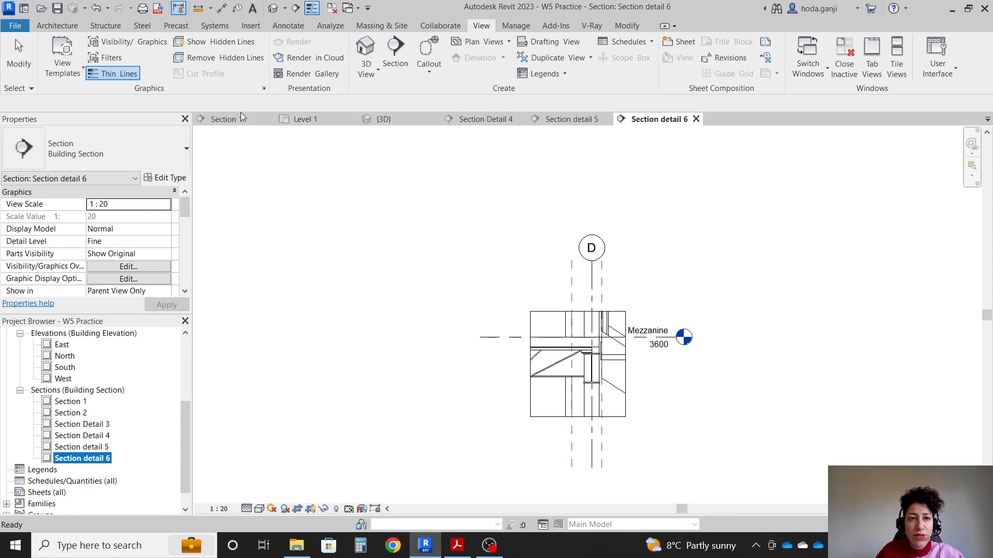
# Step: Create a callout around the grid E beam junction, open it at 1:20 Fine and rename it Section detail 7
pyautogui.click(457, 545)
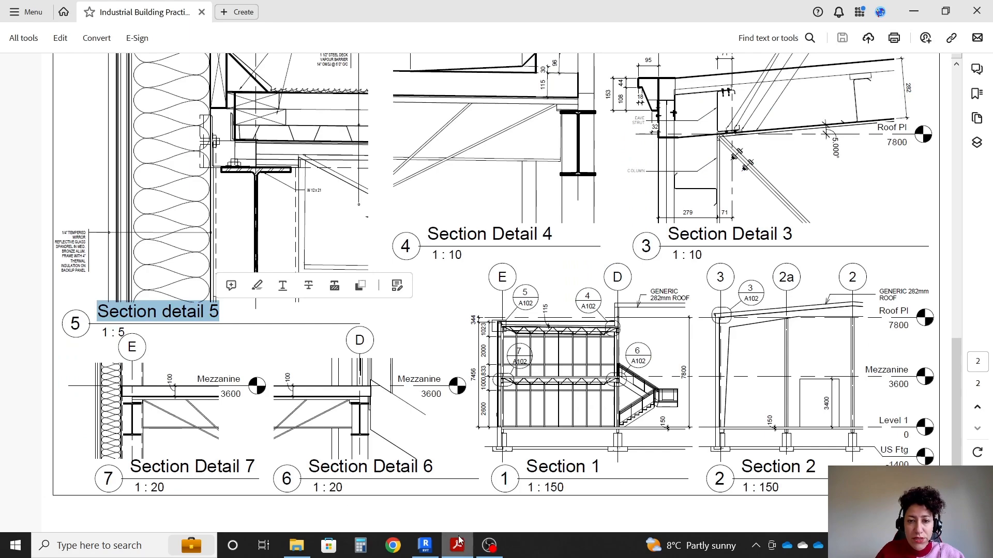
pyautogui.click(425, 545)
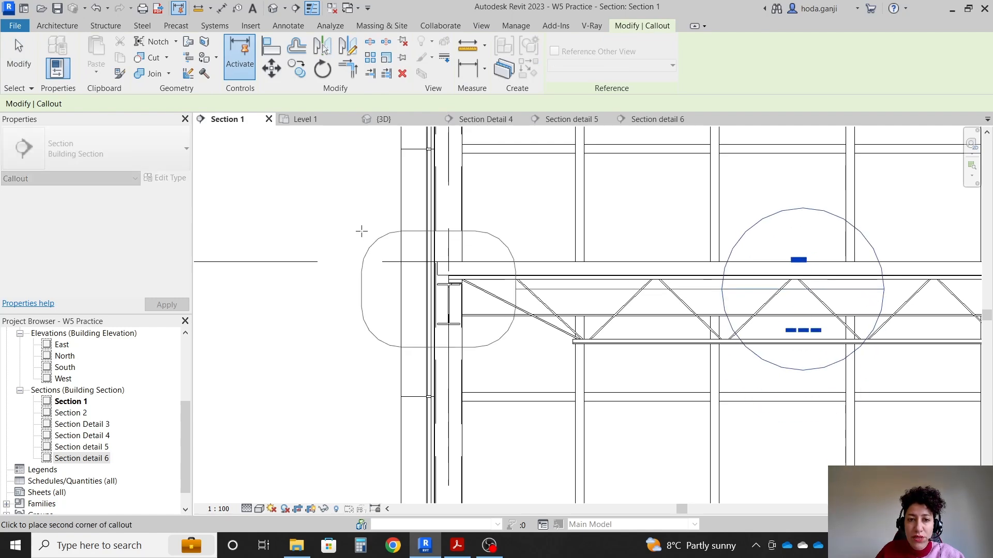
pyautogui.click(722, 289)
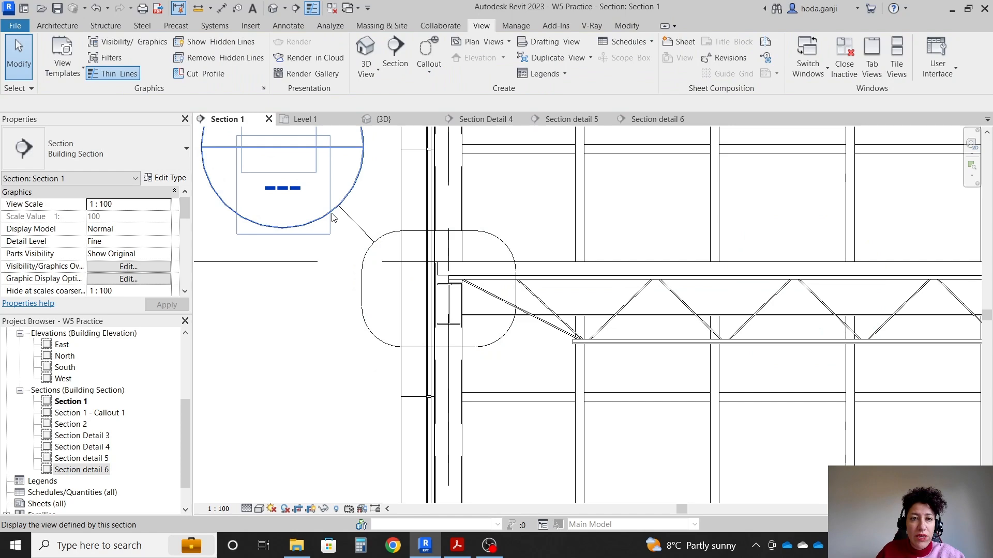
pyautogui.click(436, 288)
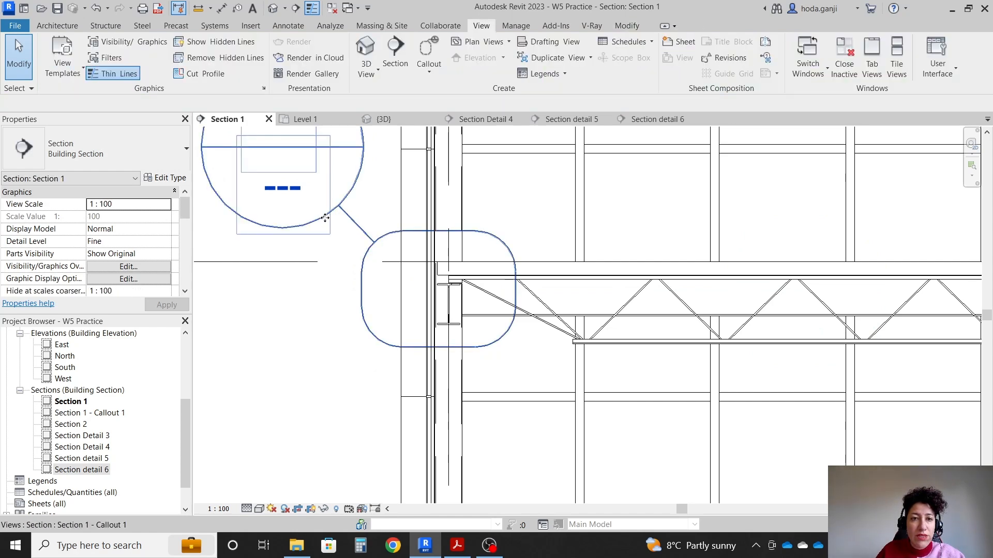
pyautogui.doubleClick(90, 413)
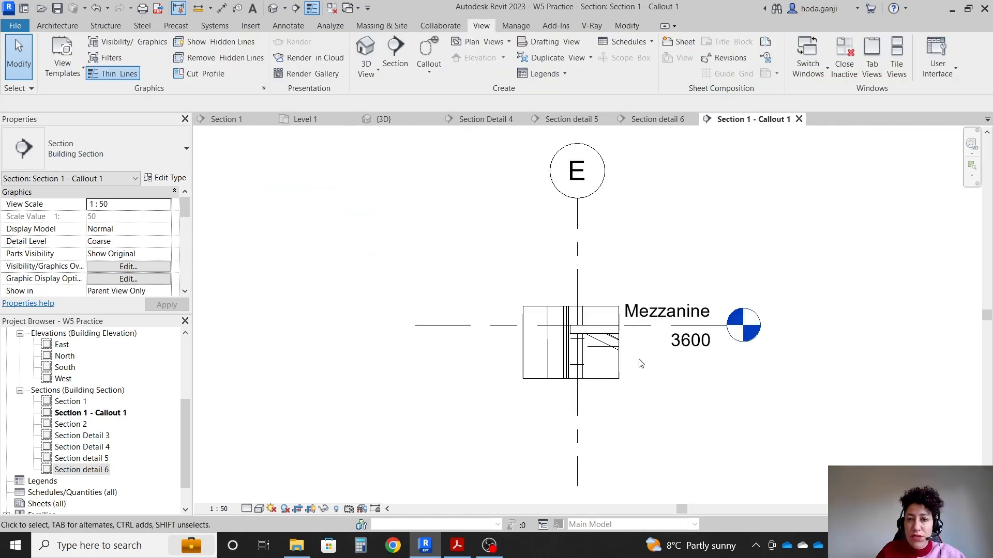
pyautogui.click(246, 509)
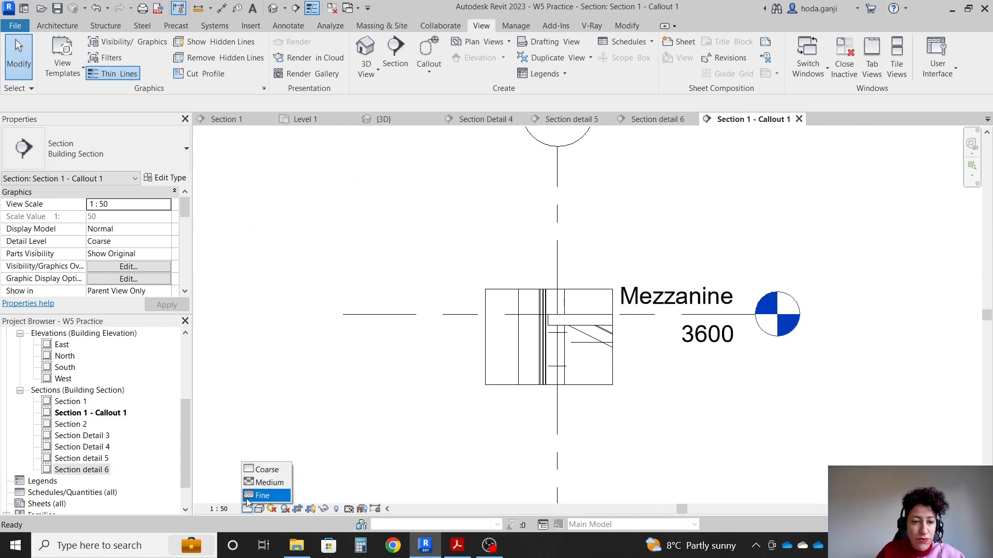
pyautogui.click(262, 495)
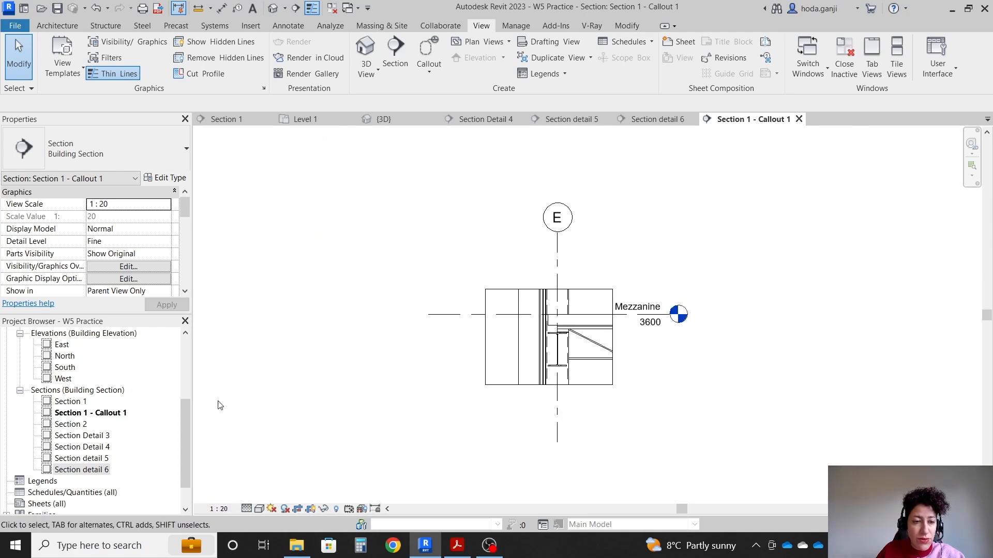
pyautogui.rightClick(90, 412)
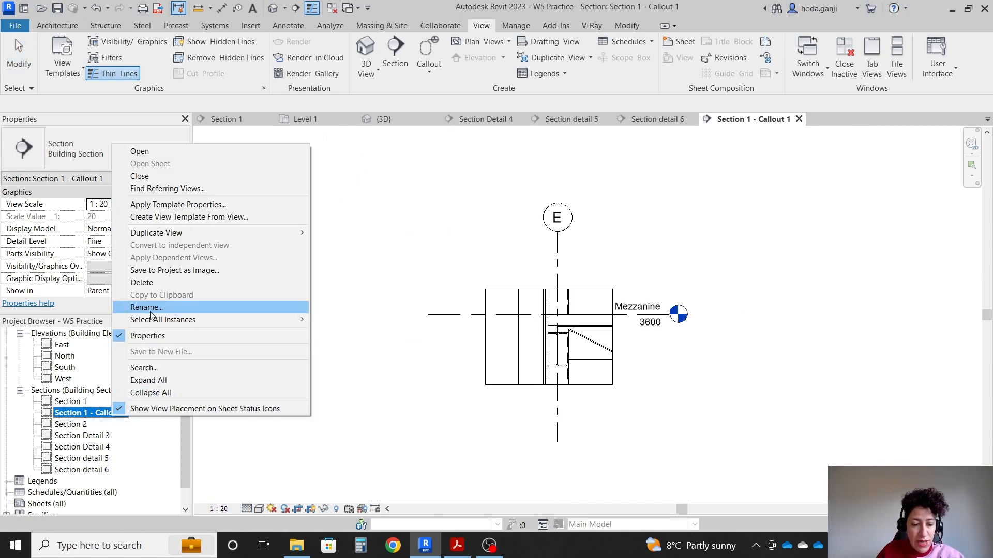
pyautogui.click(146, 307)
pyautogui.write('Section detail 7')
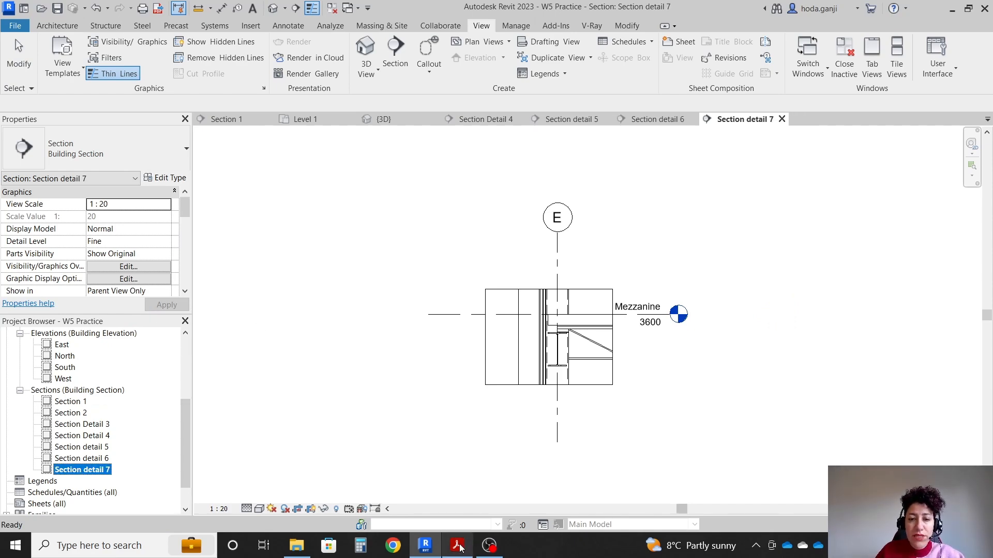
pyautogui.click(454, 545)
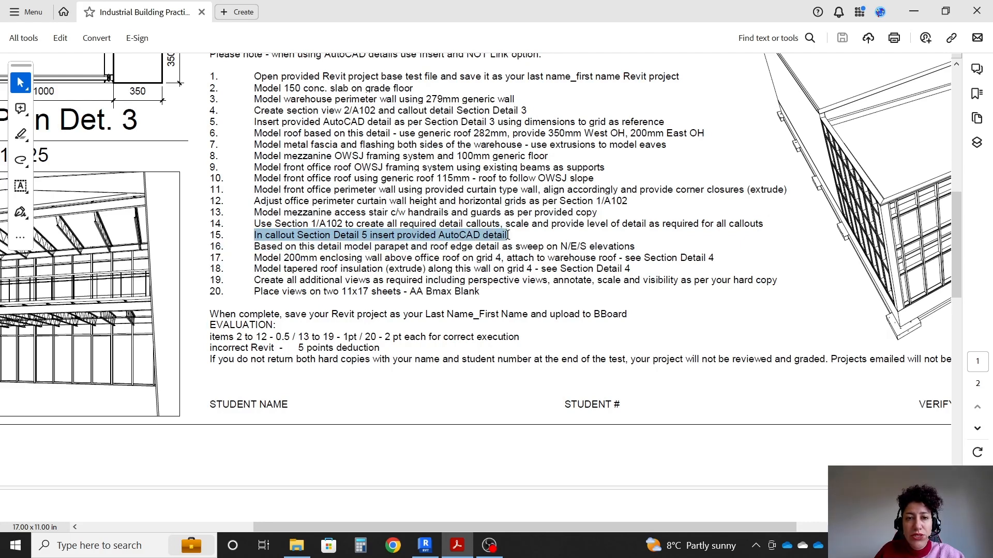
# Step: Read item 15 and Section detail 5 in the PDF, then close all Revit views except Section detail 5
pyautogui.click(380, 234)
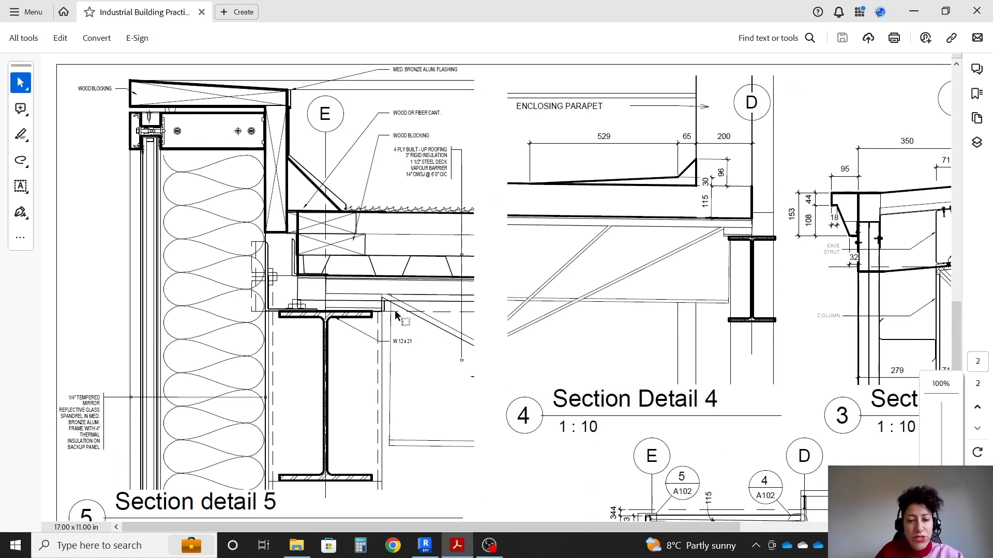
pyautogui.click(425, 545)
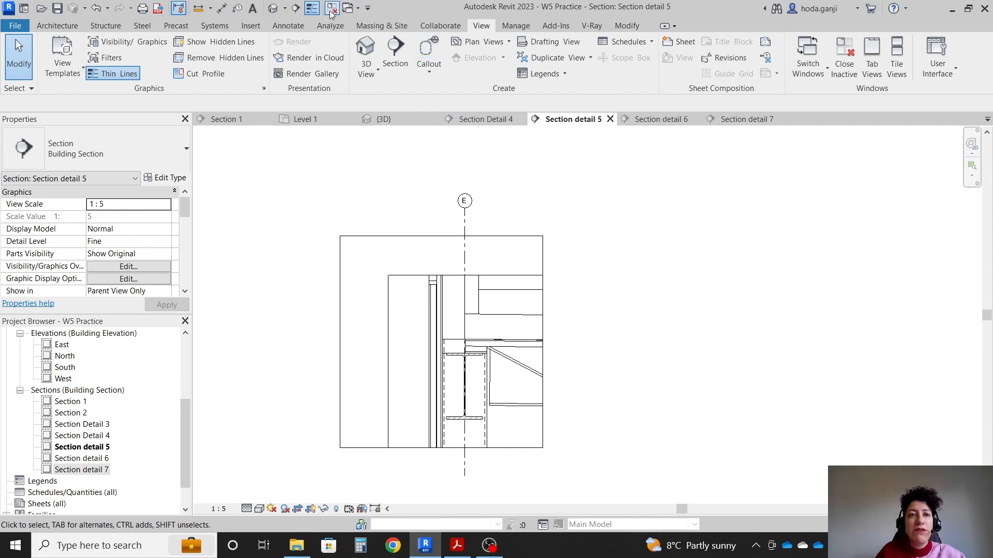
pyautogui.click(330, 7)
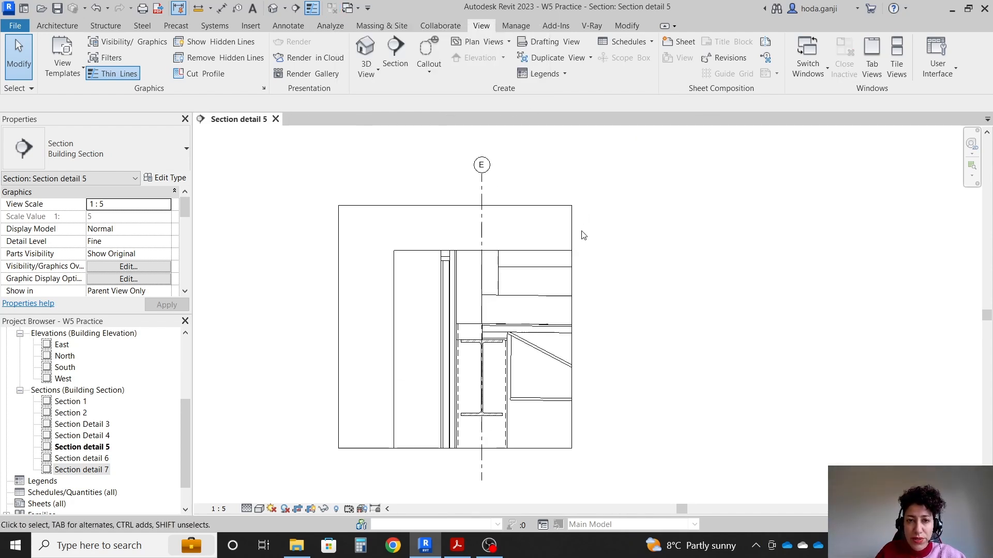
pyautogui.moveTo(377, 310)
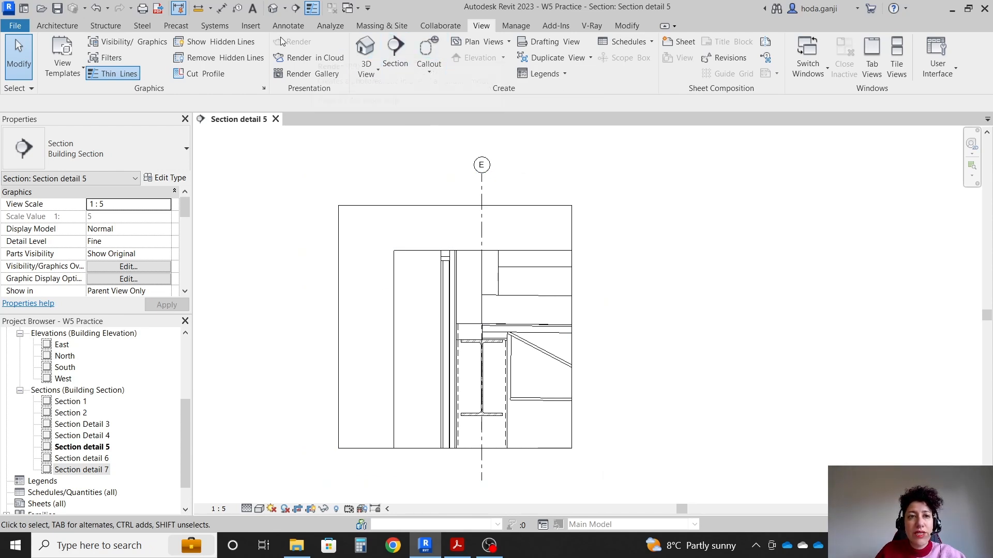
# Step: Import new_block_A1.dwg into the current view only, in black and white with manual positioning
pyautogui.click(250, 25)
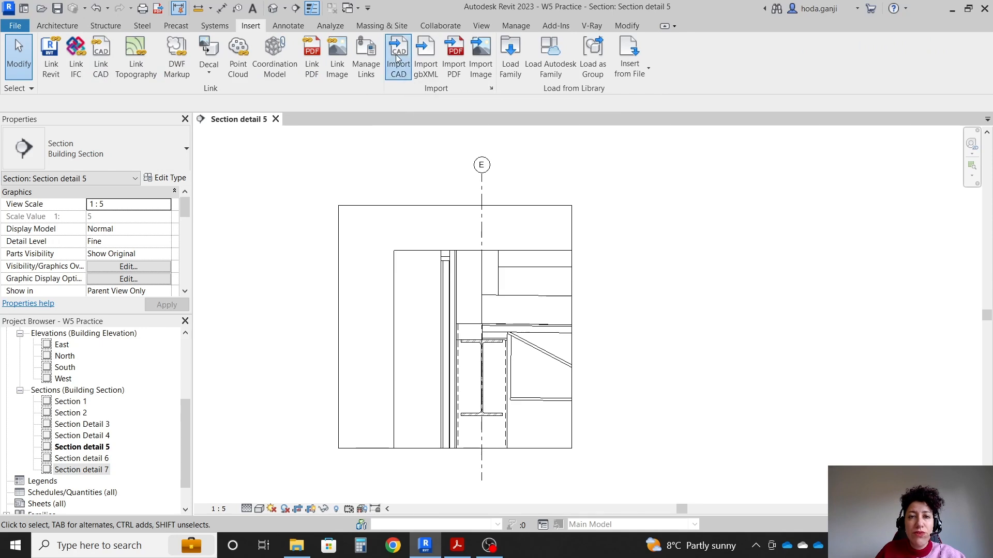
pyautogui.click(398, 56)
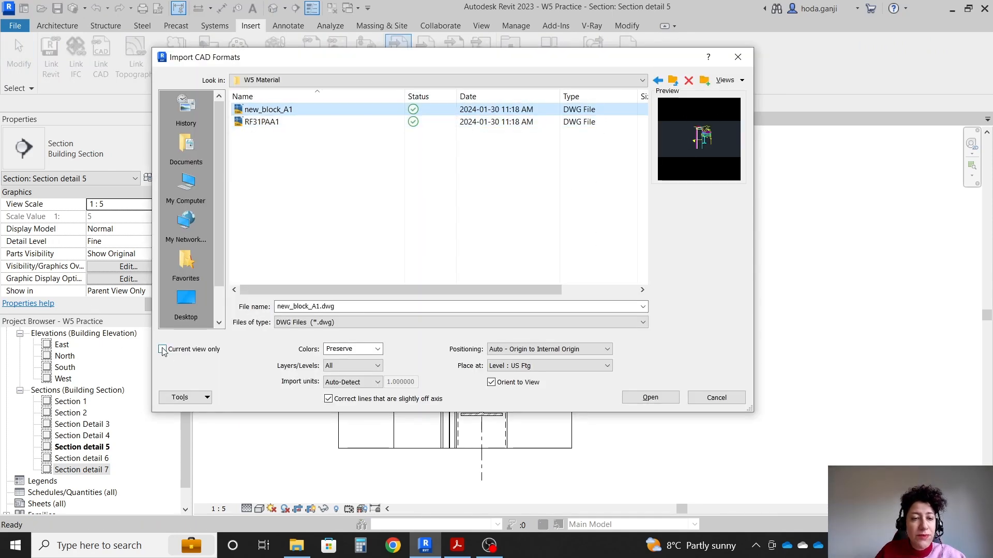
pyautogui.click(163, 349)
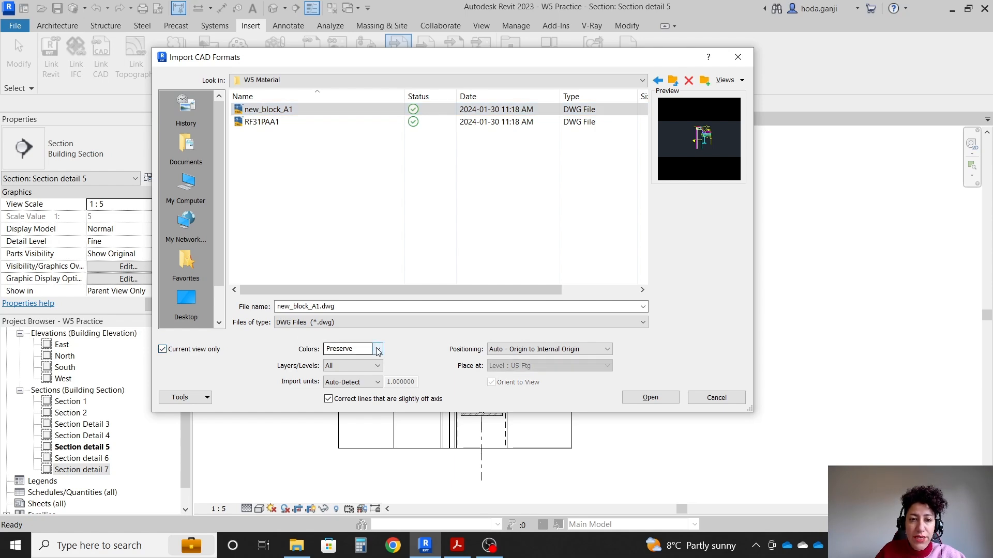
pyautogui.click(378, 349)
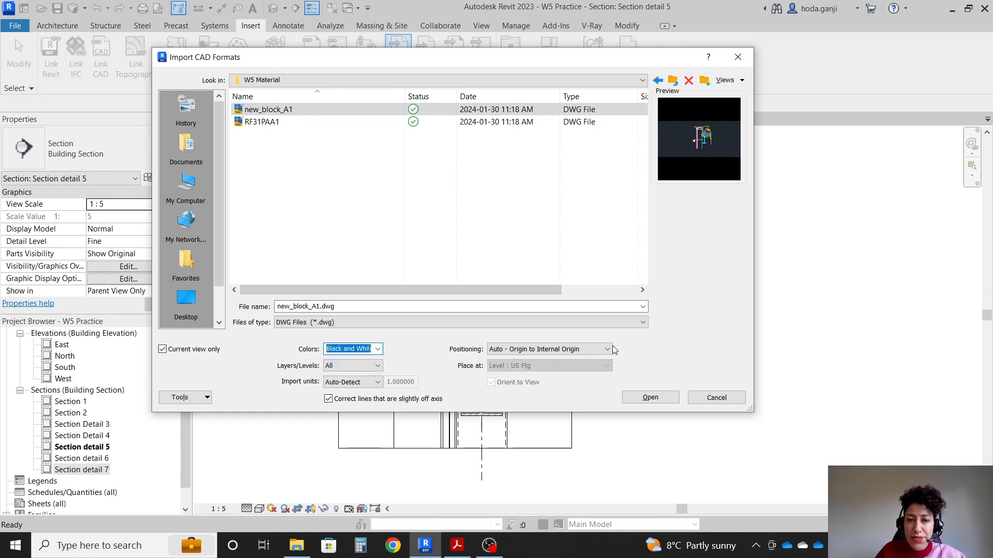
pyautogui.click(606, 349)
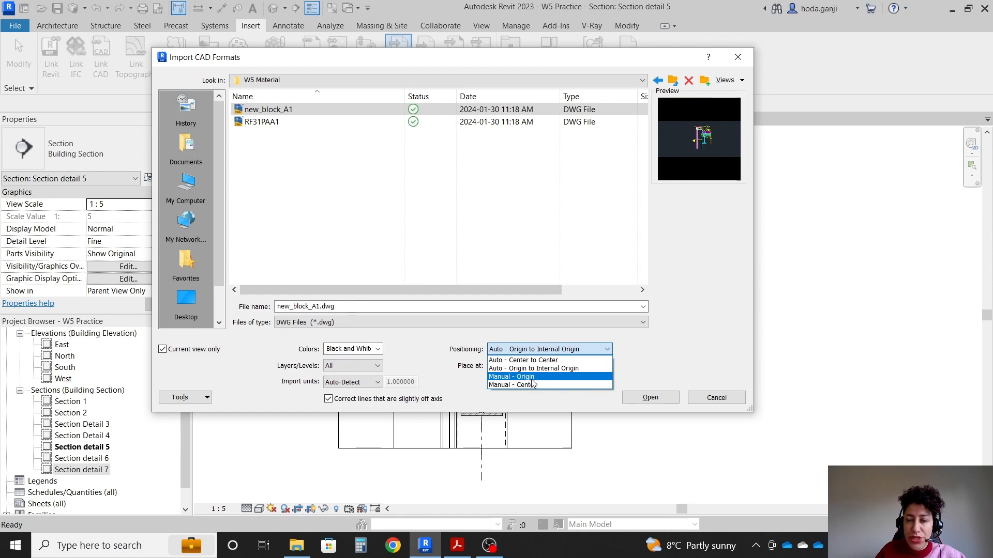
pyautogui.click(511, 376)
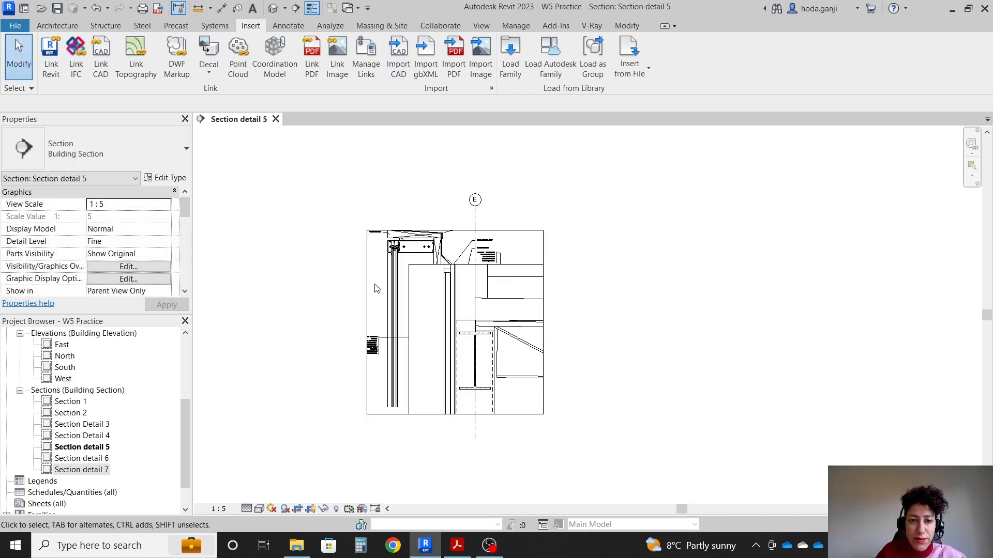
# Step: Set the imported detail's draw layer to Foreground and move it from its beam flange onto the model beam's flange
pyautogui.click(399, 312)
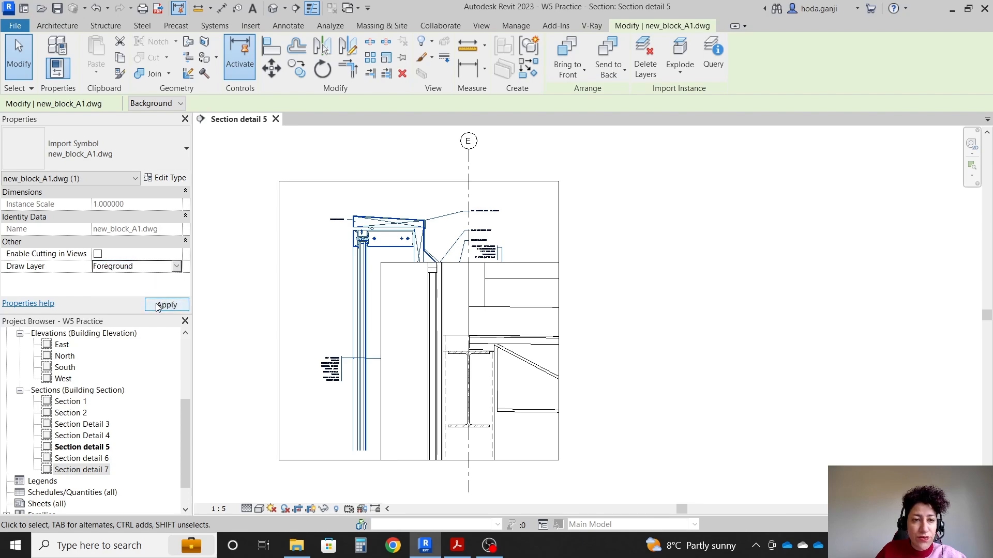
pyautogui.click(167, 304)
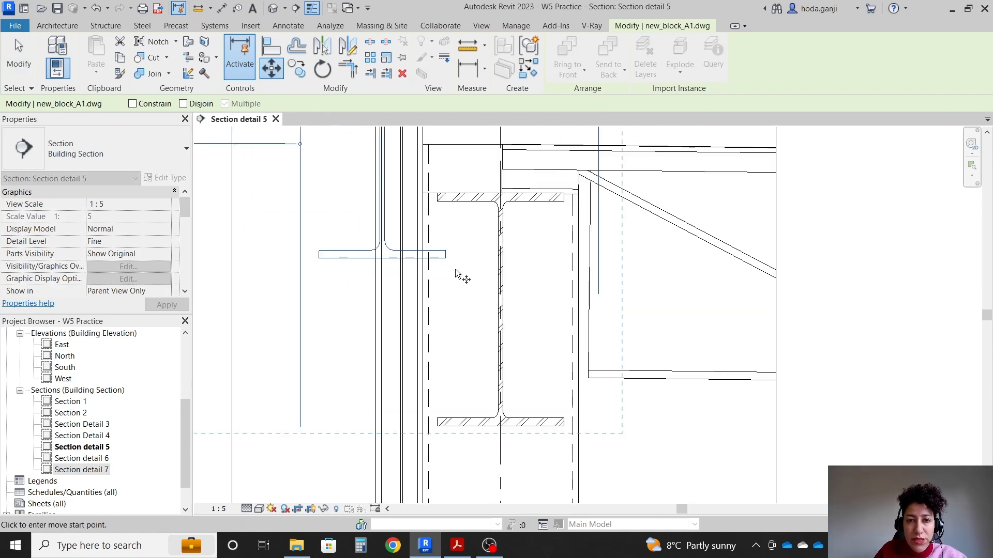
pyautogui.click(456, 273)
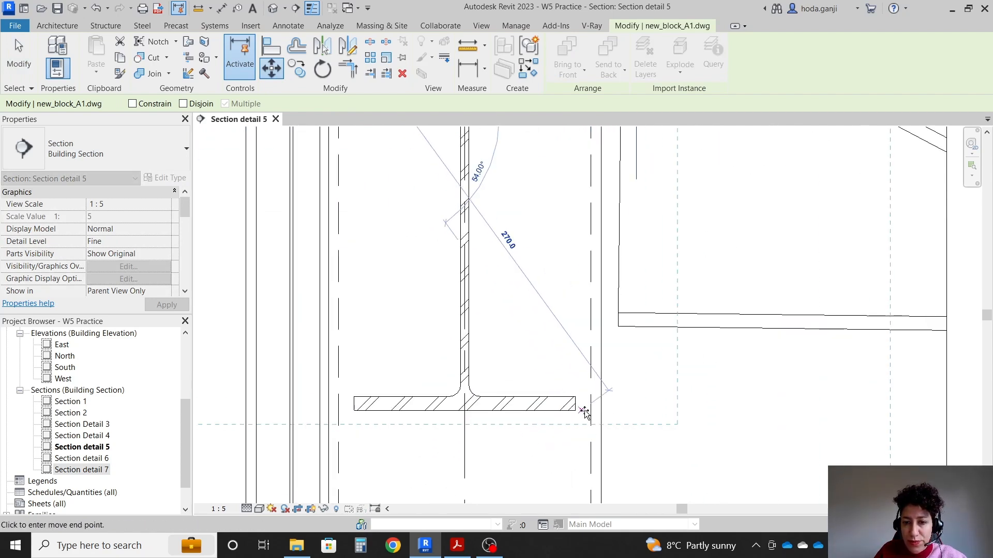
pyautogui.click(456, 545)
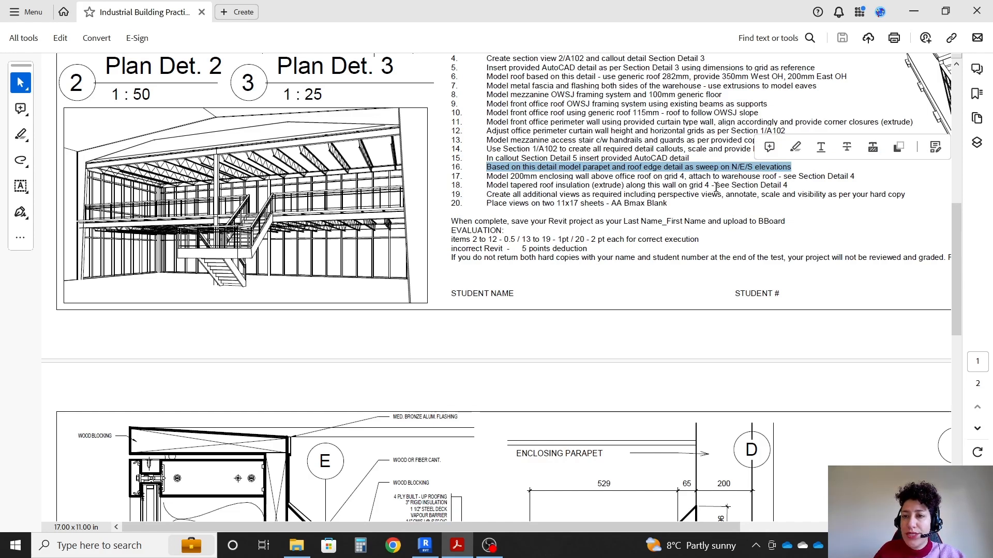
# Step: Review Section detail 5 in the PDF, then tile the warehouse 3D view beside Section detail 5 in Revit
pyautogui.scroll(-3)
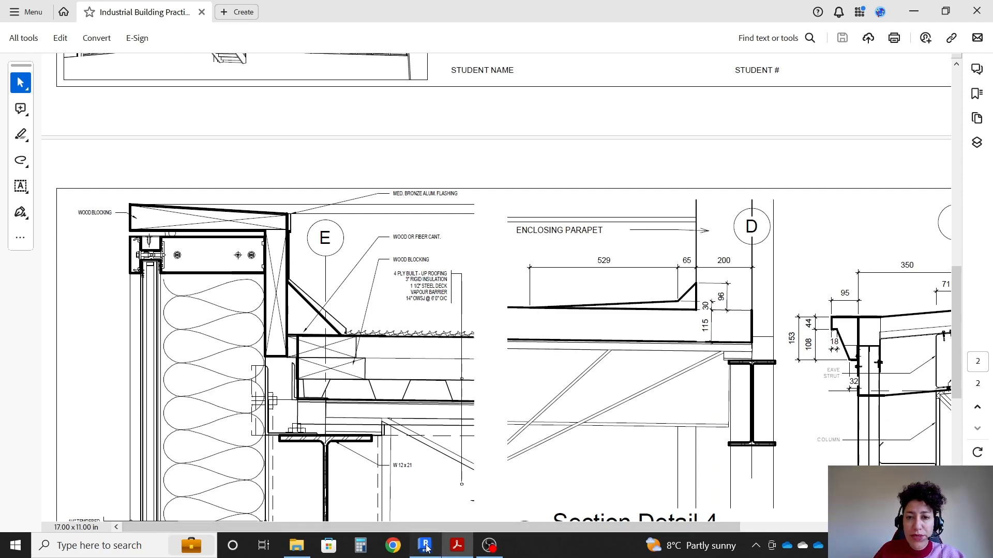
pyautogui.click(425, 545)
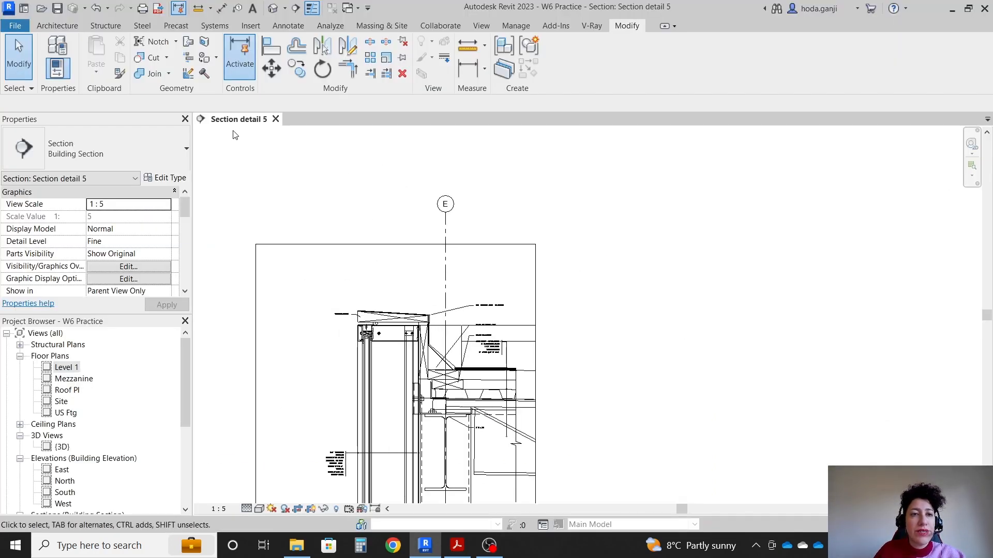
pyautogui.doubleClick(62, 447)
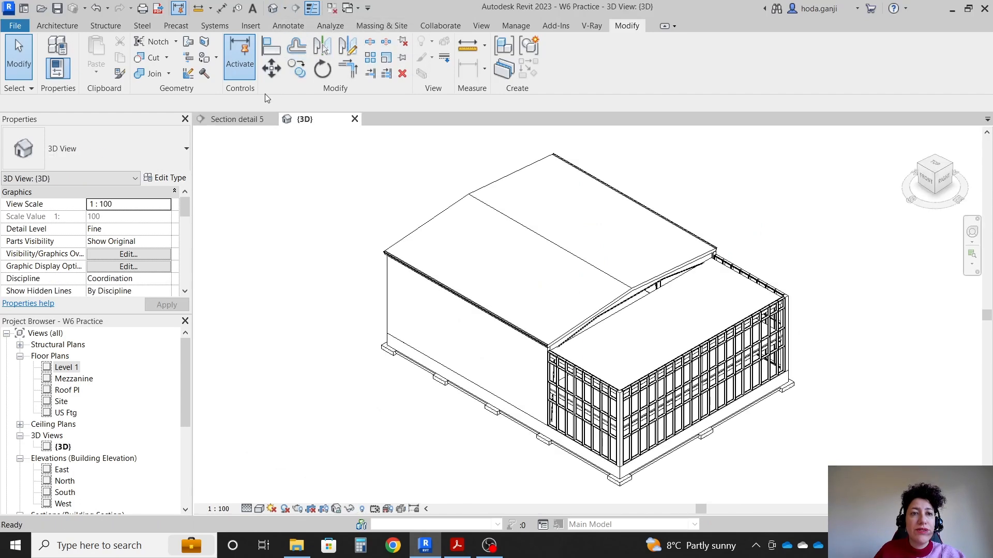
pyautogui.click(235, 119)
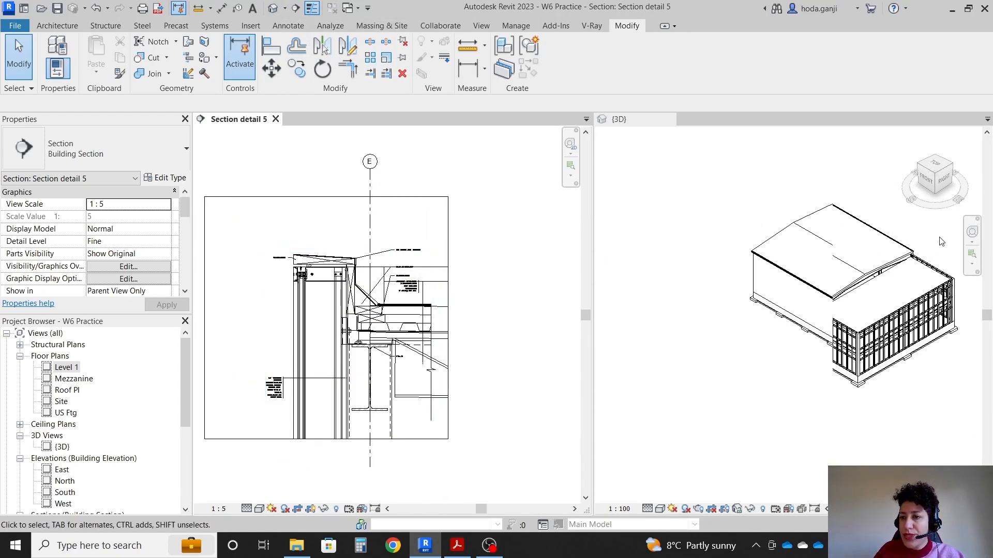
# Step: Create an in-place component in the Roofs category named 'Parapet'
pyautogui.click(57, 25)
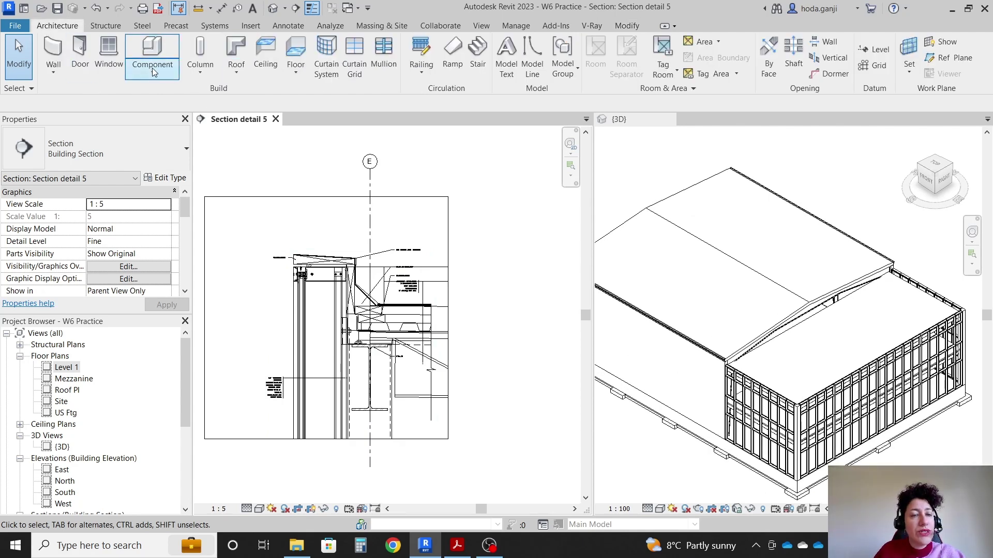
pyautogui.click(152, 64)
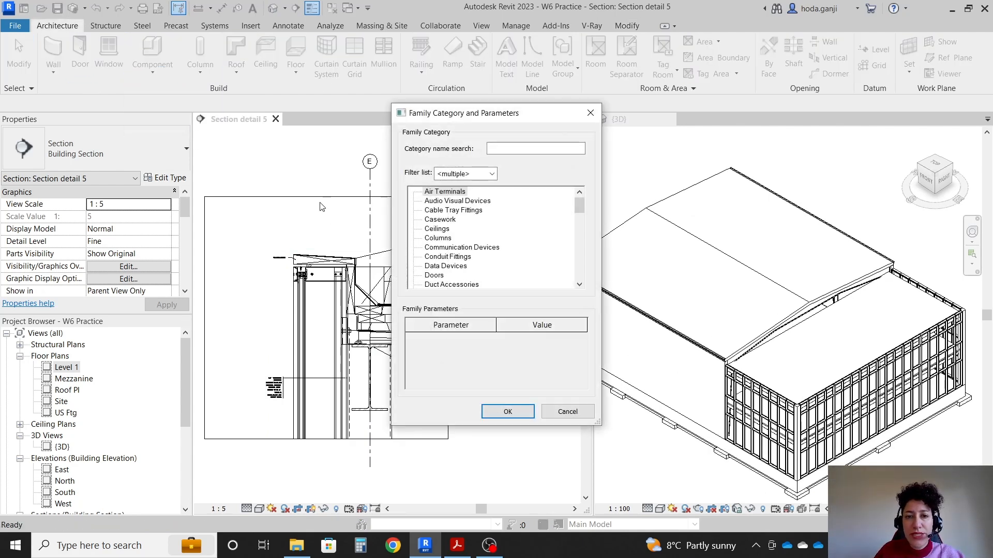
pyautogui.click(437, 237)
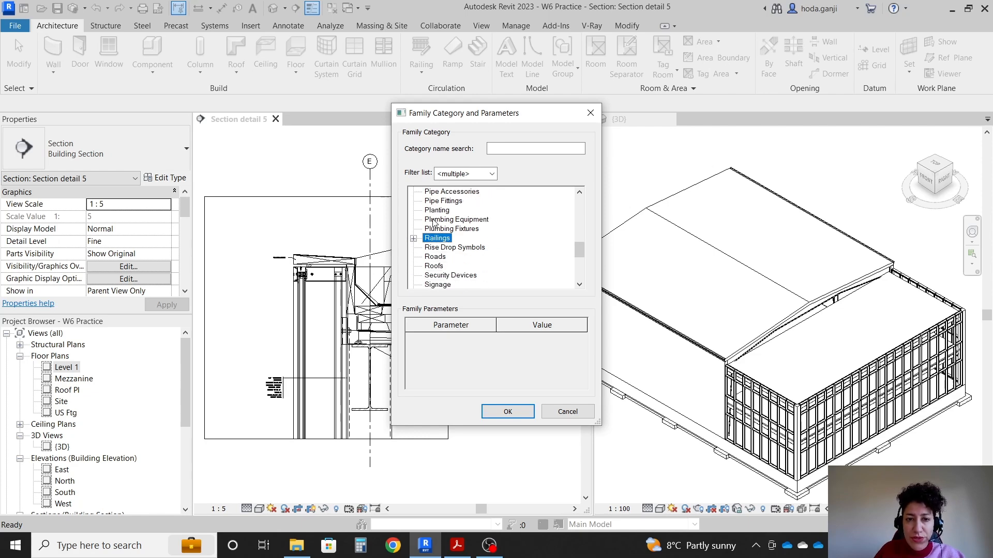
pyautogui.click(434, 265)
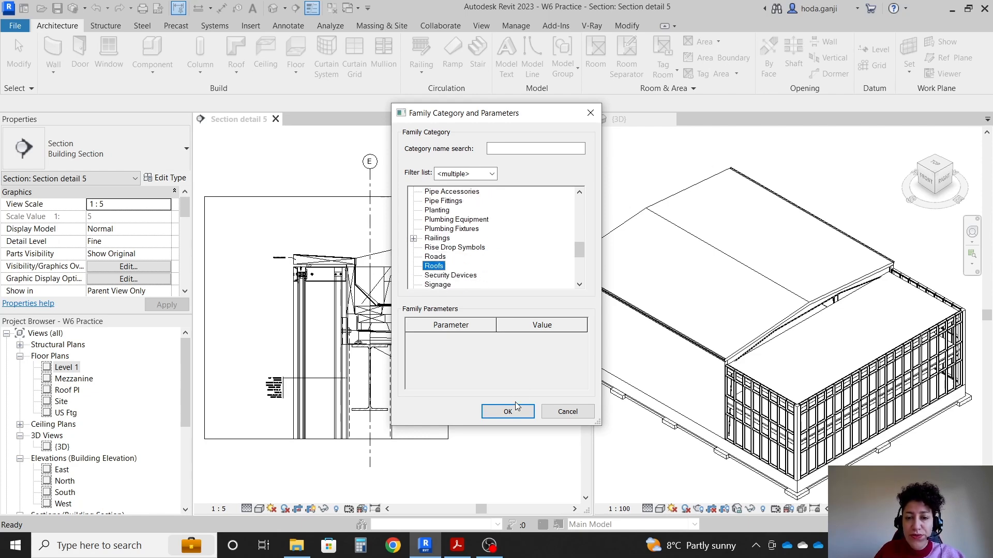
pyautogui.click(507, 412)
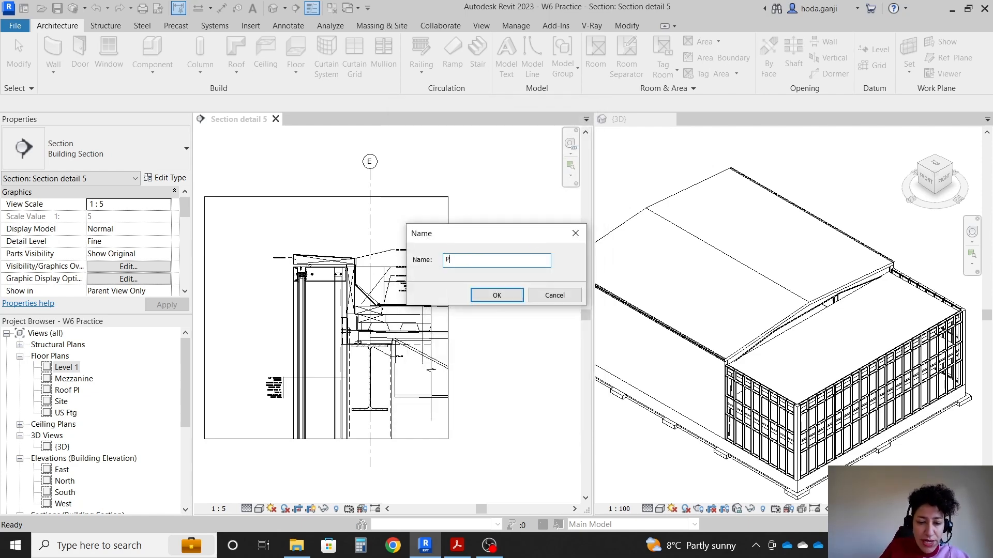
pyautogui.write('arapet')
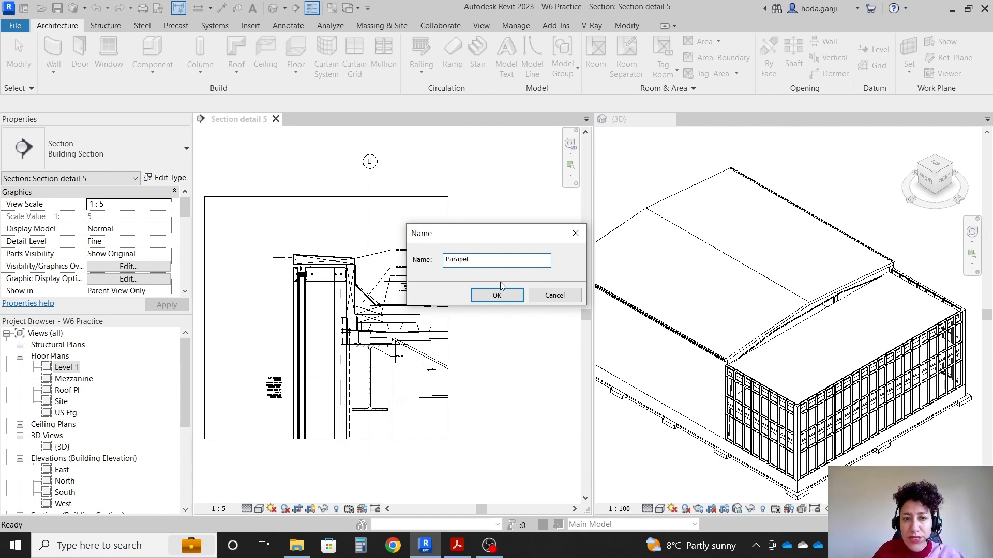
pyautogui.click(497, 295)
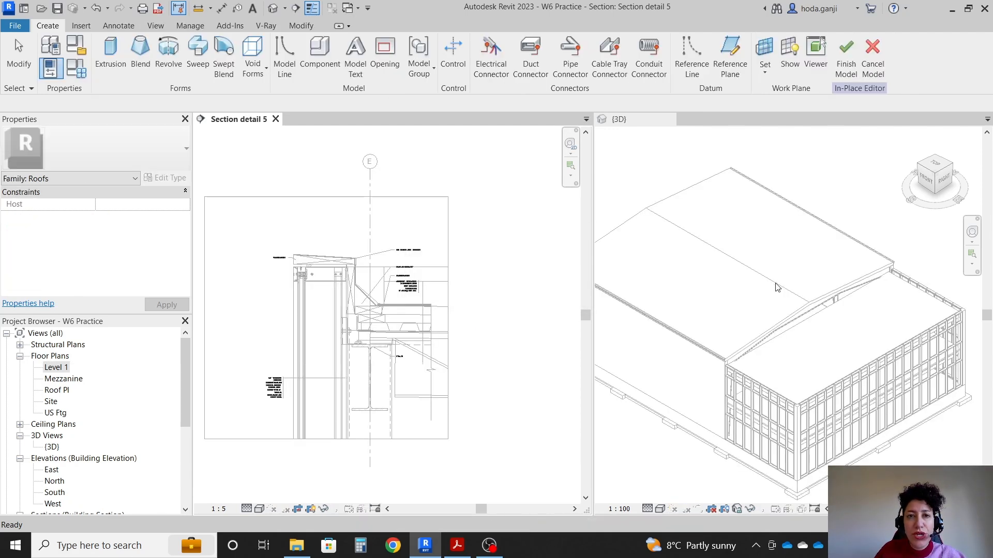
# Step: Start a sweep and pick its path along the top roof edges in the 3D view
pyautogui.click(198, 57)
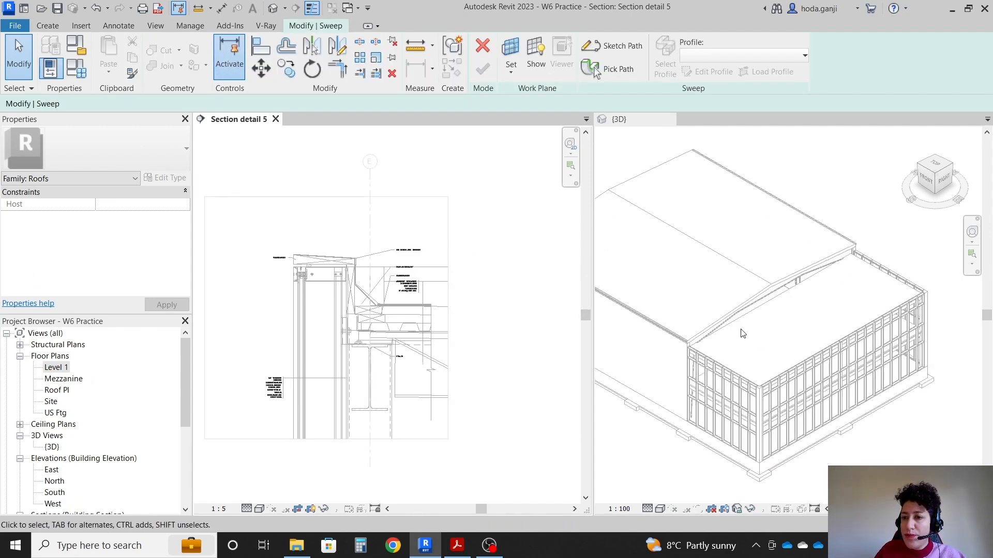
pyautogui.moveTo(872, 339)
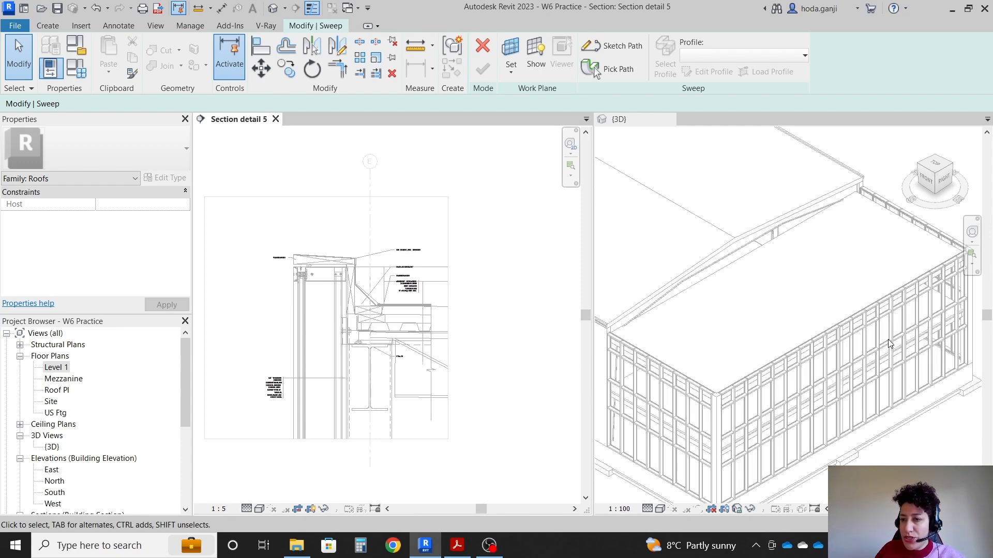
pyautogui.scroll(3)
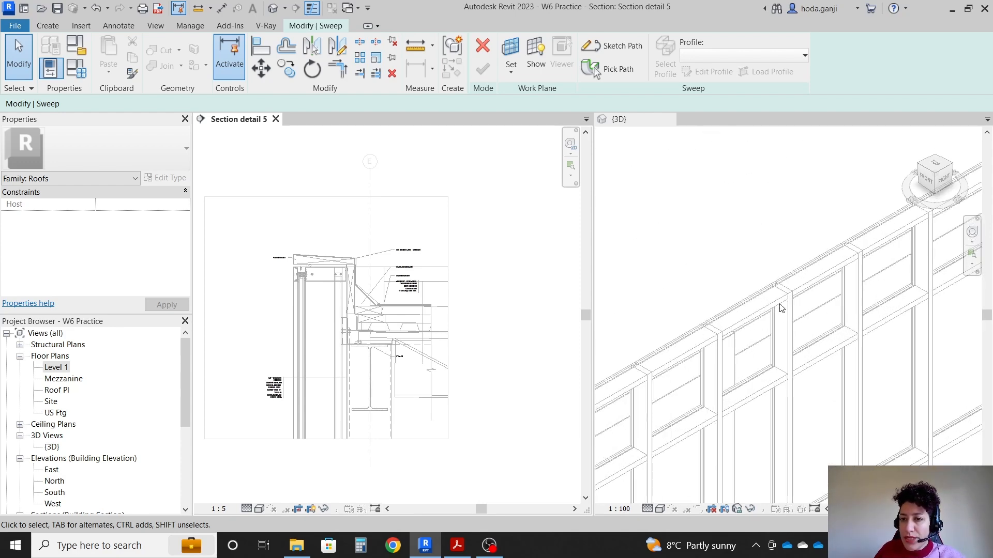
pyautogui.click(618, 68)
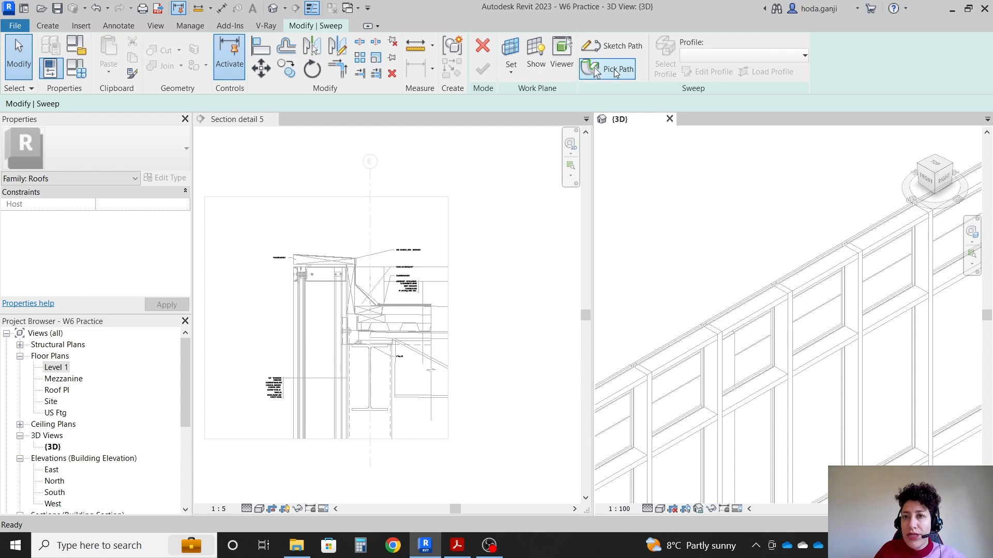
pyautogui.click(617, 69)
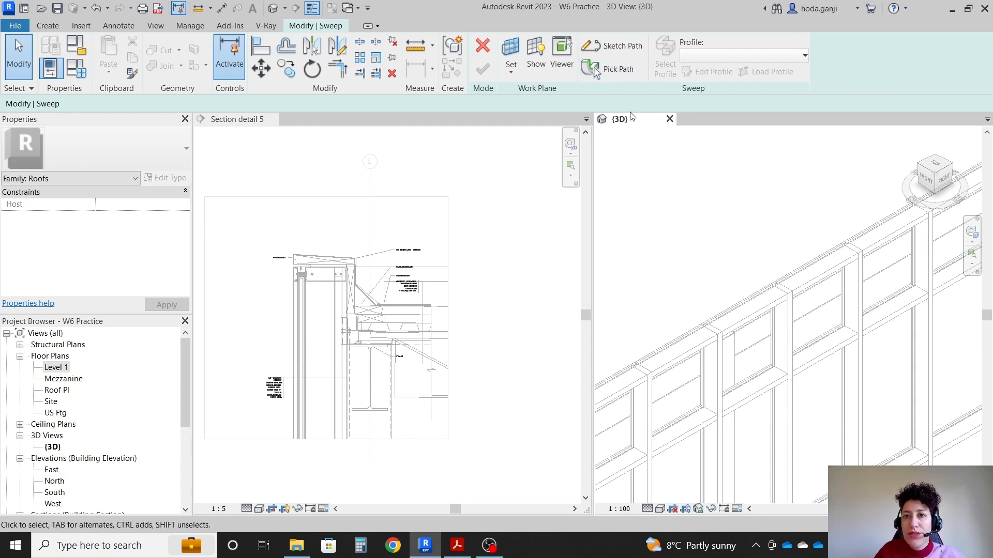
pyautogui.click(618, 68)
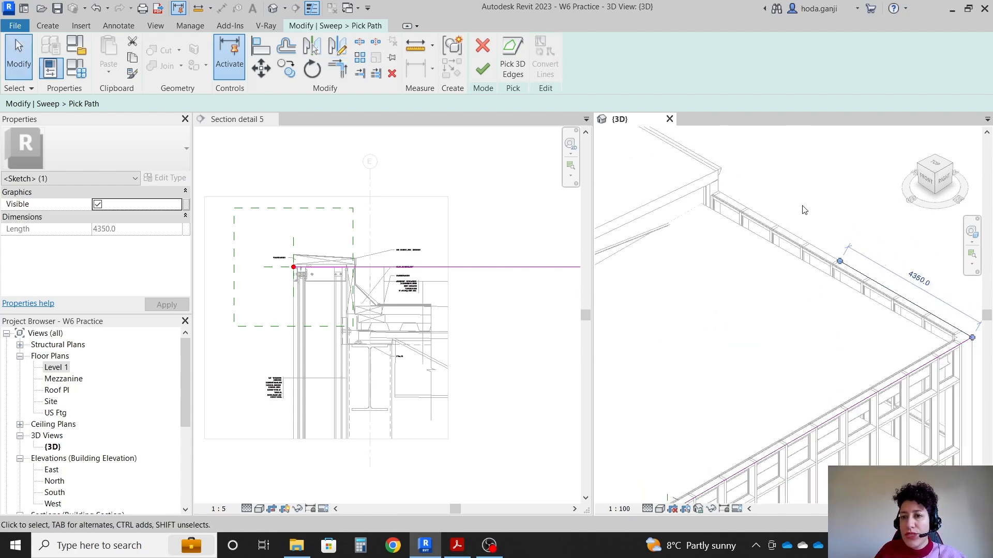
pyautogui.click(638, 161)
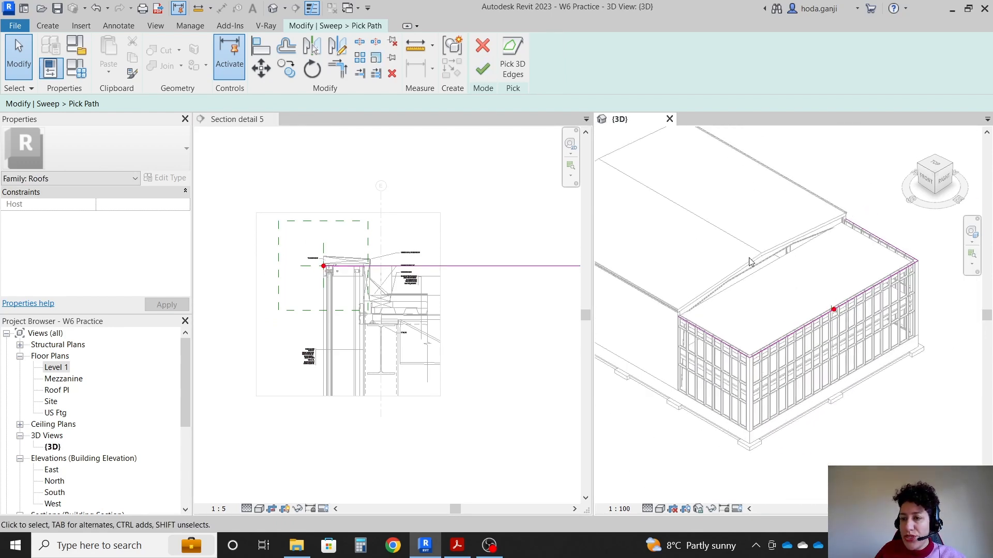
pyautogui.moveTo(482, 69)
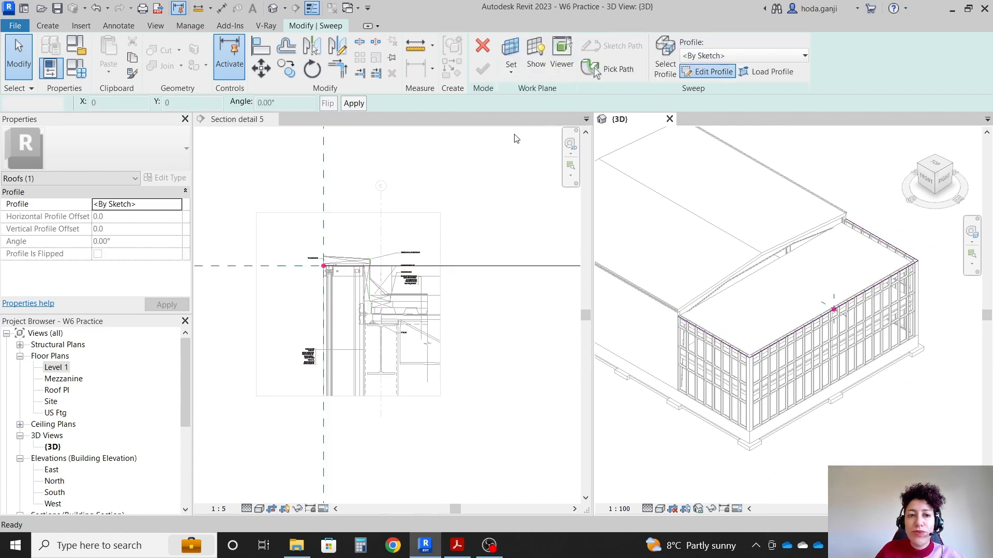
# Step: Sketch the triangular tapered profile in Section detail 5 with lines and trim, and complete the sweep
pyautogui.click(711, 71)
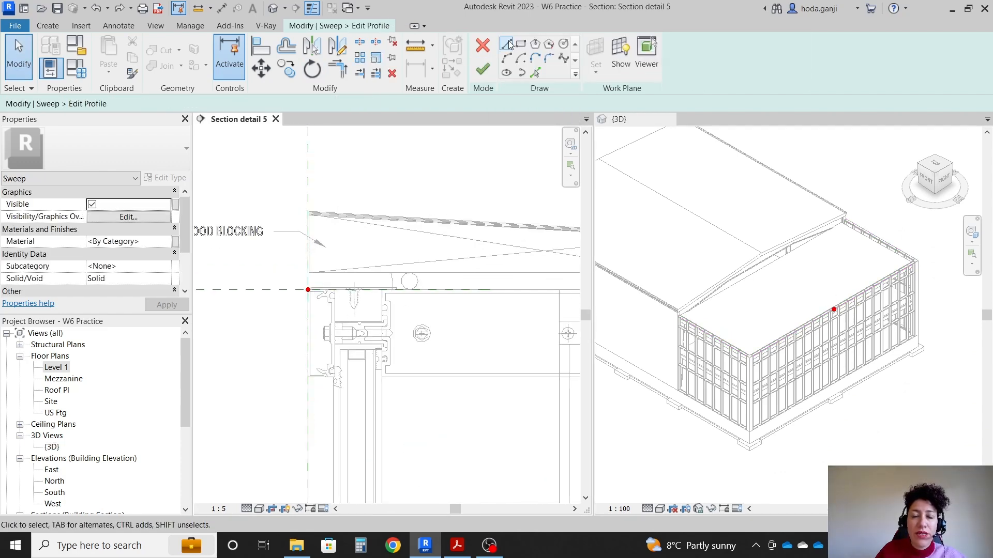
pyautogui.click(507, 44)
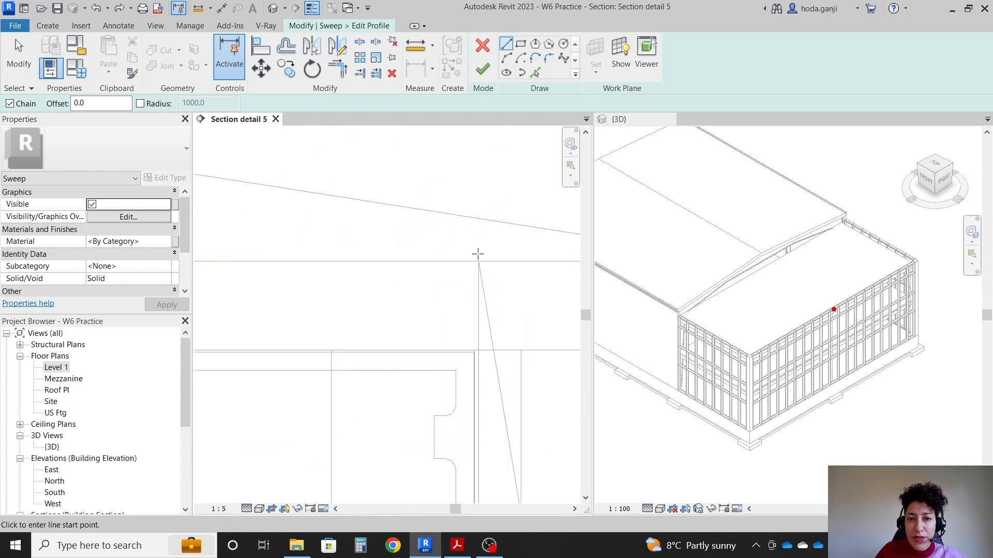
pyautogui.click(477, 254)
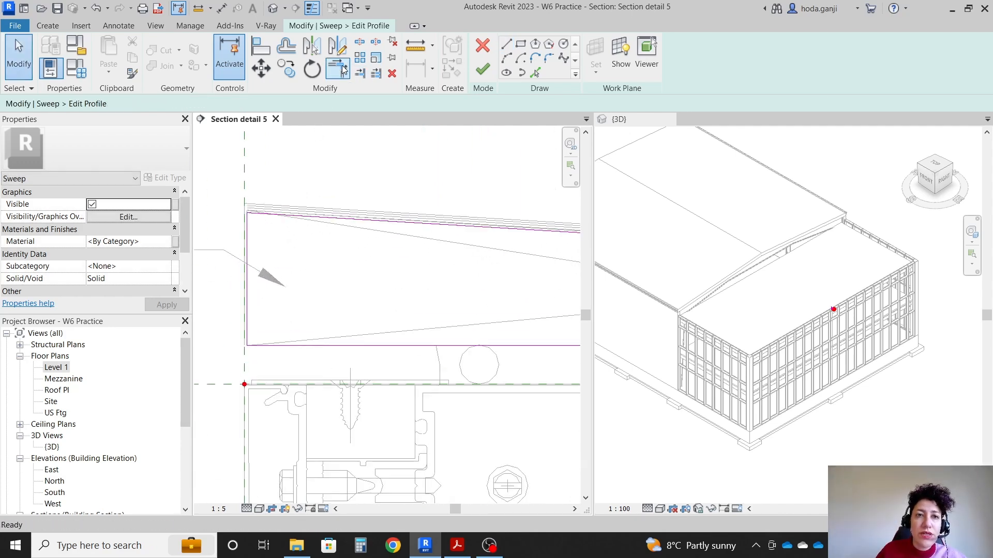
pyautogui.click(337, 66)
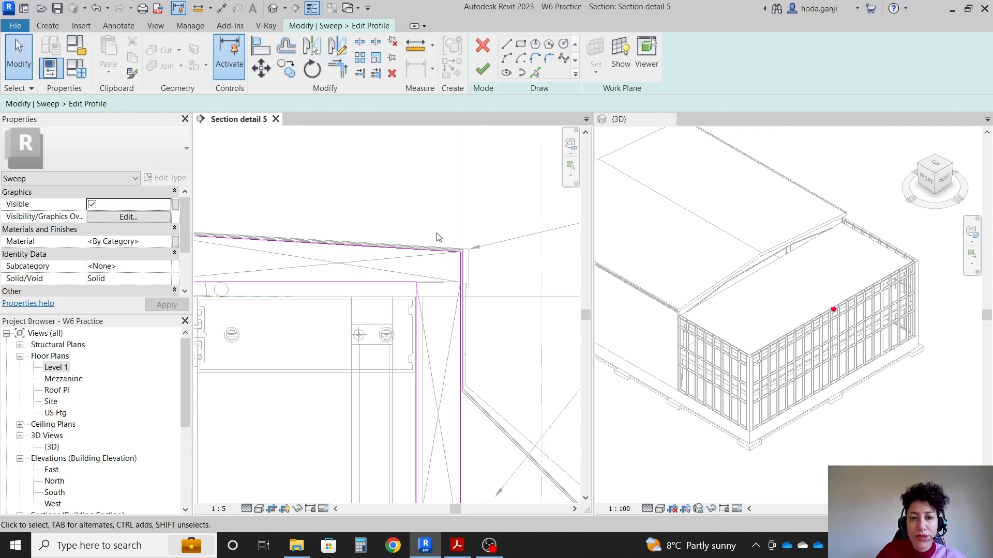
pyautogui.click(482, 68)
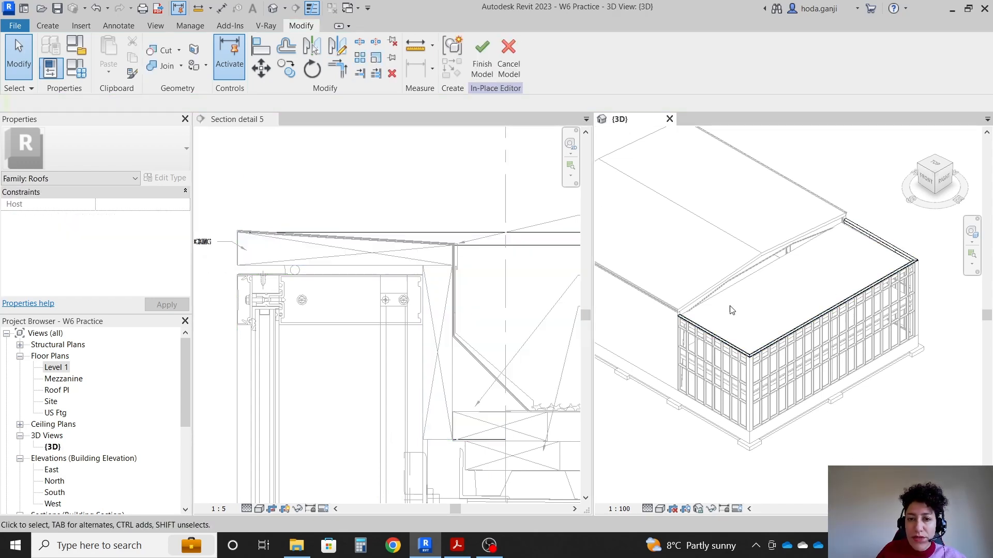
# Step: Finish the Parapet in-place model and reset temporary hide/isolate to check the result
pyautogui.click(481, 57)
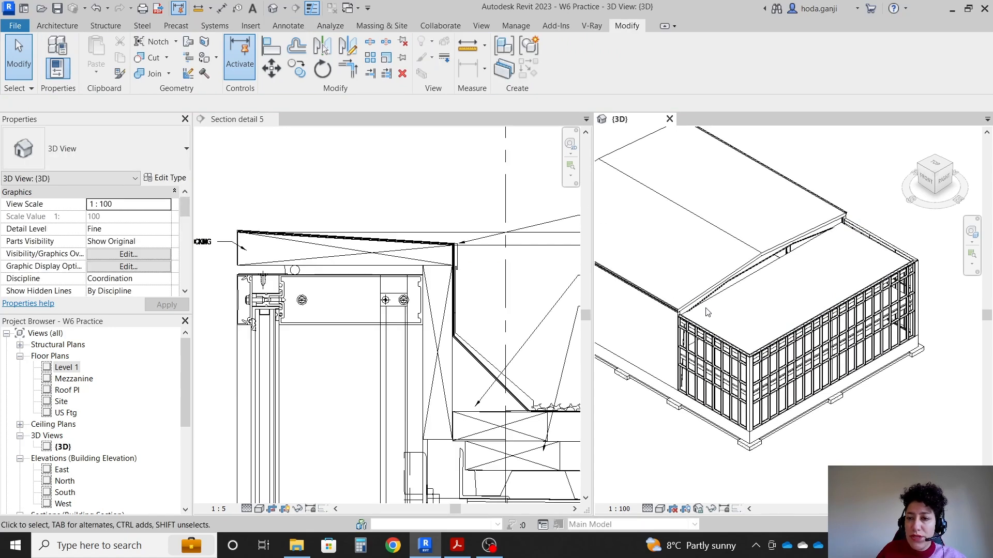
pyautogui.click(708, 311)
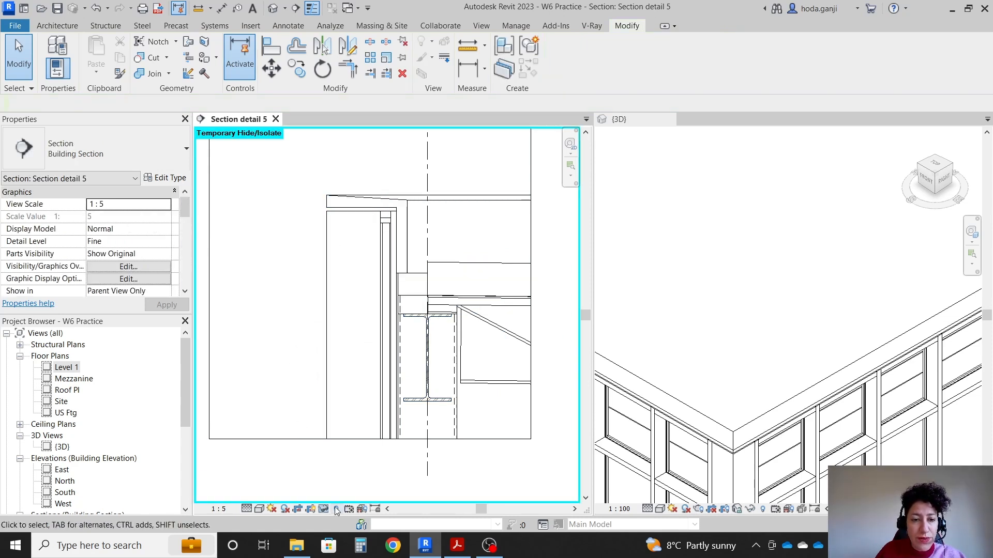
pyautogui.click(323, 508)
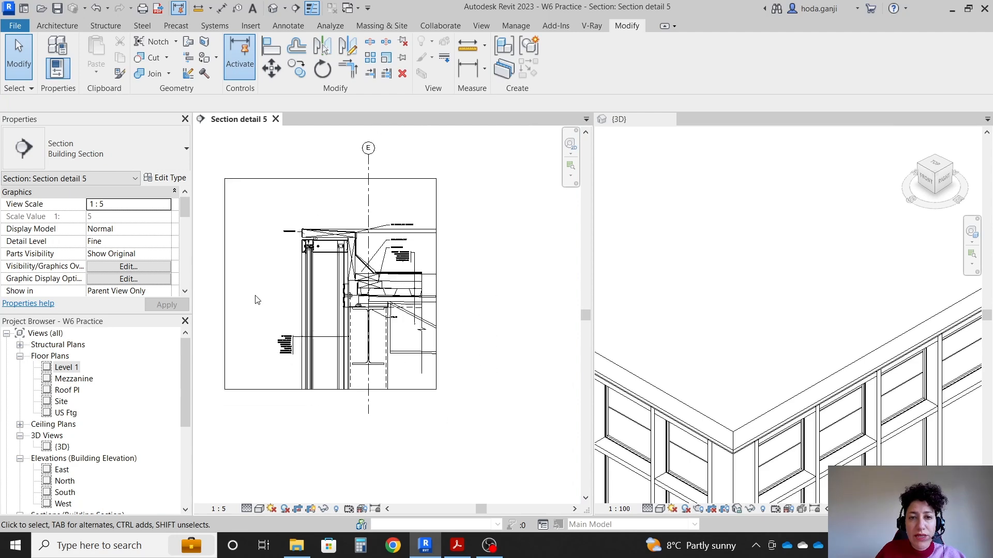
pyautogui.click(457, 545)
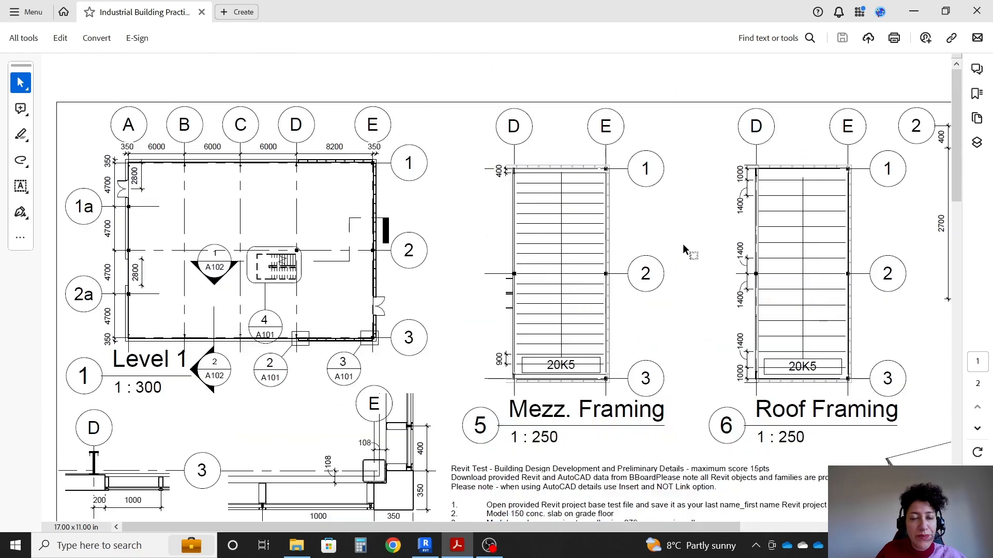
# Step: Scroll the brief to Section Detail 4 and task 17, then return to Revit
pyautogui.scroll(-3)
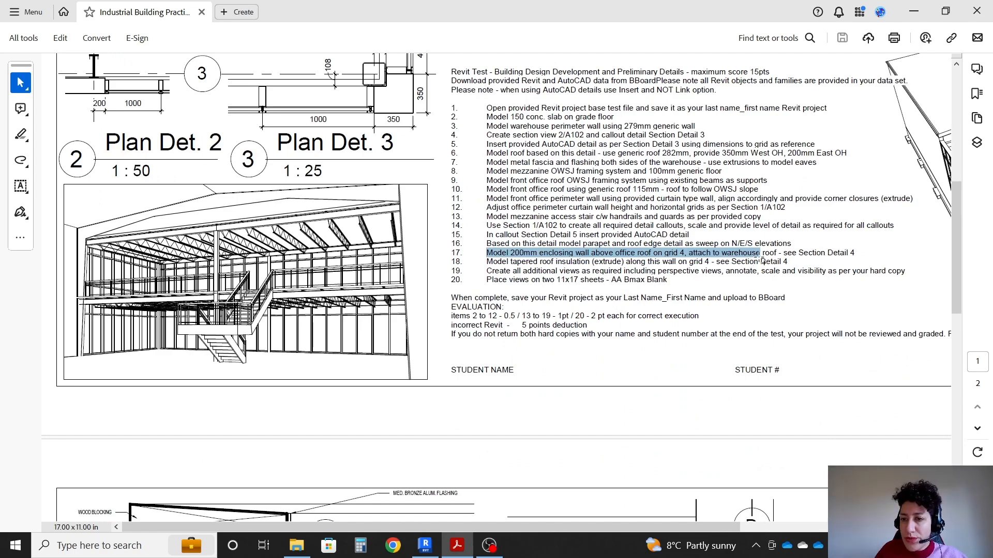
pyautogui.scroll(-3)
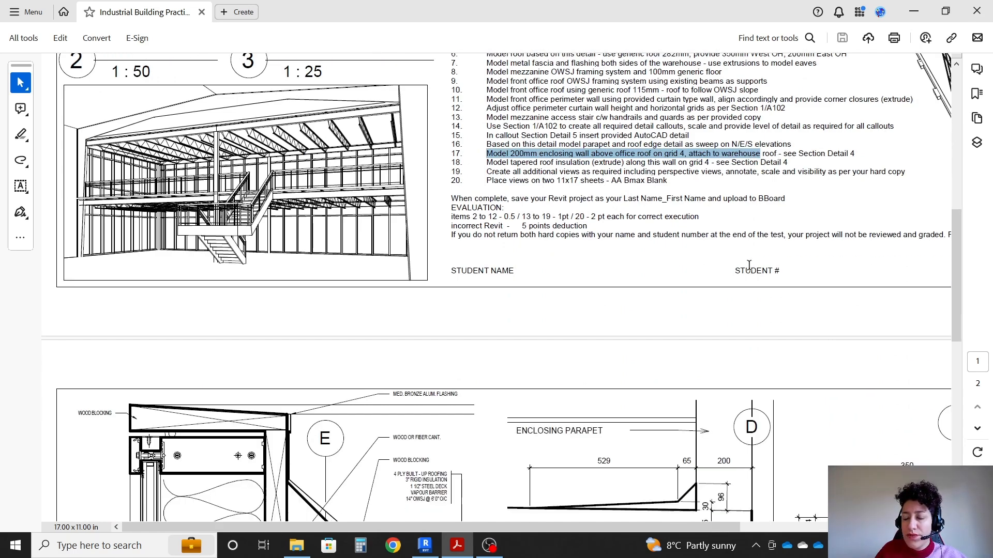
pyautogui.scroll(3)
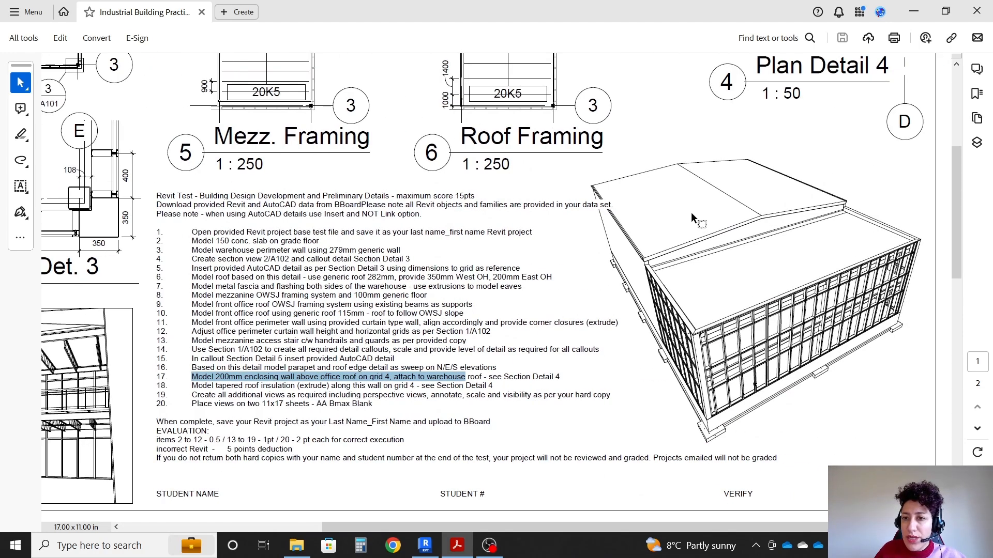
pyautogui.moveTo(670, 265)
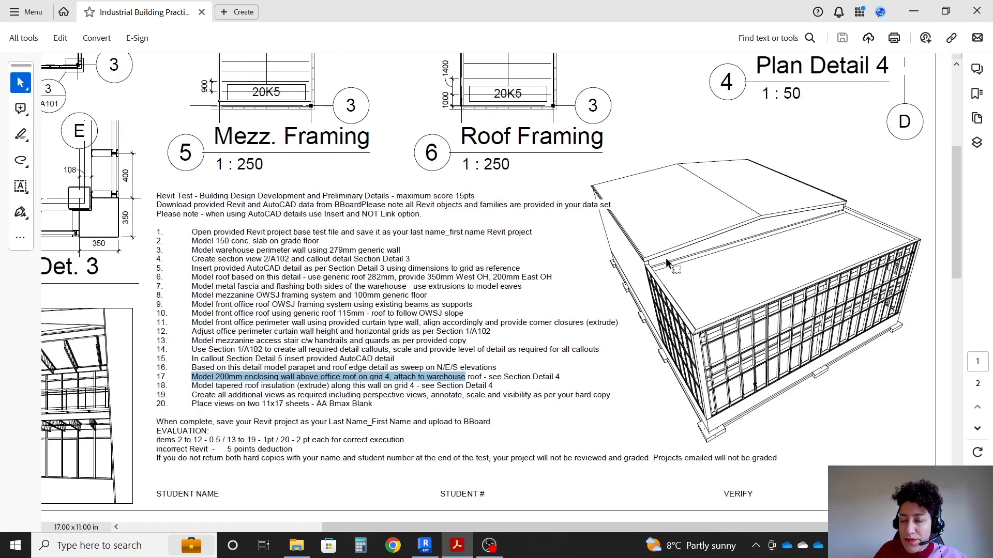
pyautogui.moveTo(665, 262)
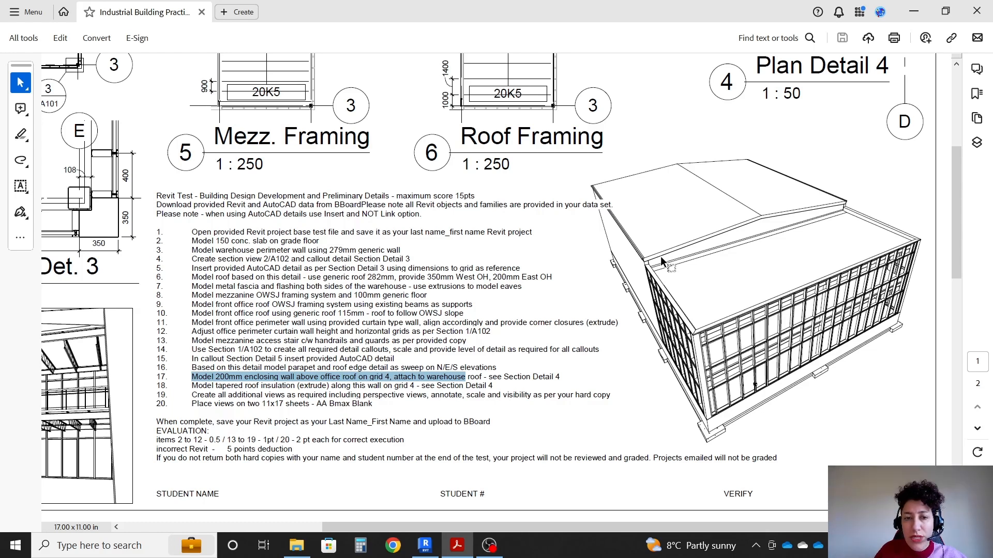
pyautogui.moveTo(313, 406)
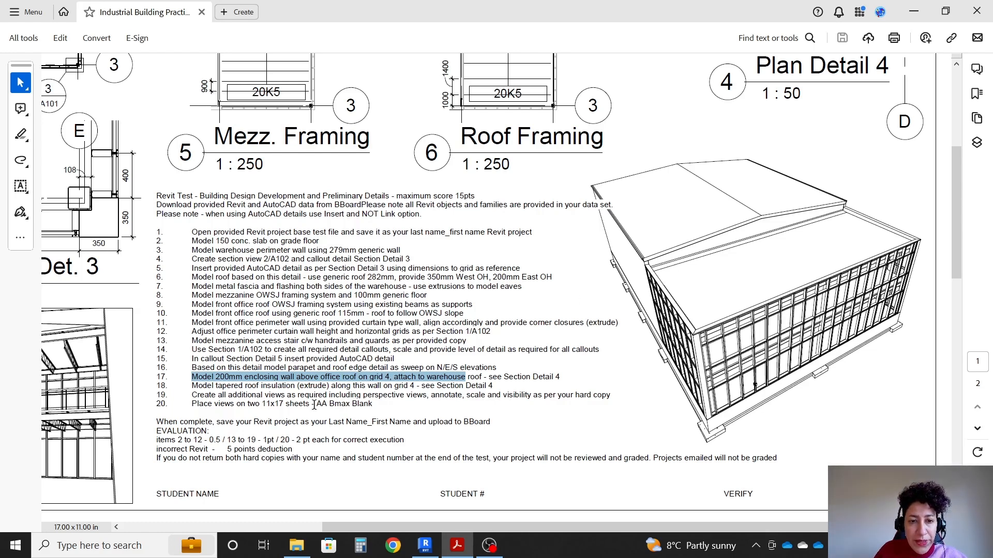
pyautogui.moveTo(763, 205)
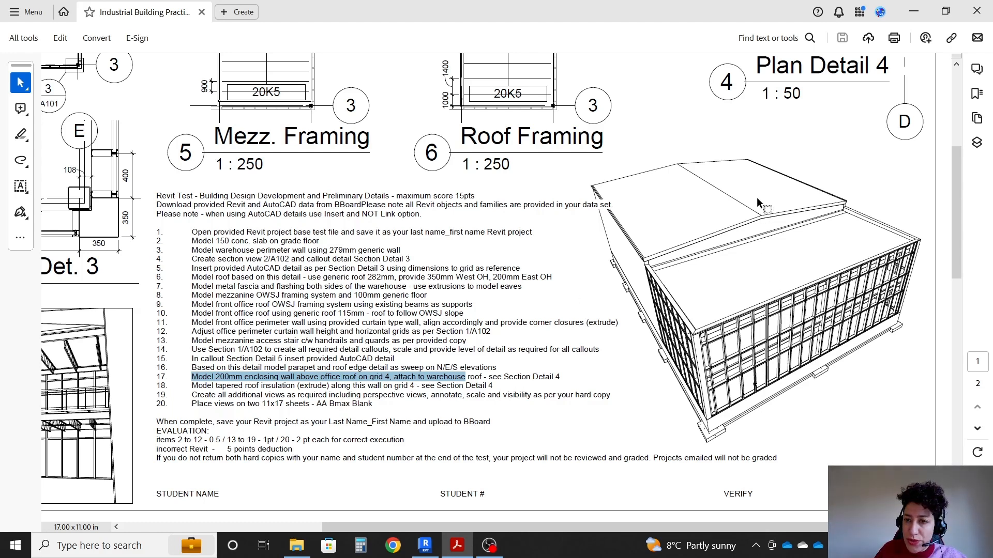
pyautogui.scroll(-3)
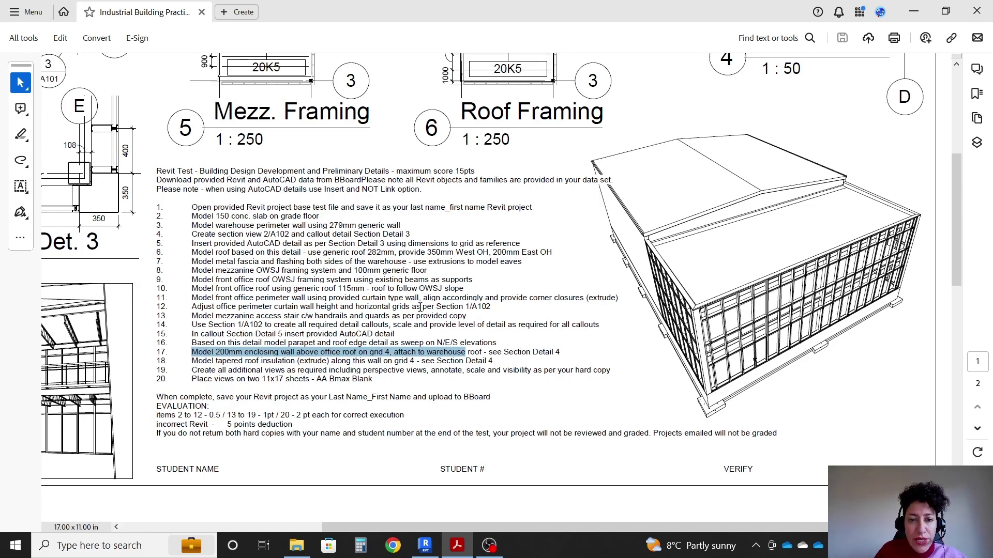
pyautogui.scroll(-3)
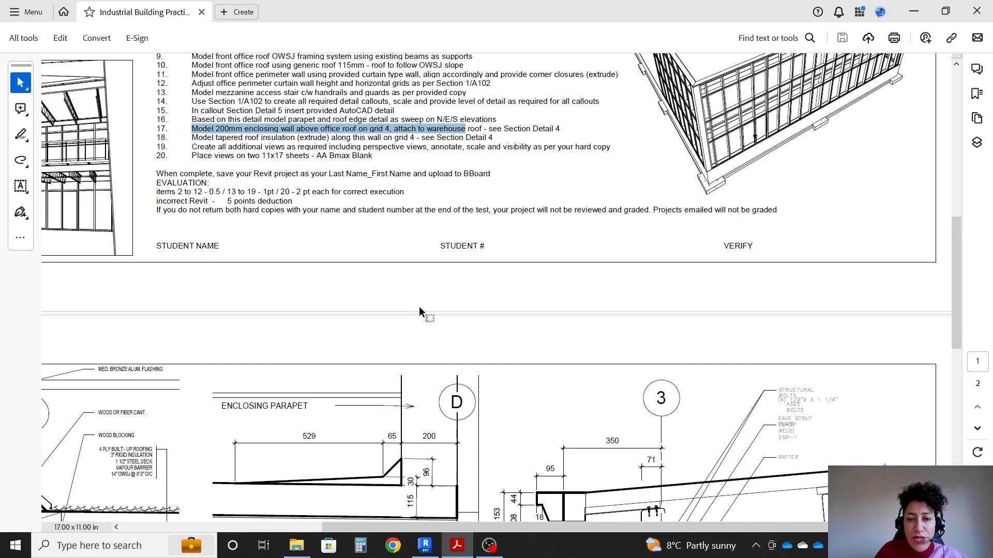
pyautogui.scroll(-3)
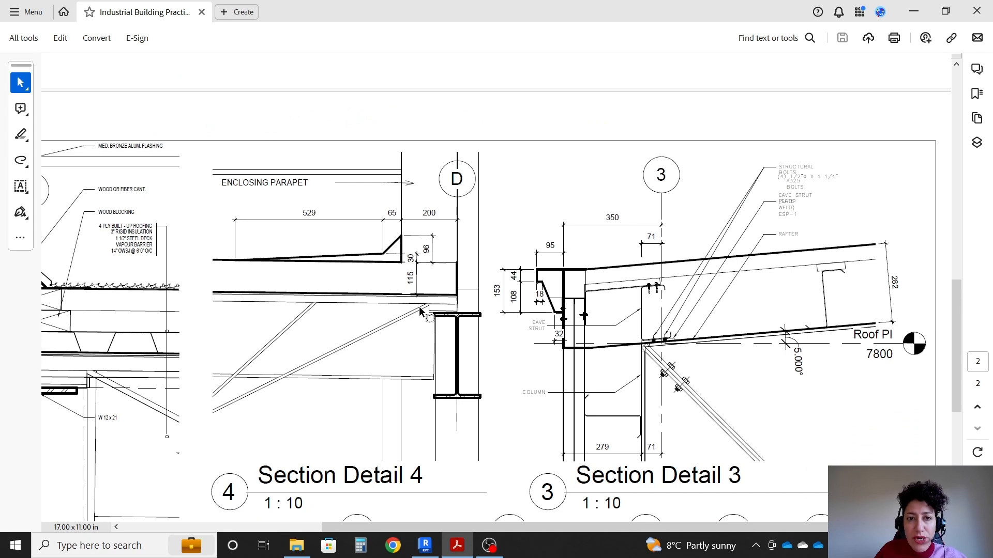
pyautogui.moveTo(440, 195)
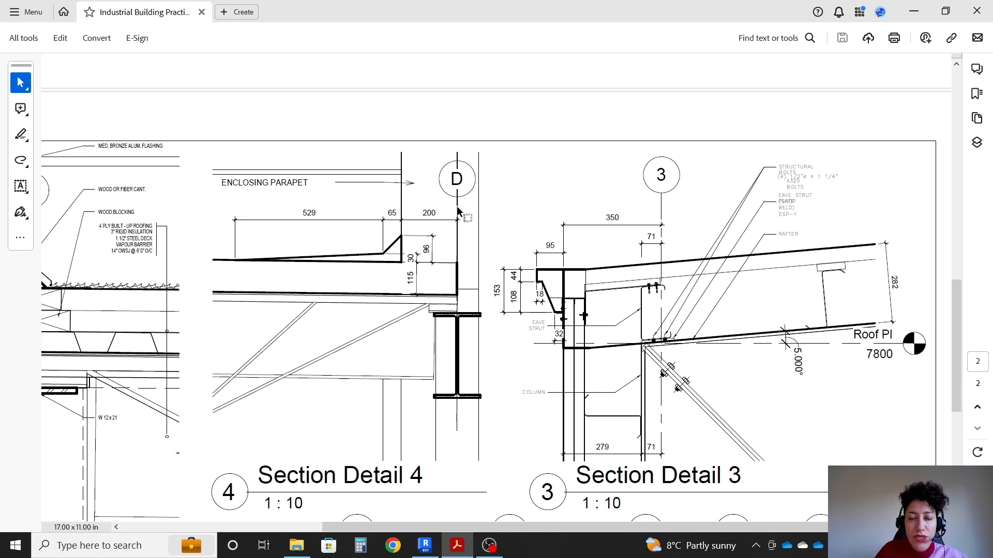
pyautogui.moveTo(429, 204)
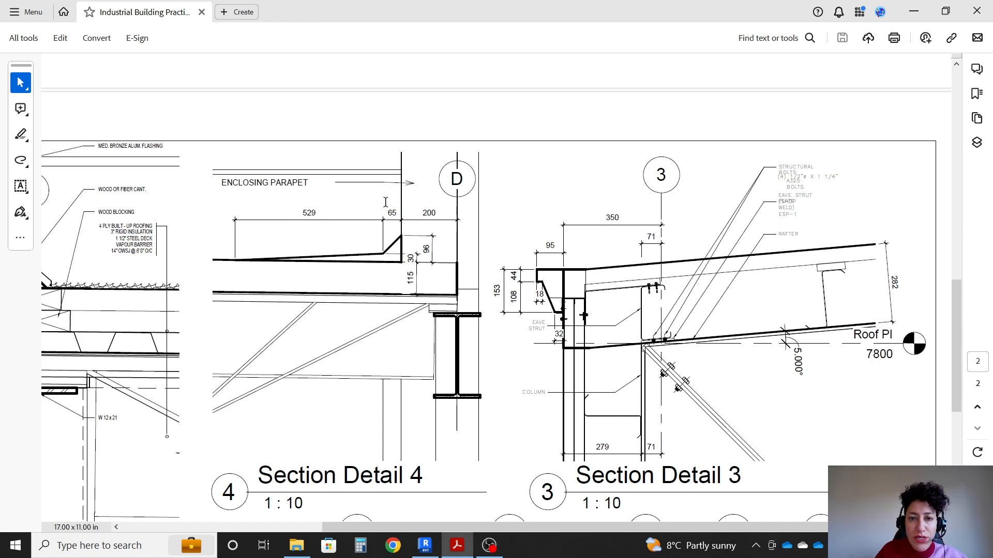
pyautogui.scroll(-3)
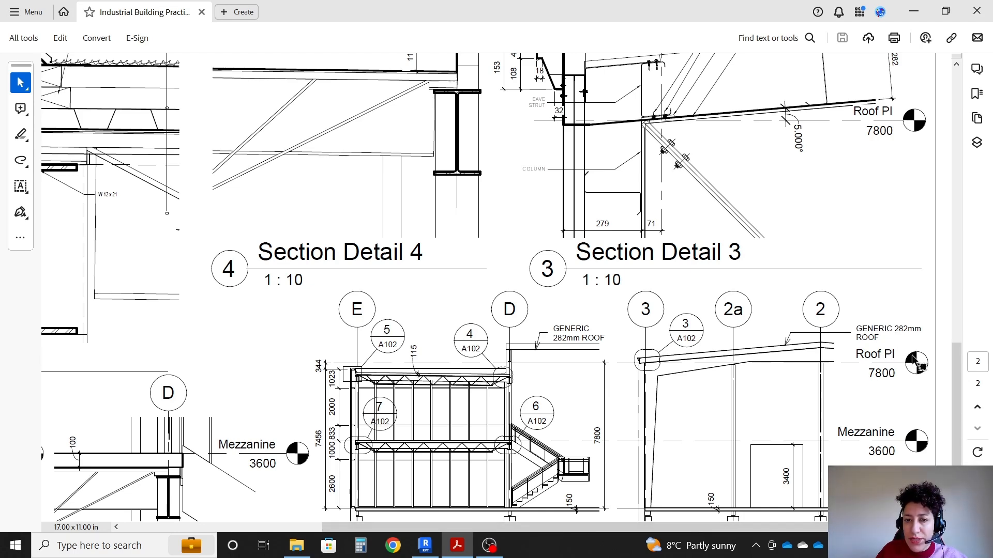
pyautogui.click(424, 545)
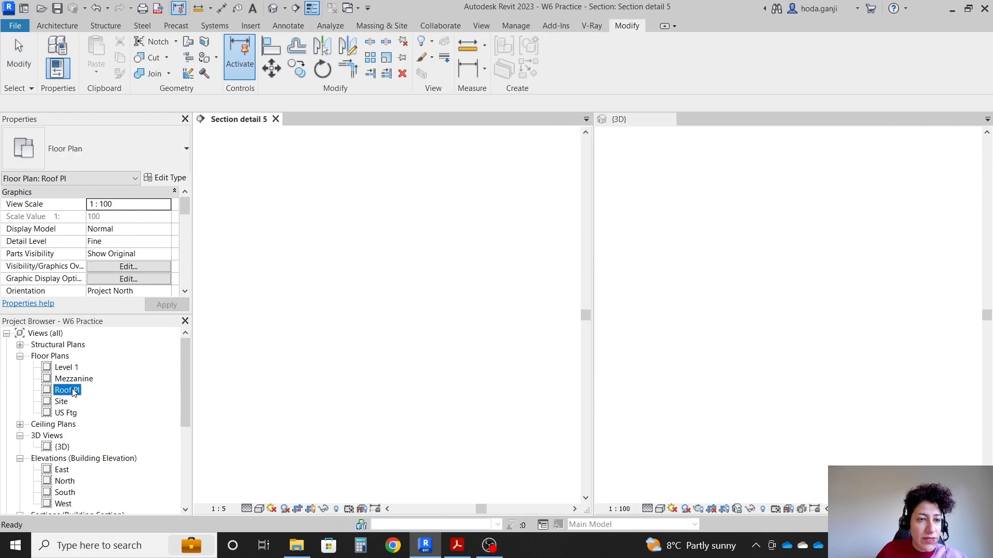
# Step: On the Roof Pl plan, start a Generic - 200mm - Filled wall with location line Finish Face: Interior
pyautogui.doubleClick(67, 390)
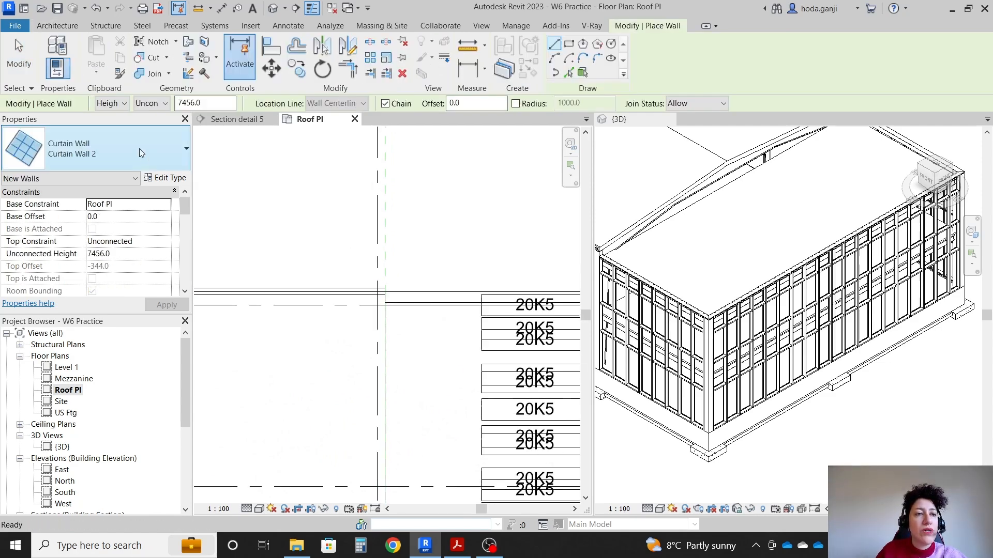
pyautogui.click(186, 149)
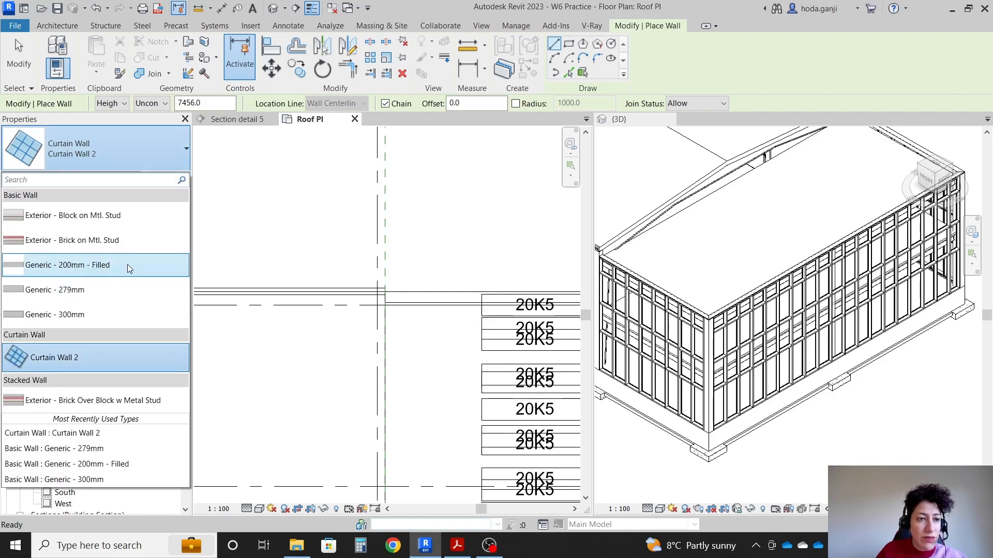
pyautogui.click(456, 545)
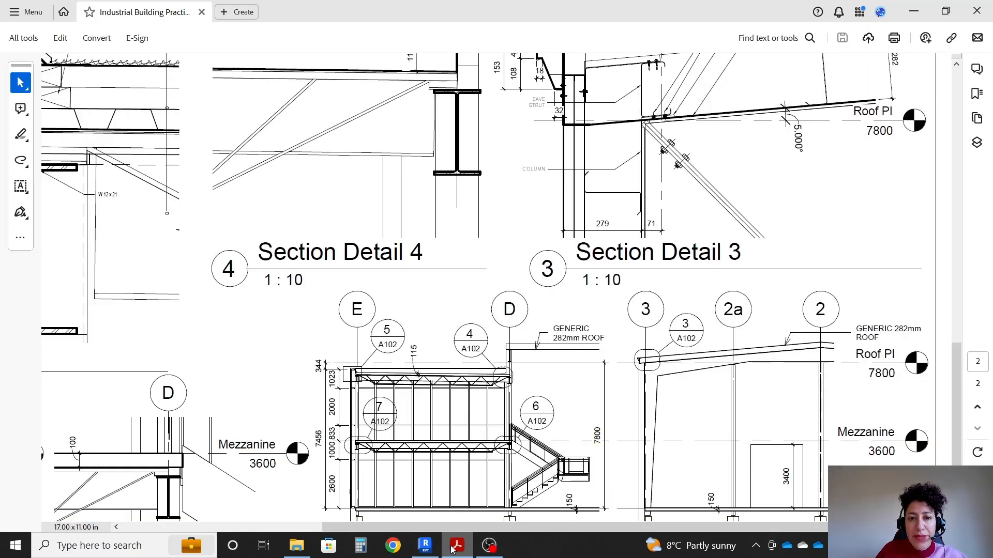
pyautogui.scroll(3)
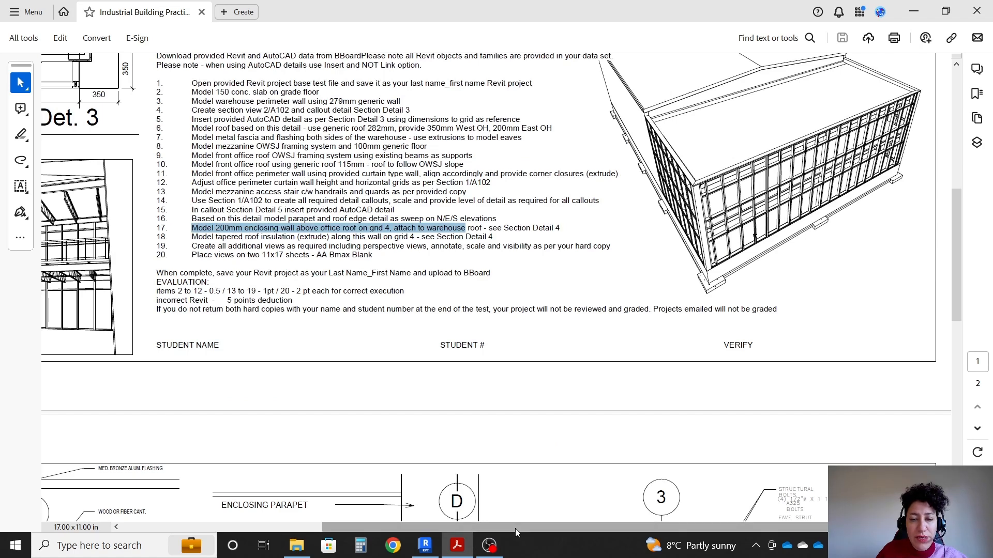
pyautogui.click(425, 545)
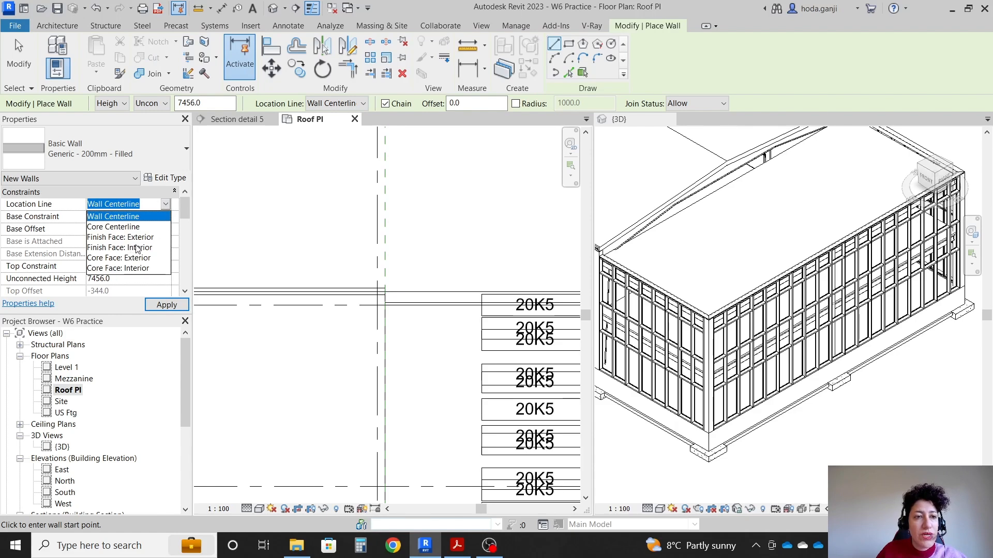
pyautogui.click(119, 248)
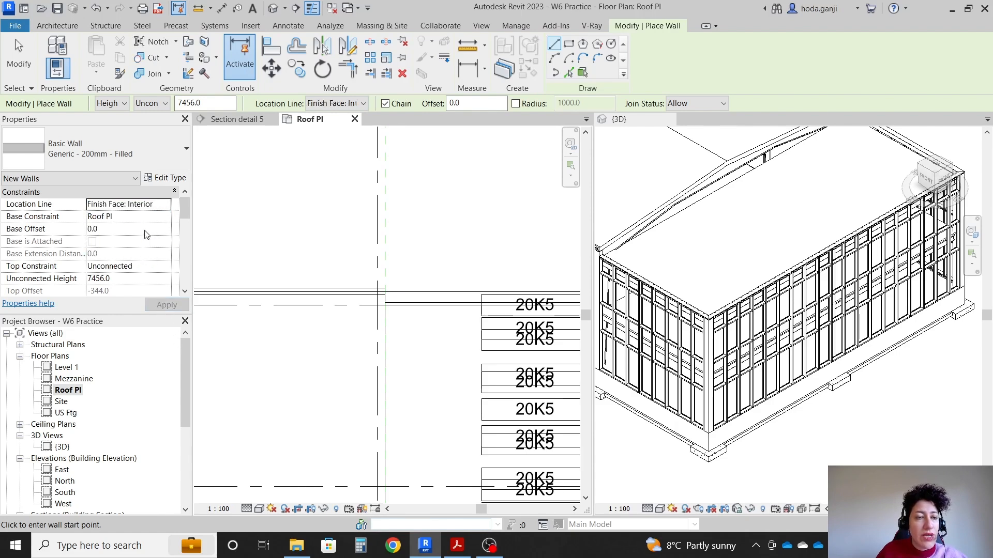
pyautogui.moveTo(217, 276)
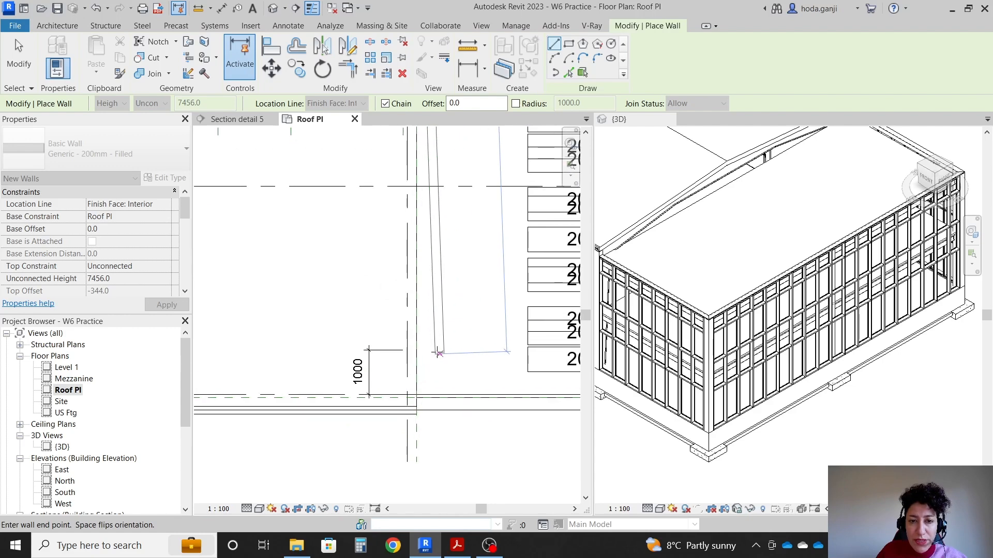
pyautogui.moveTo(409, 370)
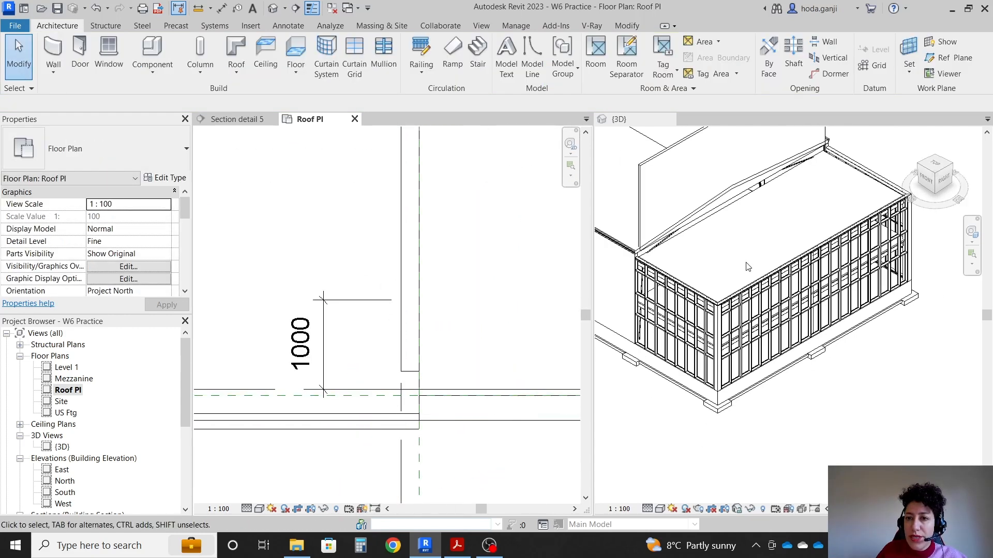
# Step: Inspect the new wall against the framing in plan, then open Section Detail 4
pyautogui.click(617, 118)
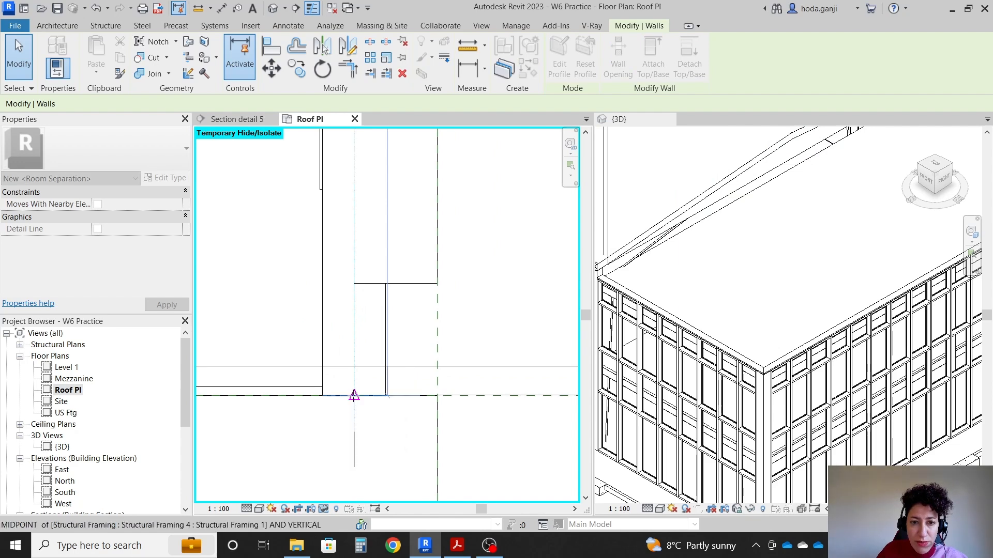
pyautogui.click(427, 311)
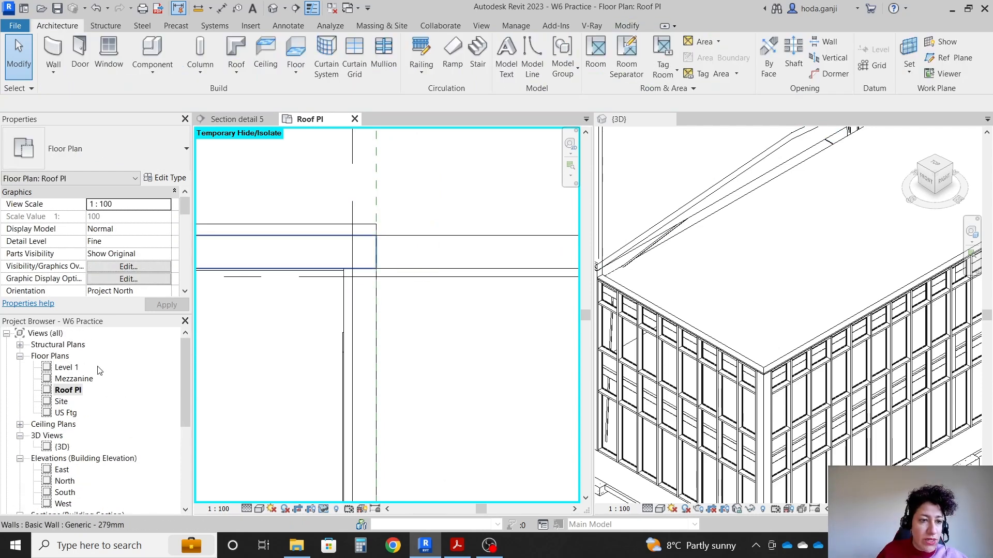
pyautogui.doubleClick(83, 412)
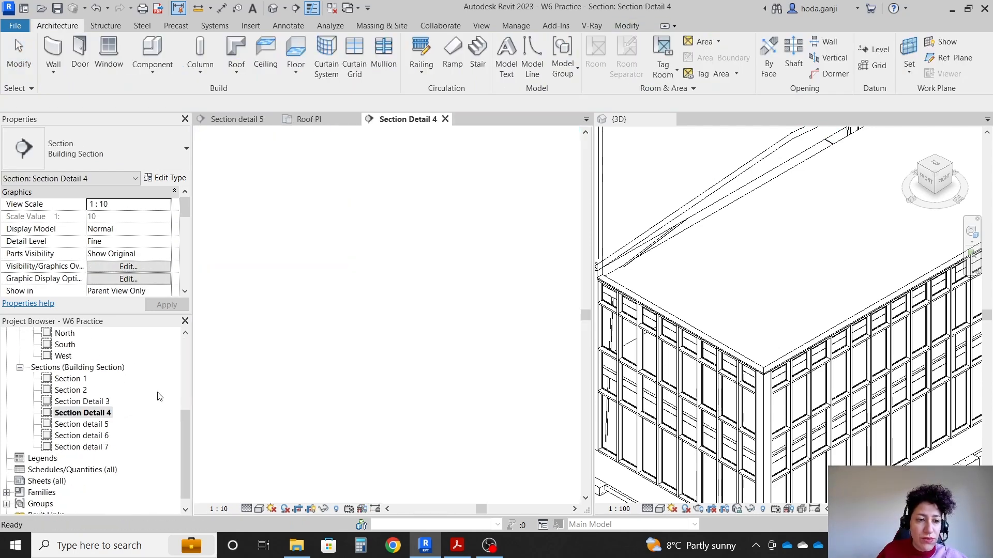
# Step: Set the enclosing wall's base offset to -620.6 and attach it to the warehouse roof
pyautogui.click(380, 304)
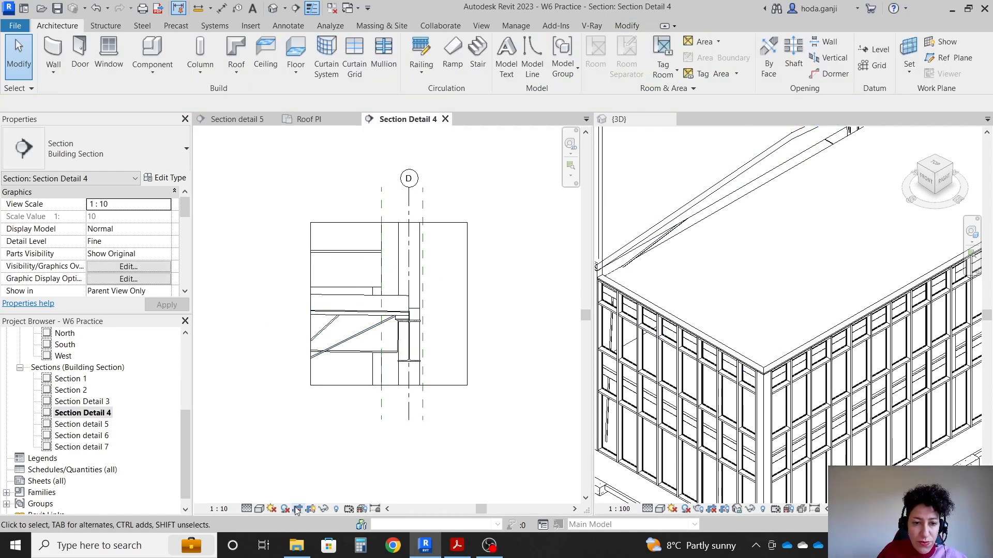
pyautogui.click(618, 119)
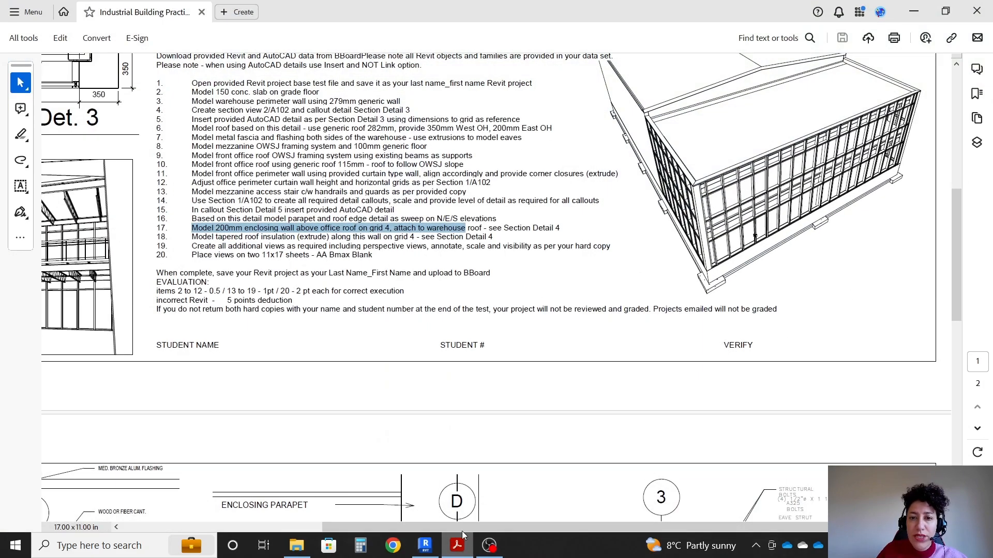
pyautogui.scroll(-3)
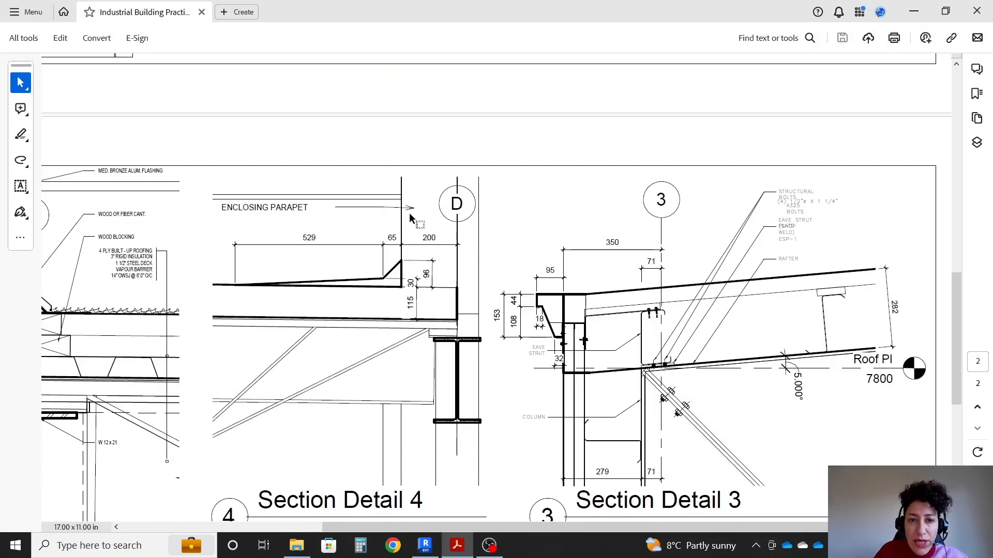
pyautogui.moveTo(490, 539)
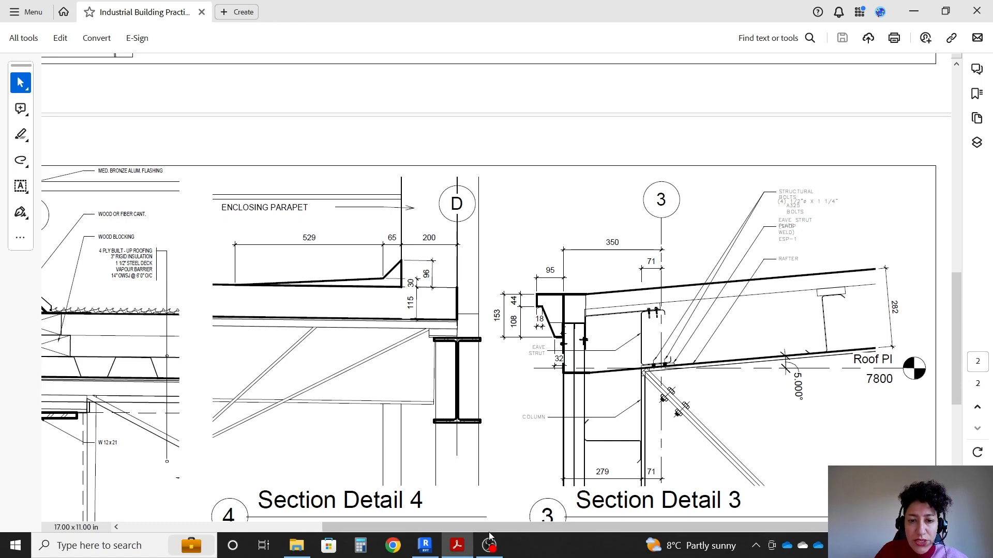
pyautogui.click(424, 545)
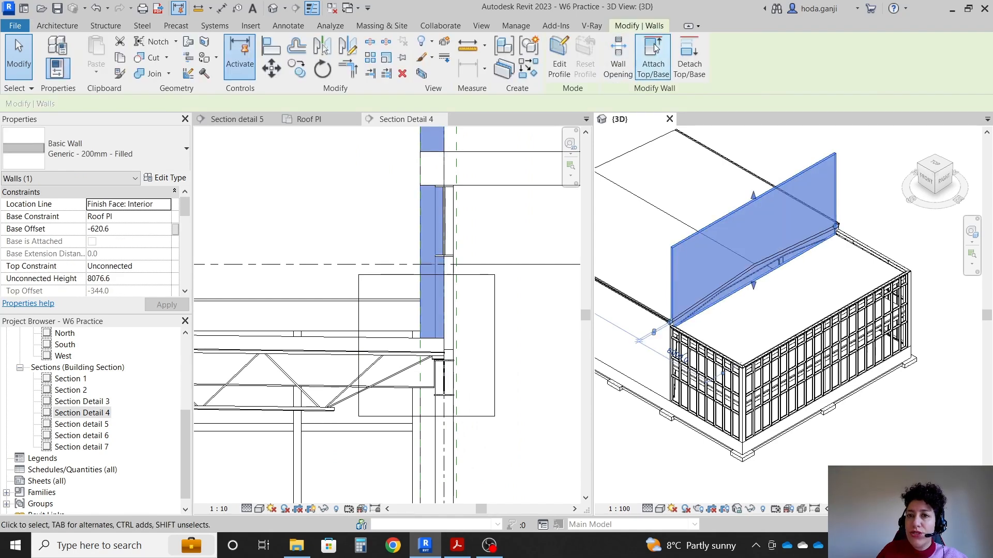
pyautogui.click(653, 56)
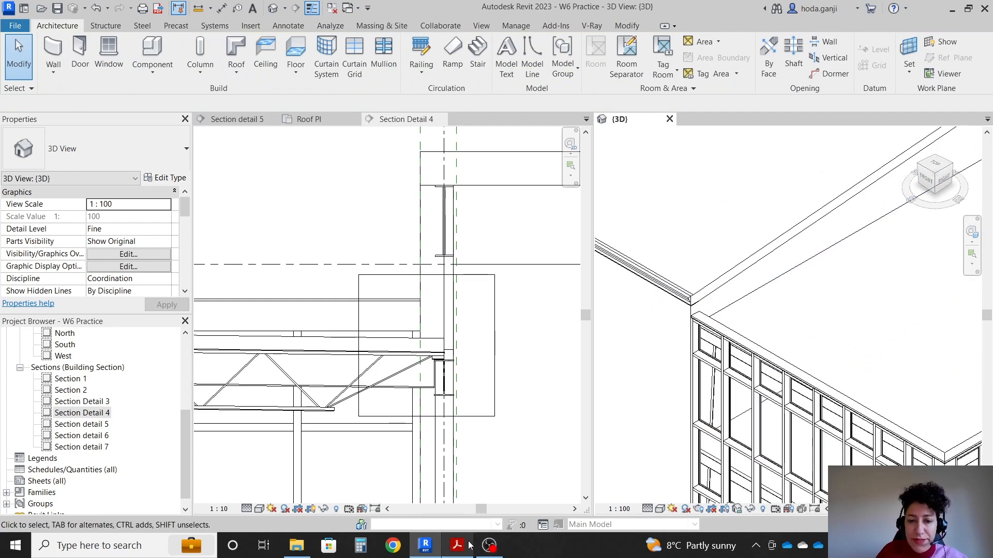
pyautogui.click(402, 119)
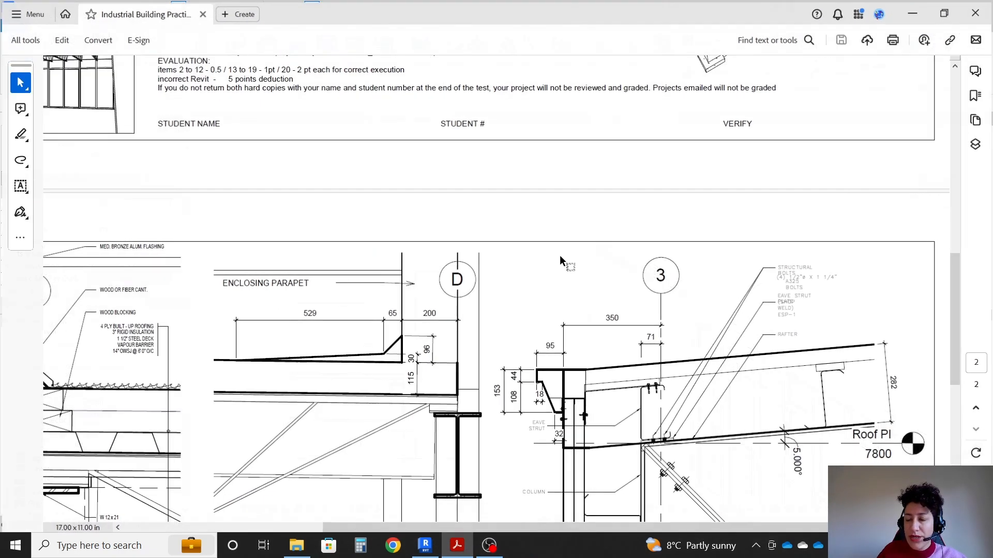
pyautogui.scroll(3)
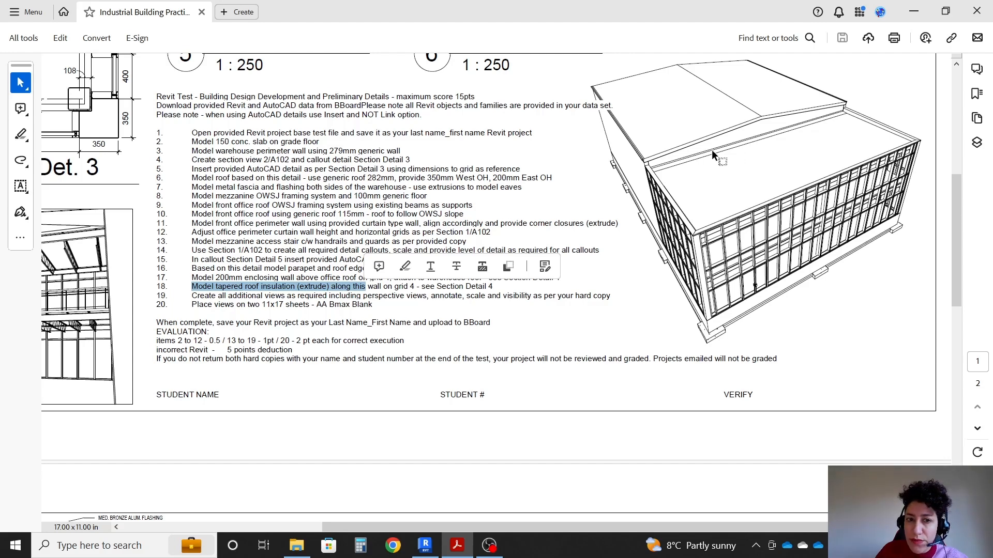
pyautogui.moveTo(364, 296)
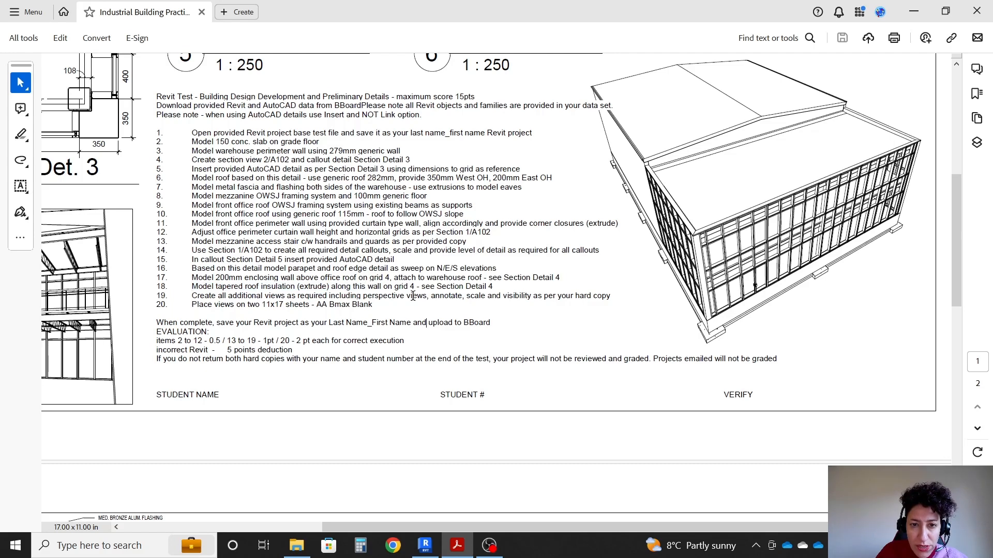
pyautogui.scroll(-3)
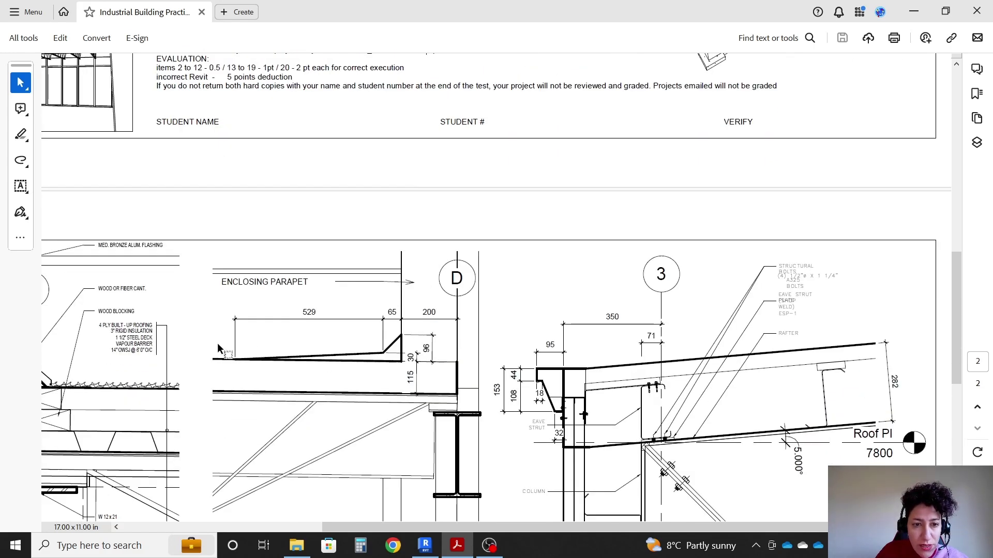
pyautogui.scroll(-3)
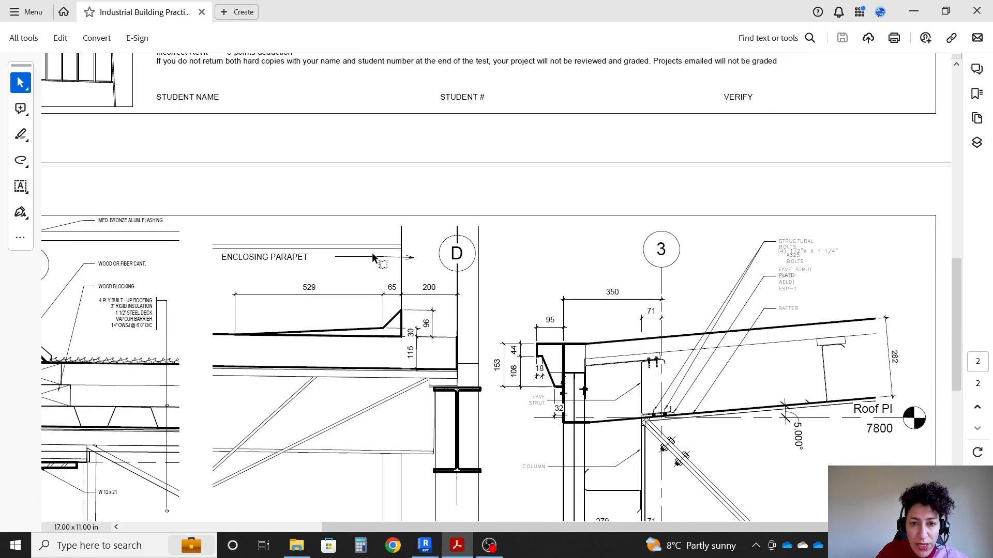
pyautogui.moveTo(391, 255)
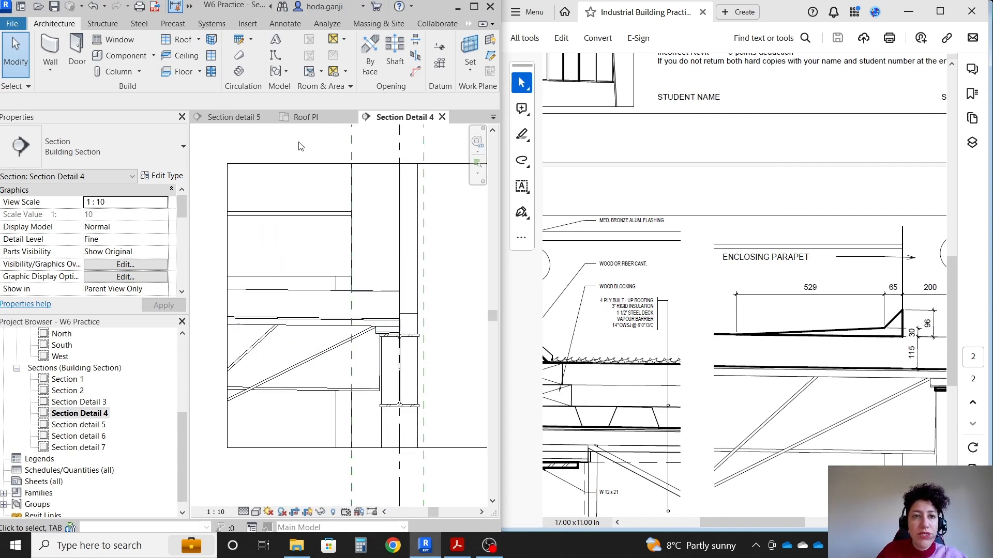
pyautogui.moveTo(237, 129)
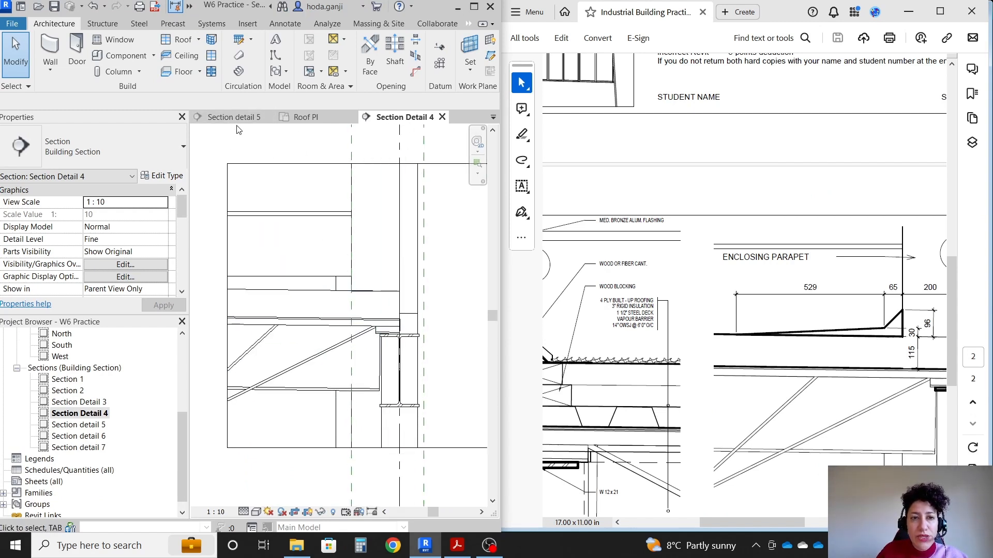
# Step: Check the Roof Pl plan, then return to the Section Detail 4 view at grid D
pyautogui.click(307, 116)
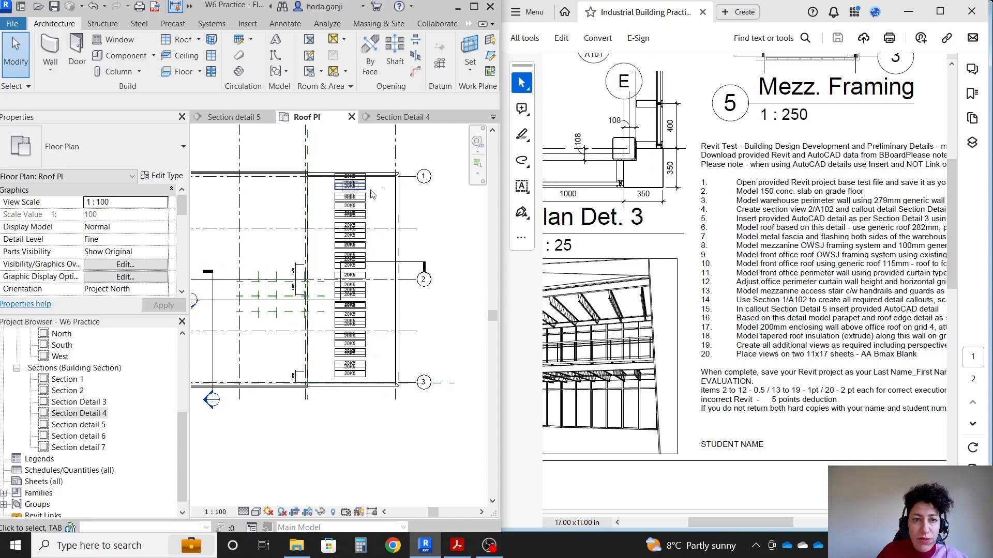
pyautogui.click(401, 117)
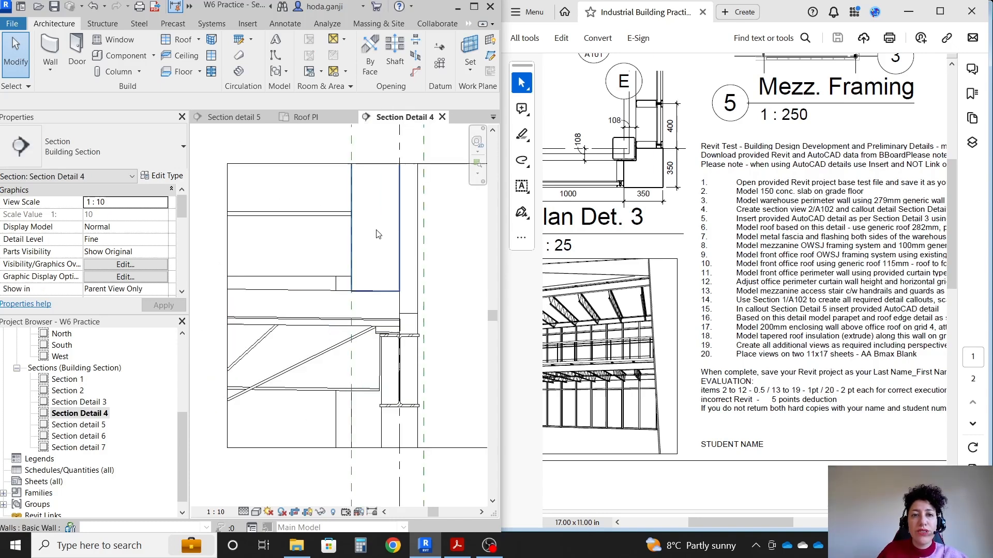
pyautogui.click(285, 271)
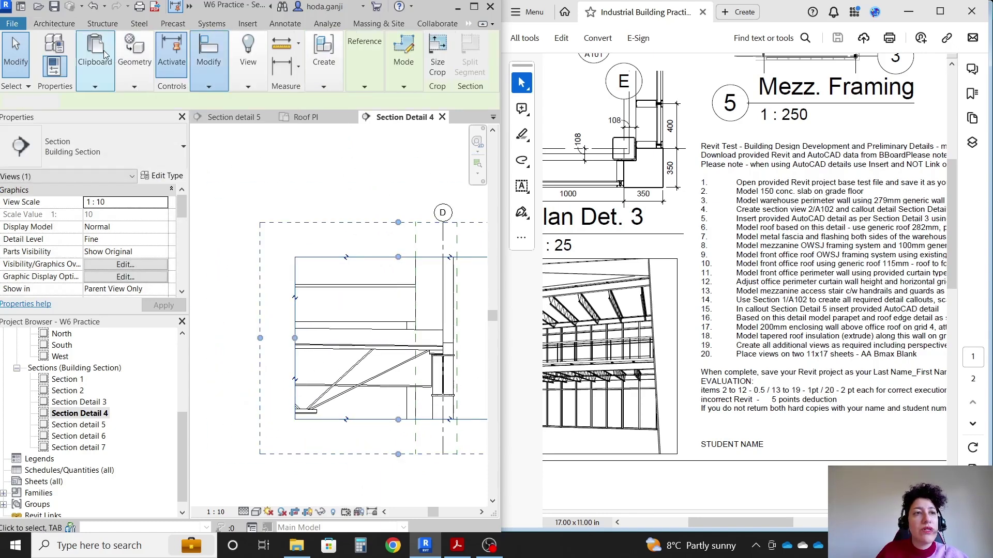
# Step: Start a Model In-Place component in the Roofs category named 'Tapered Roof Insulation'
pyautogui.click(54, 23)
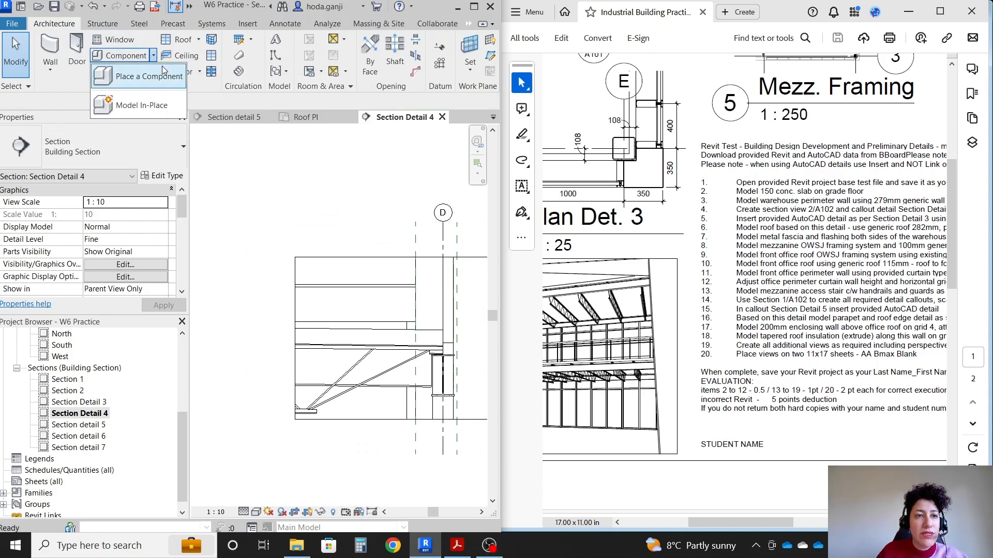
pyautogui.click(144, 104)
pyautogui.write('Ta')
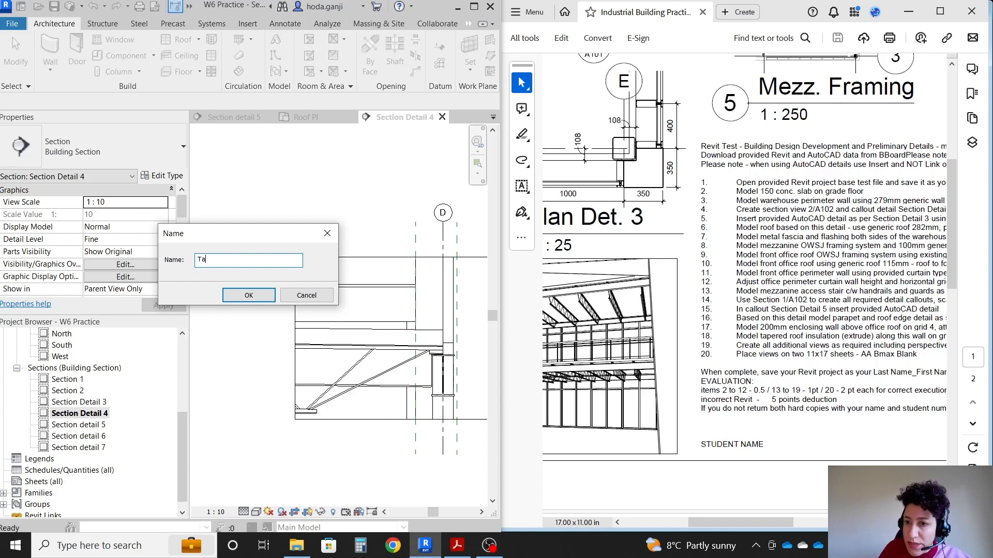
pyautogui.write('pered')
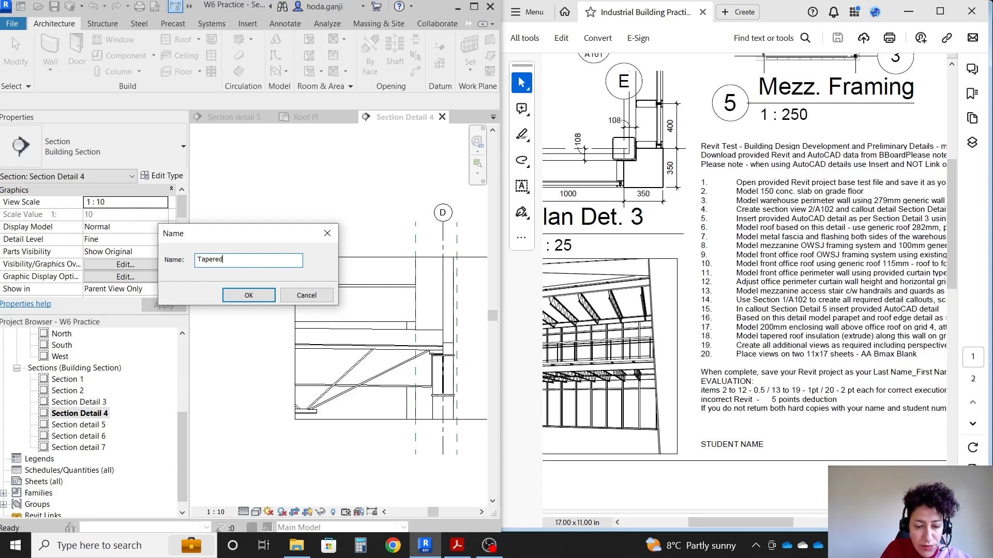
pyautogui.write('Roof I')
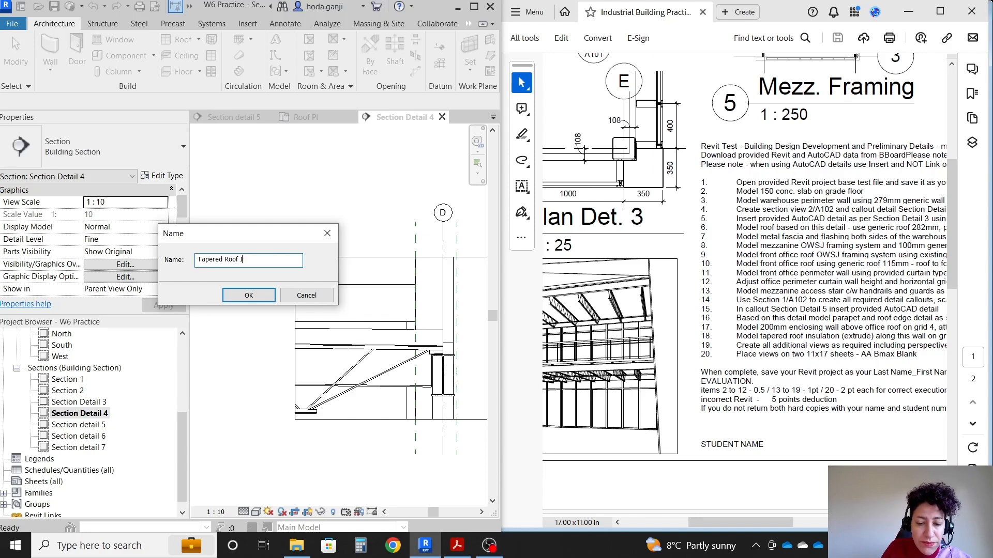
pyautogui.write('Insulation')
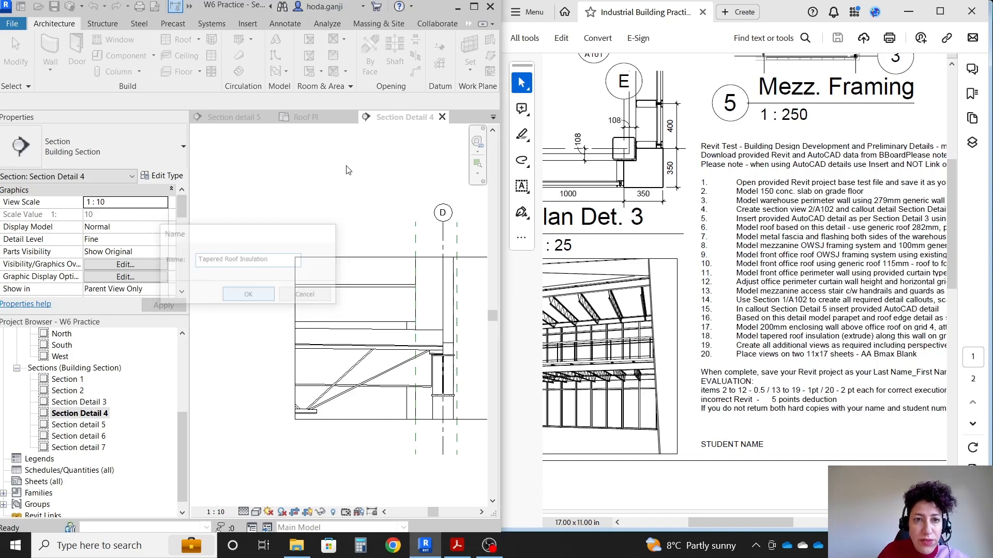
pyautogui.click(248, 293)
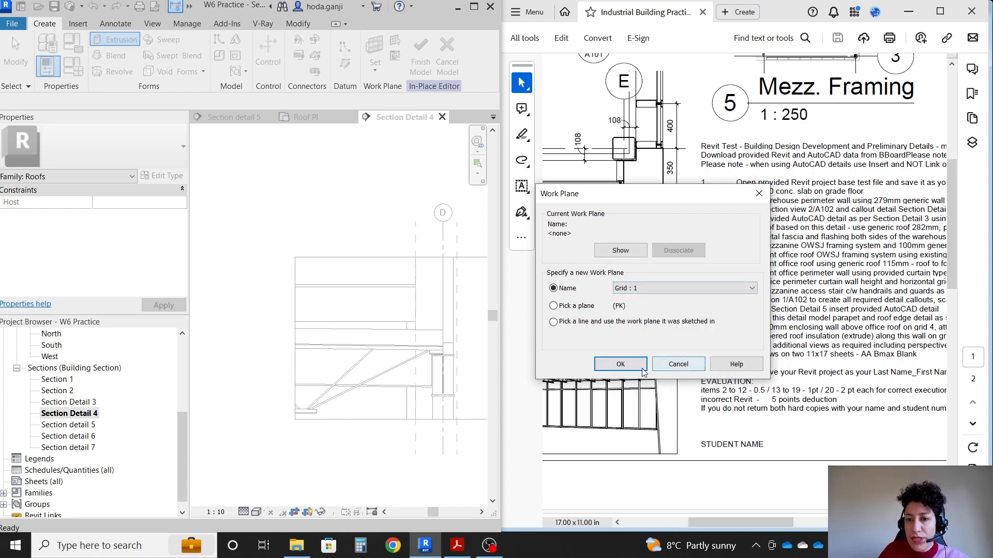
pyautogui.moveTo(649, 325)
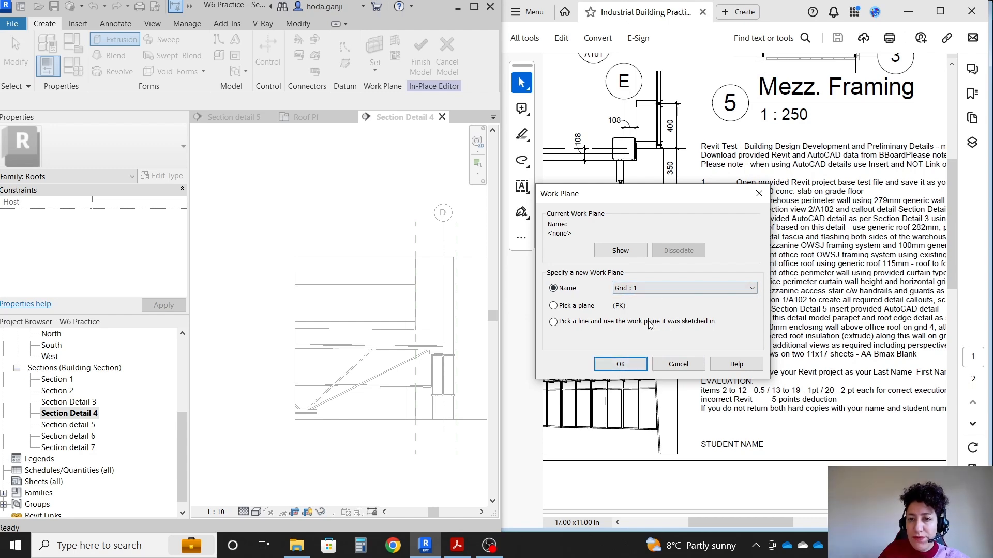
# Step: Begin an extrusion with Grid : 1 as the sketch work plane
pyautogui.click(619, 364)
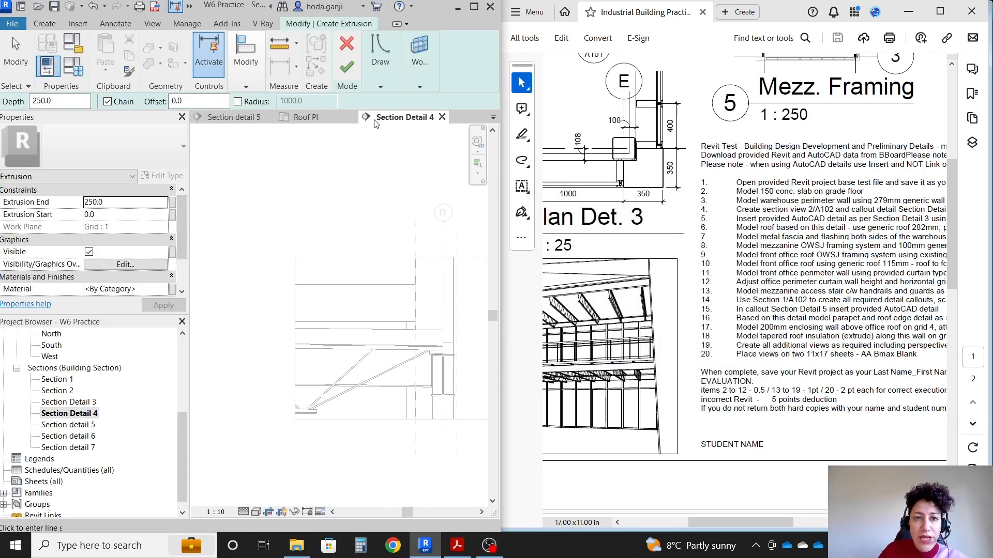
# Step: Sketch the insulation base lines from the roof edge using a 529 offset along the roof top
pyautogui.scroll(-3)
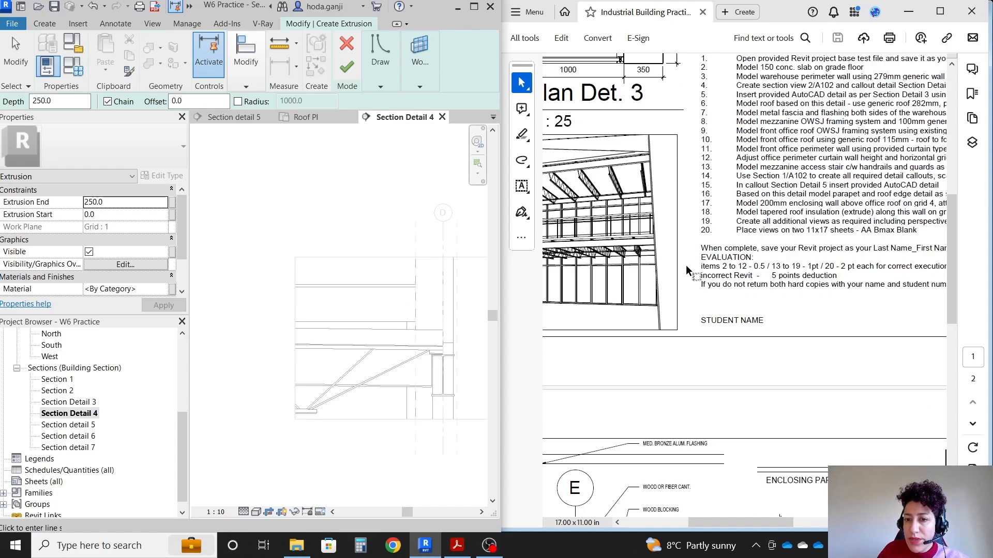
pyautogui.scroll(-3)
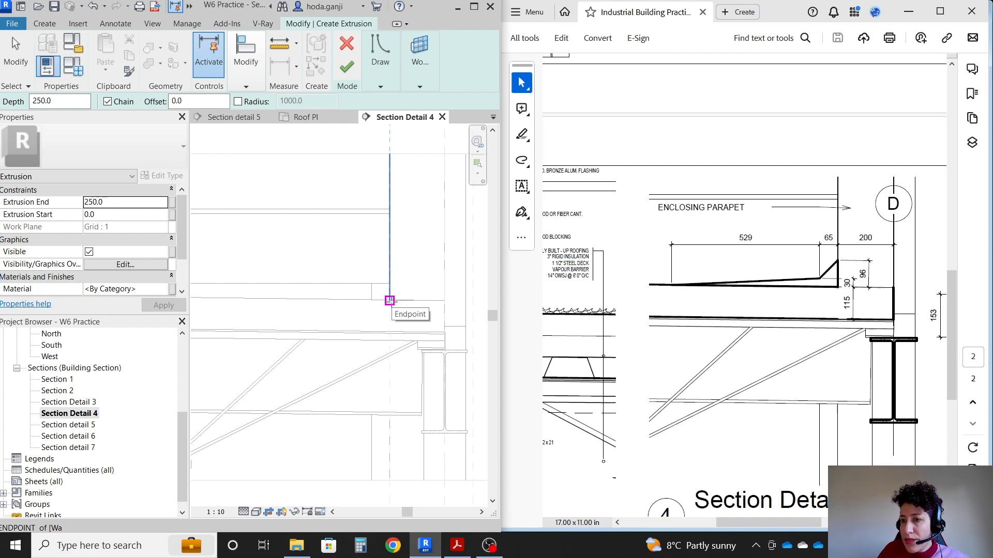
pyautogui.click(389, 300)
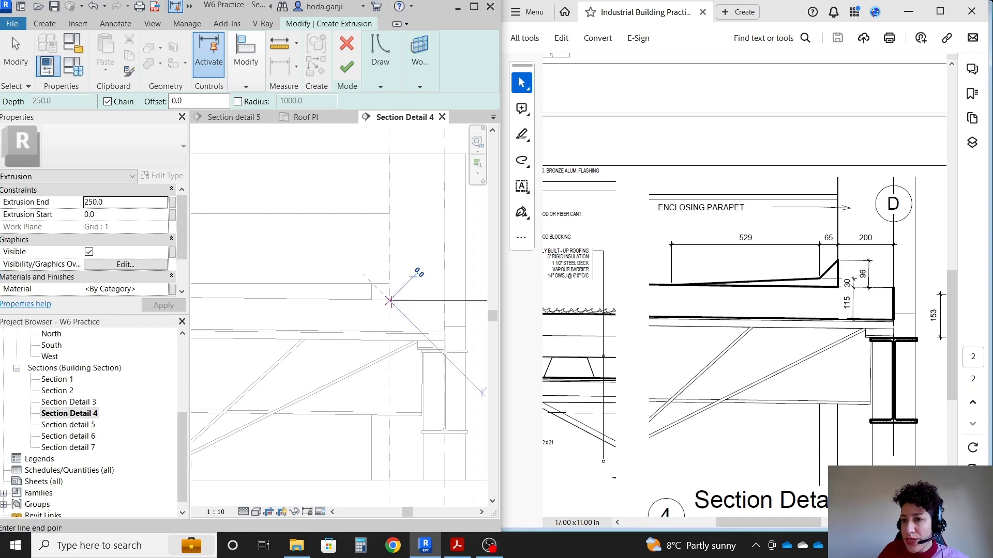
pyautogui.moveTo(389, 244)
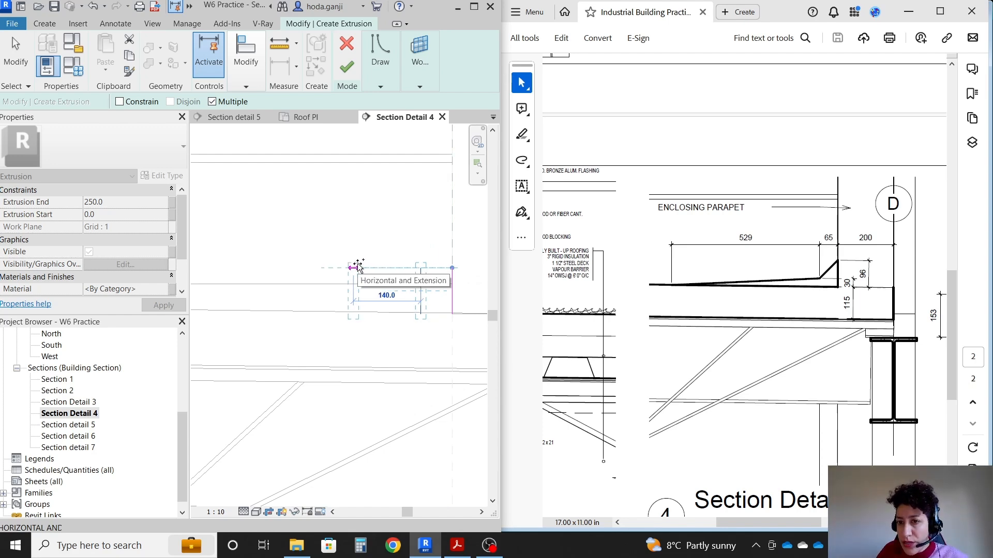
pyautogui.write('529')
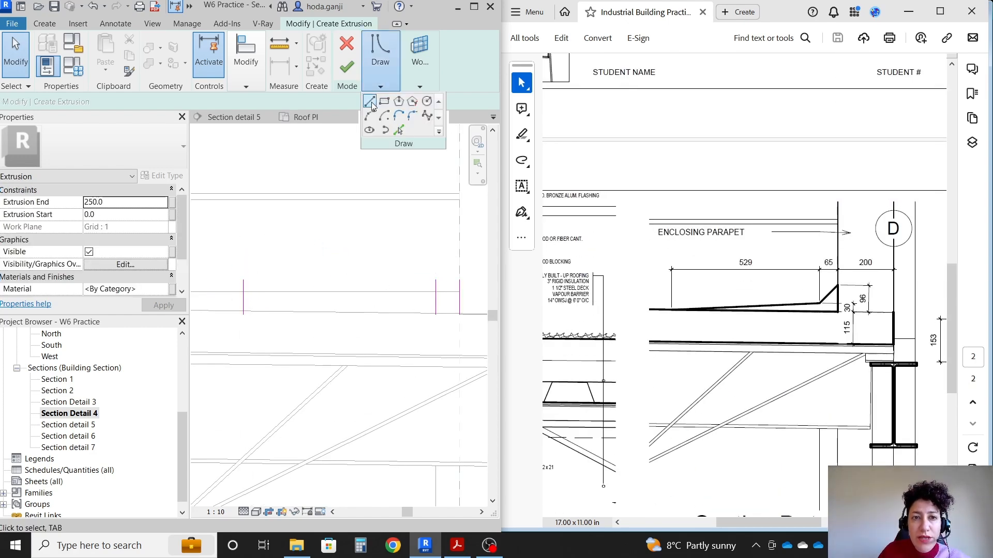
pyautogui.click(370, 102)
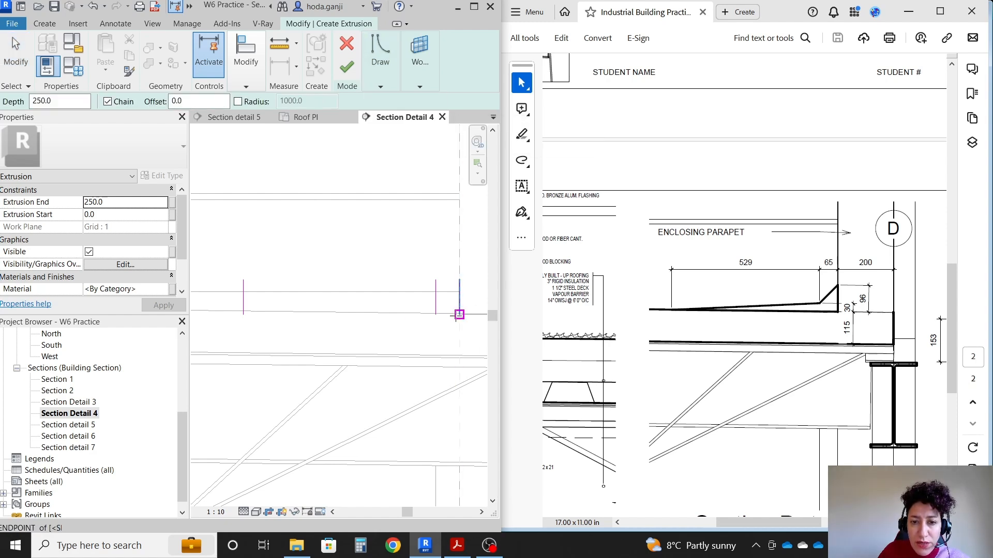
pyautogui.click(231, 319)
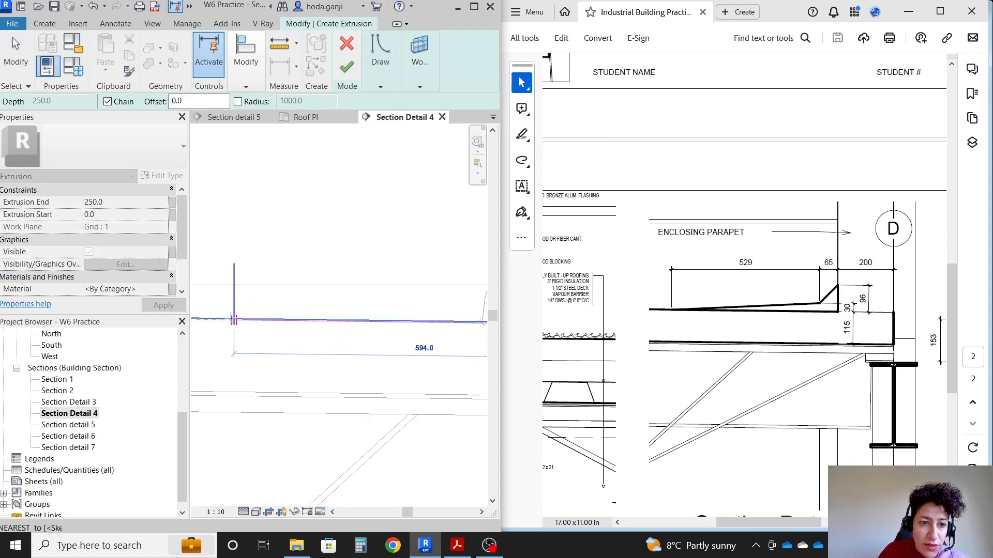
pyautogui.click(247, 316)
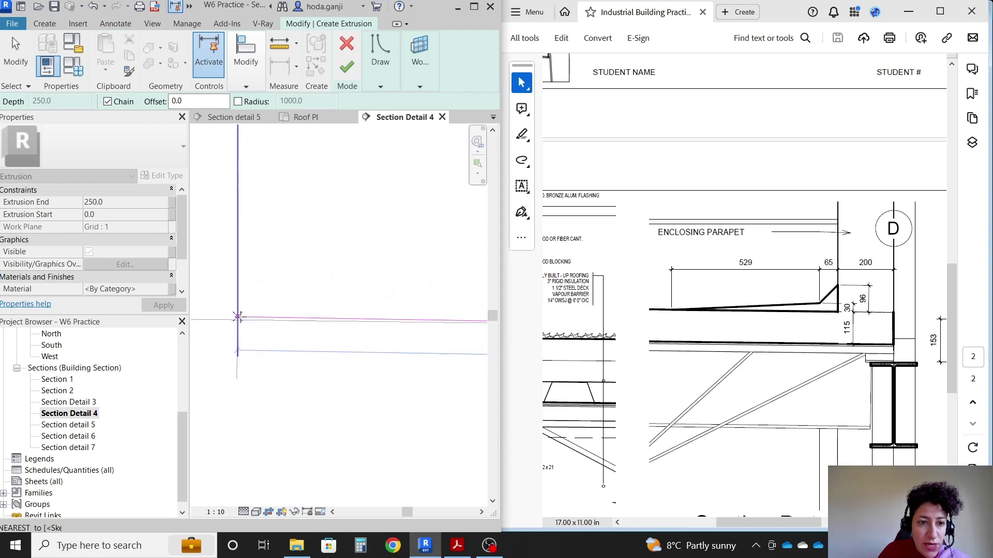
pyautogui.moveTo(237, 319)
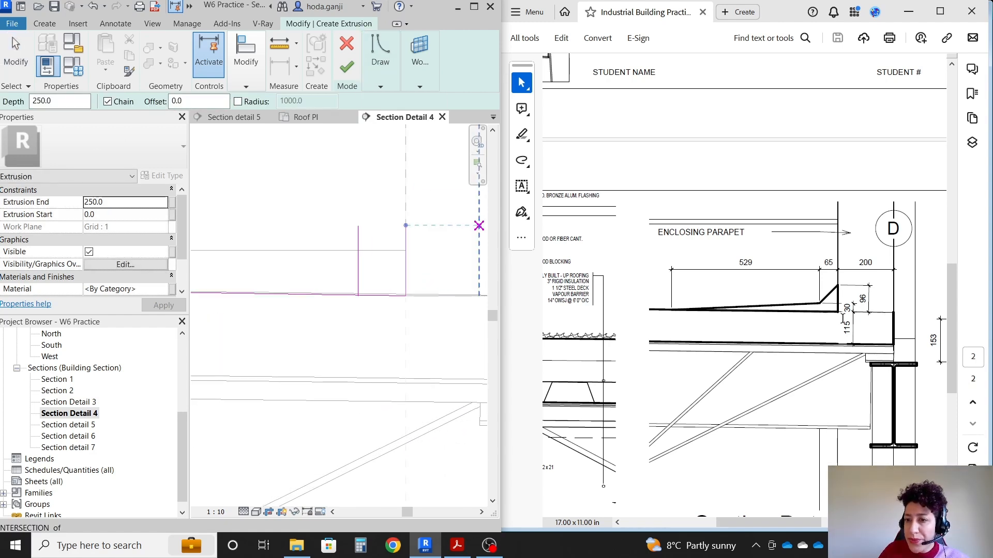
# Step: Add the 30.0 rise and sloped top edge to close the wedge profile, then finish the sketch
pyautogui.click(386, 270)
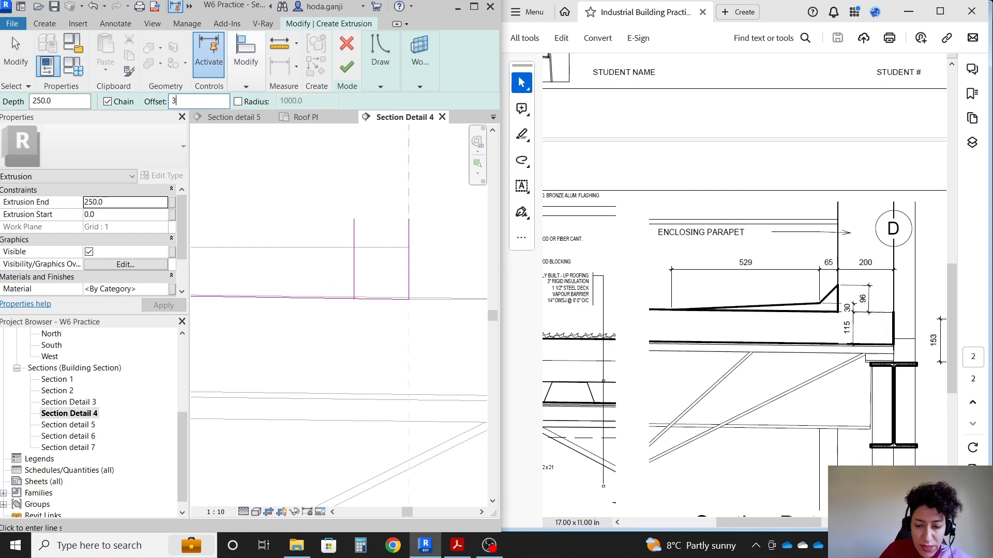
pyautogui.write('30.0')
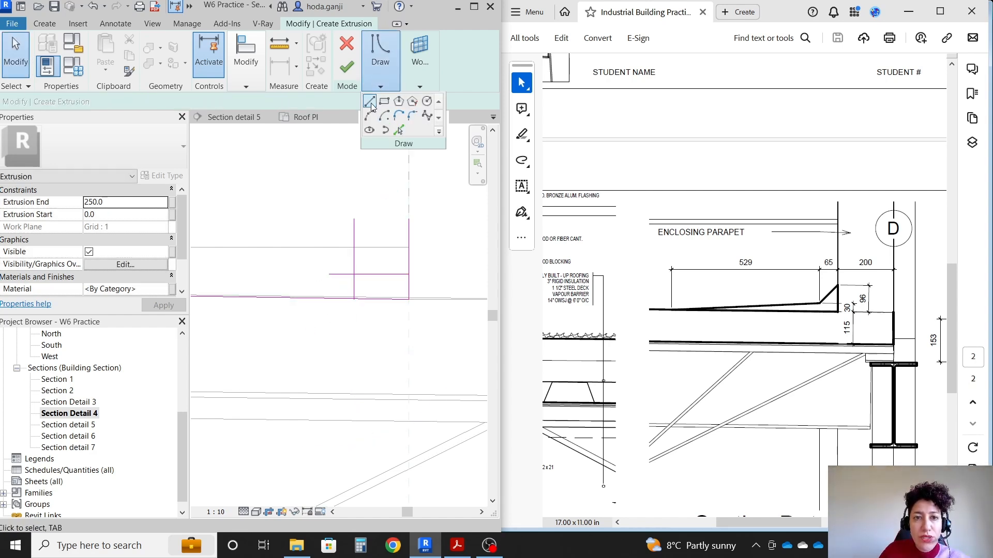
pyautogui.click(369, 101)
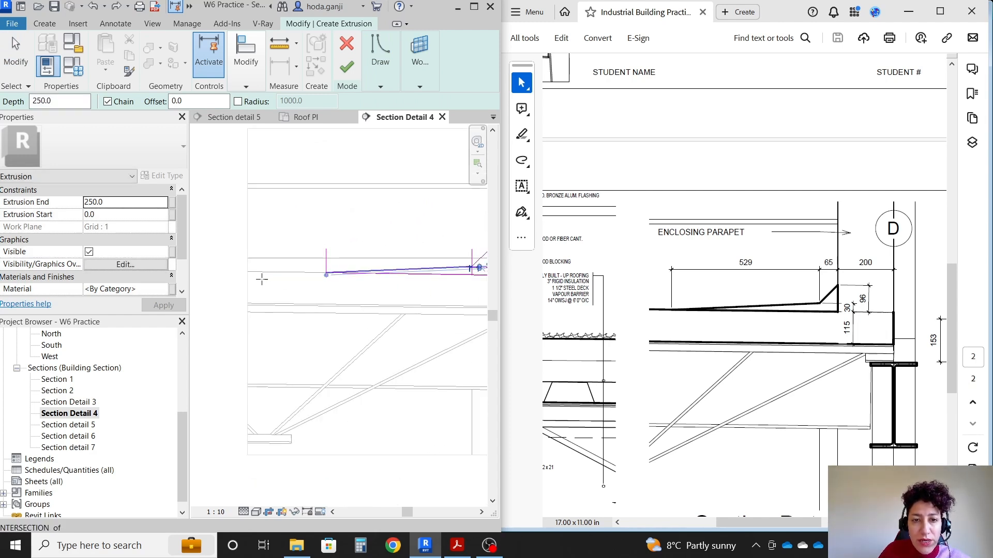
pyautogui.click(326, 273)
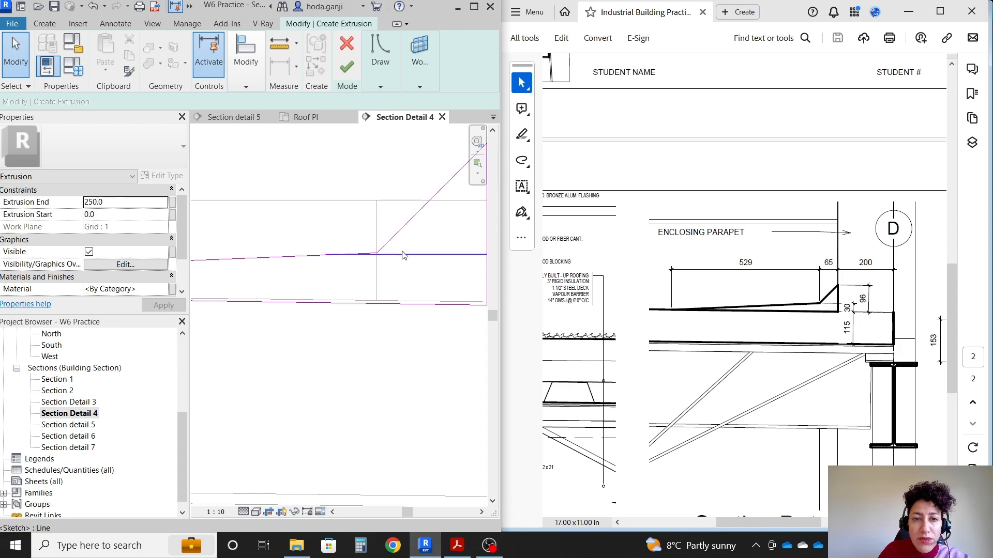
pyautogui.moveTo(347, 67)
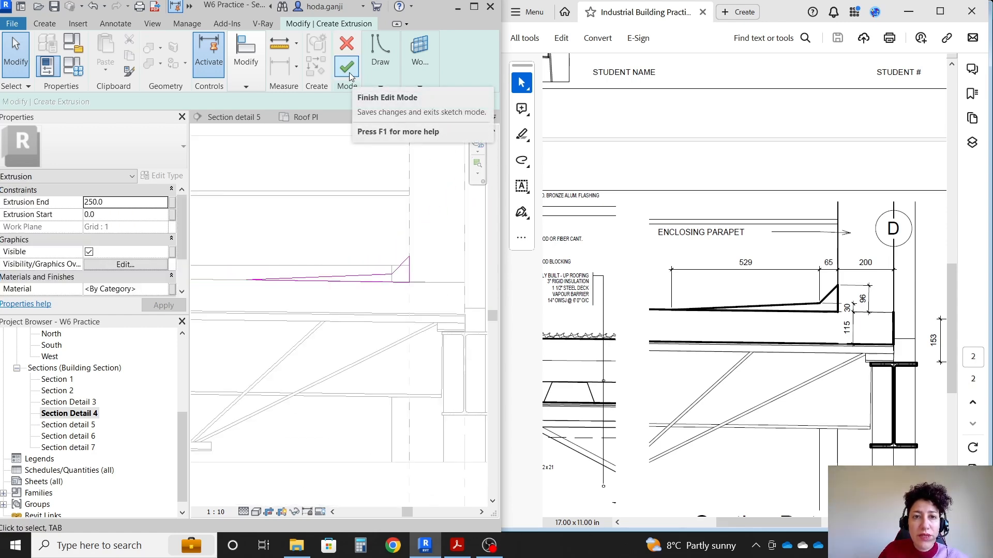
pyautogui.click(347, 66)
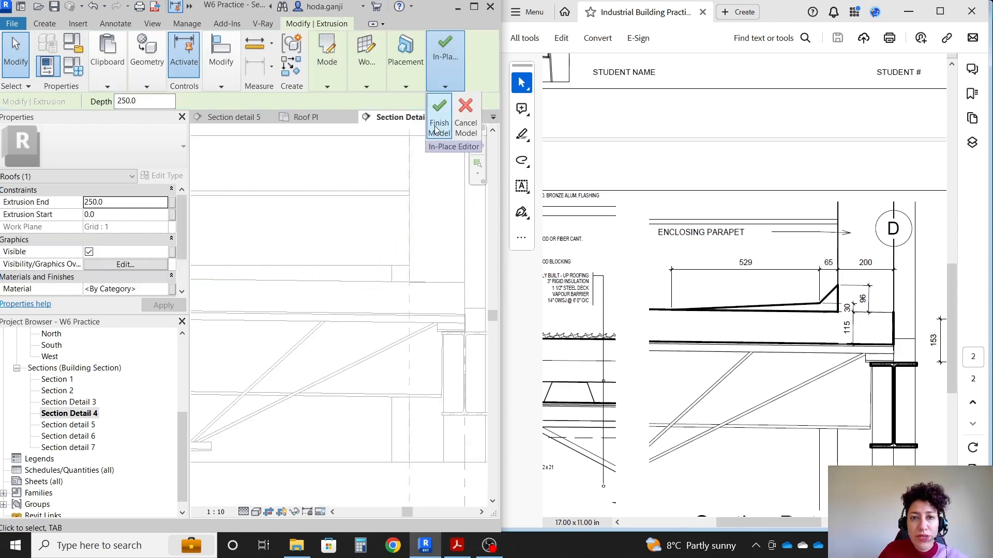
# Step: Finish the insulation model, check it in 3D and the Roof Pl plan, then return to Section Detail 4
pyautogui.click(438, 116)
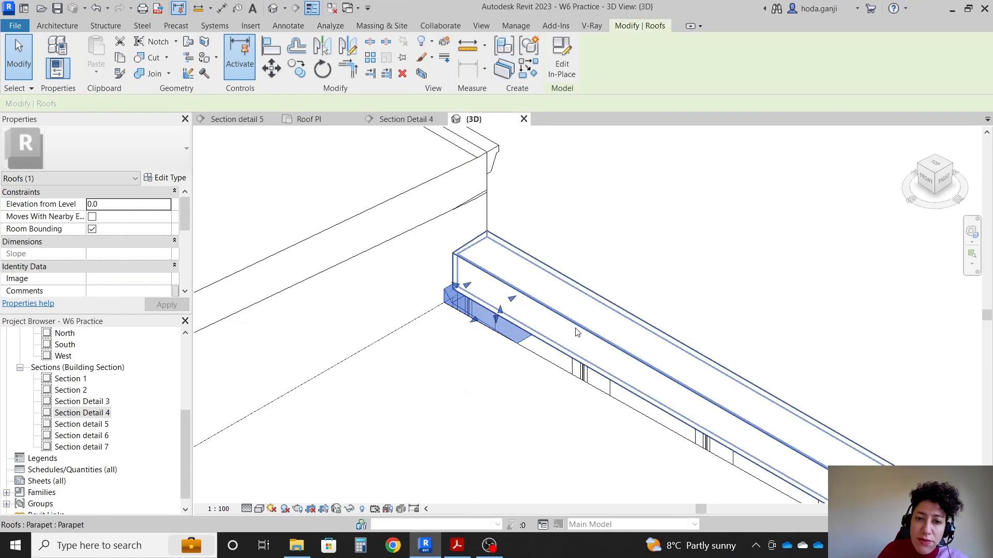
pyautogui.click(301, 155)
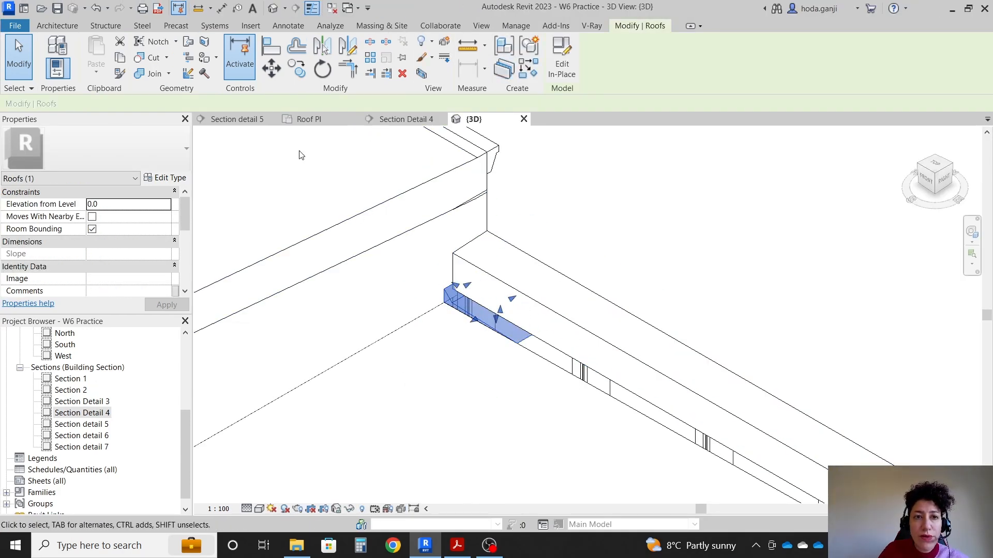
pyautogui.click(310, 119)
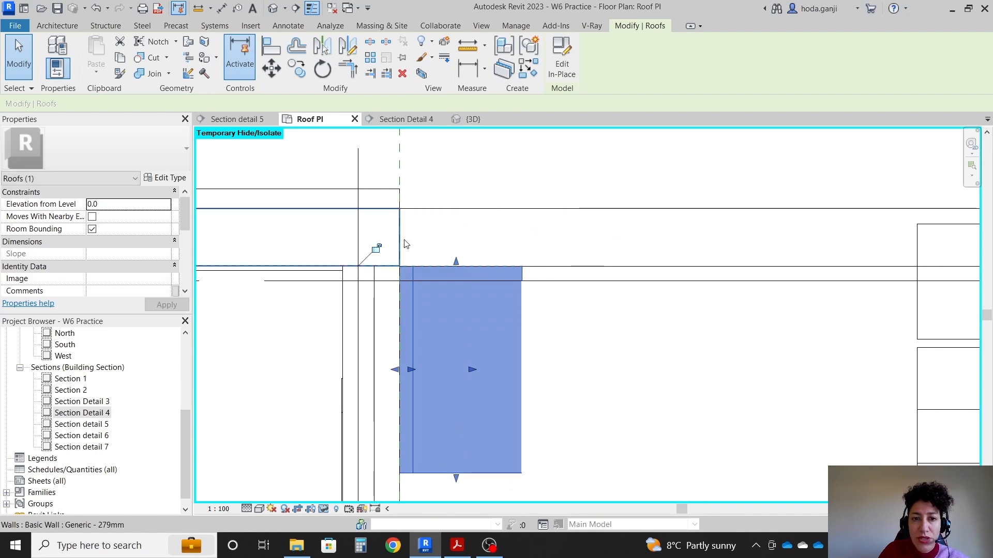
pyautogui.click(439, 184)
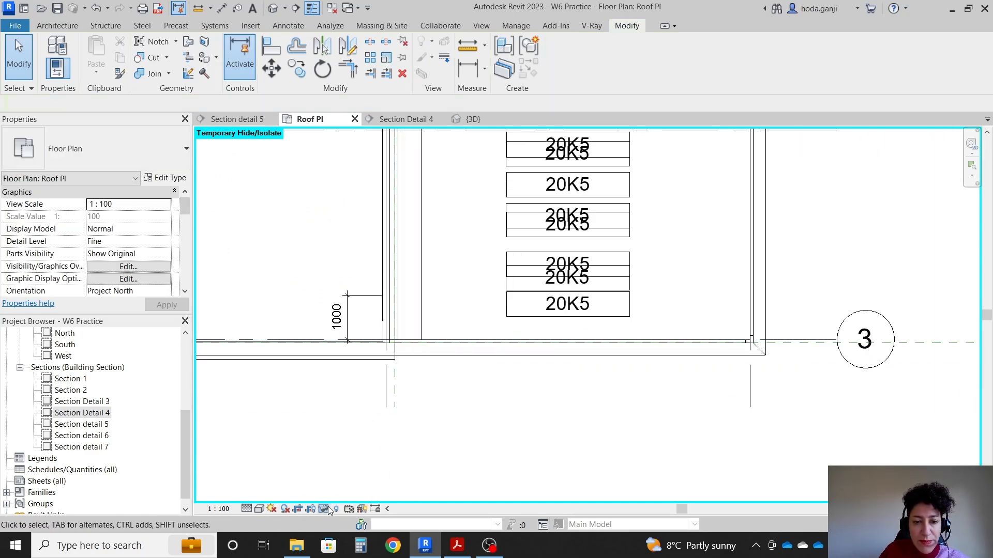
pyautogui.click(409, 119)
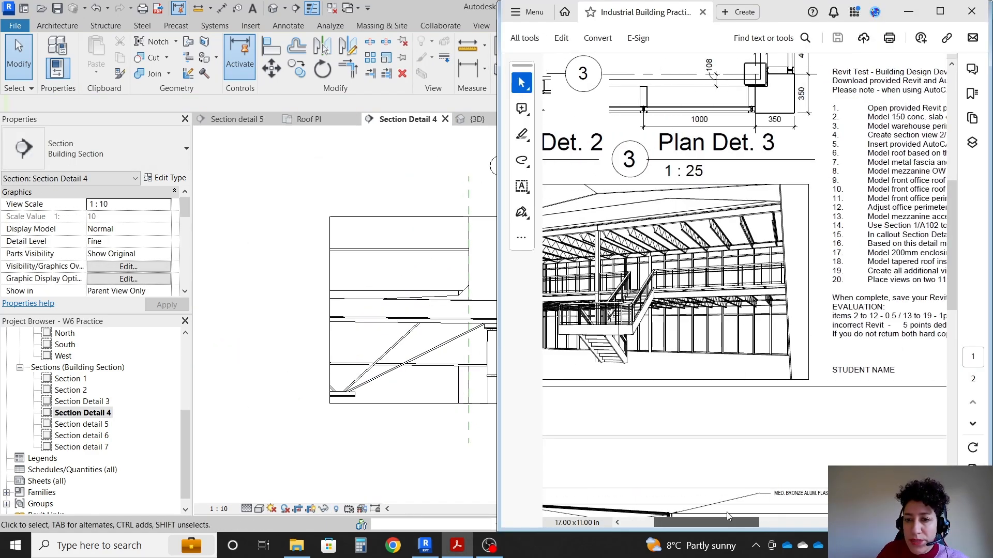
# Step: Review Section detail 5 in the PDF and open Revit's Section detail 5 view
pyautogui.scroll(-3)
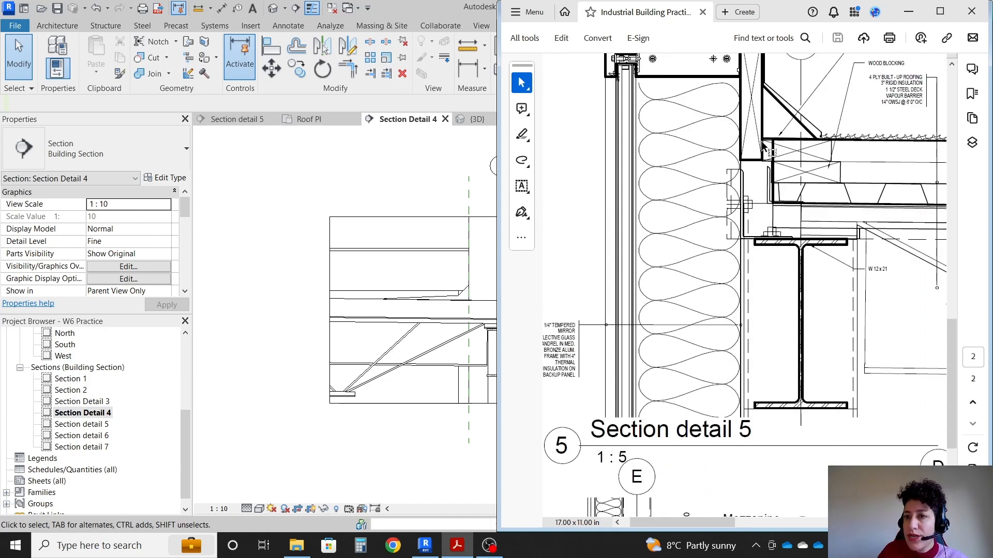
pyautogui.scroll(3)
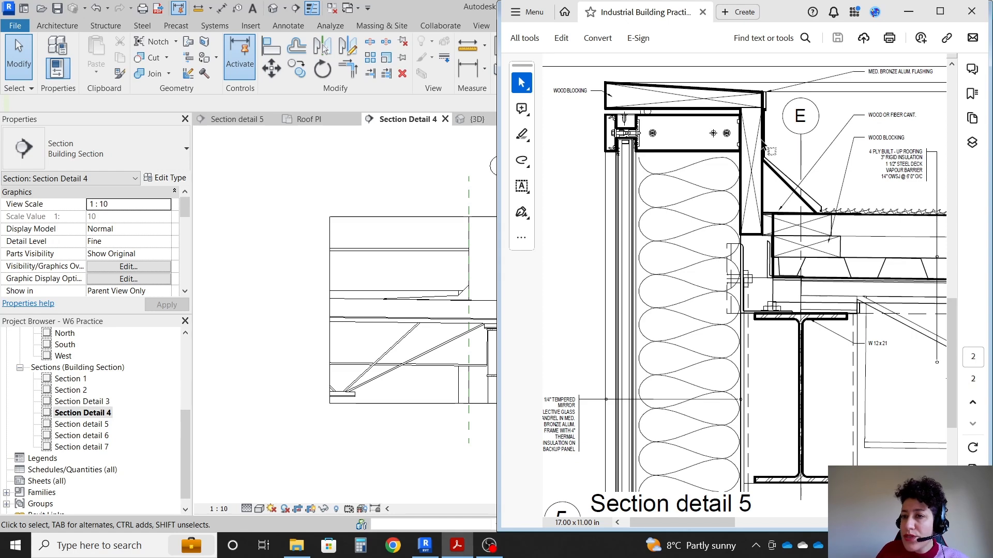
pyautogui.moveTo(509, 218)
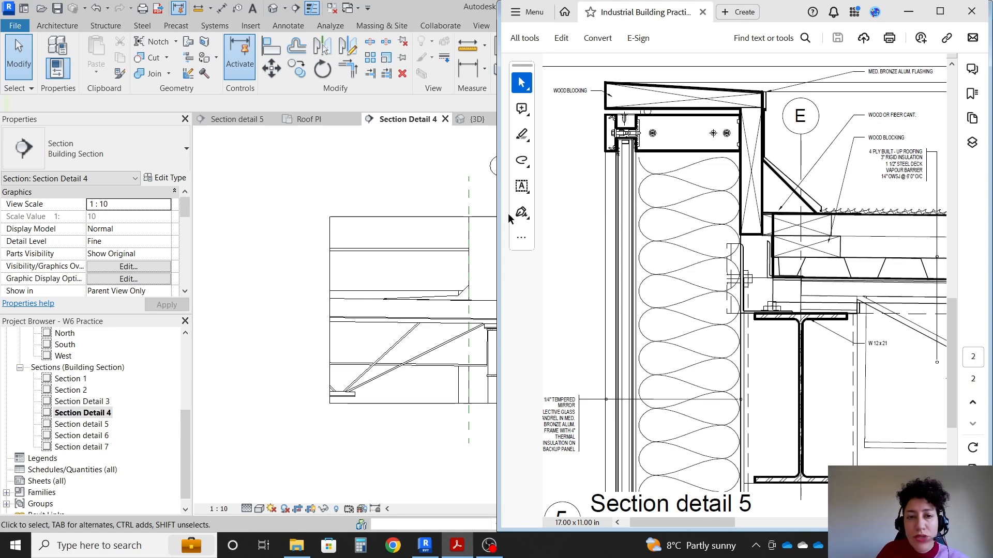
pyautogui.doubleClick(82, 423)
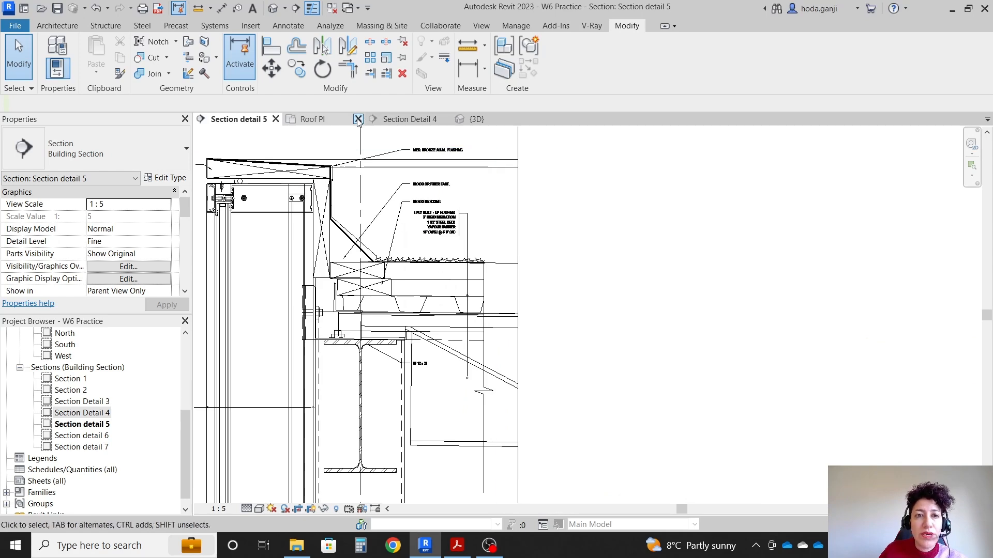
# Step: Close the extra views so Section detail 5 is tiled beside the 3D warehouse view
pyautogui.click(358, 119)
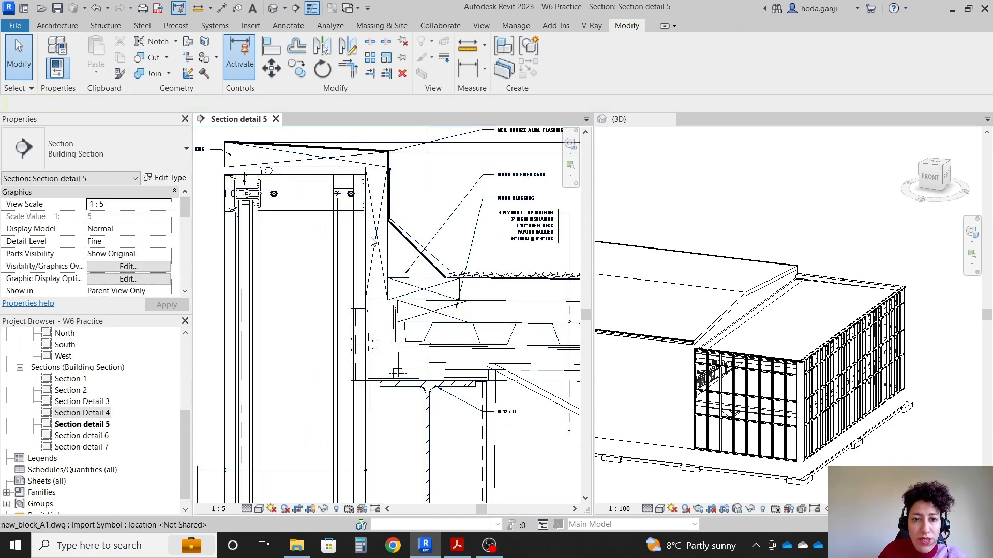
pyautogui.moveTo(393, 299)
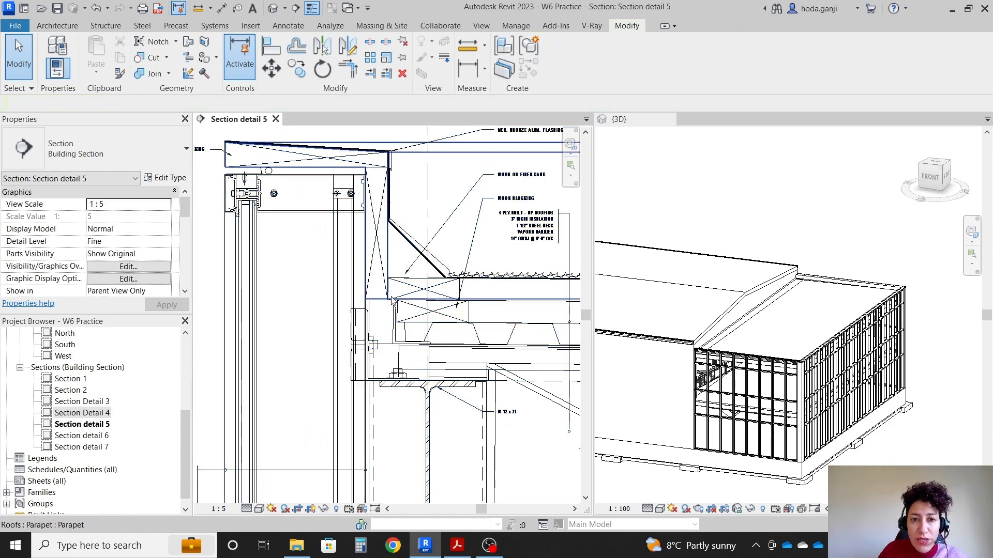
pyautogui.click(455, 545)
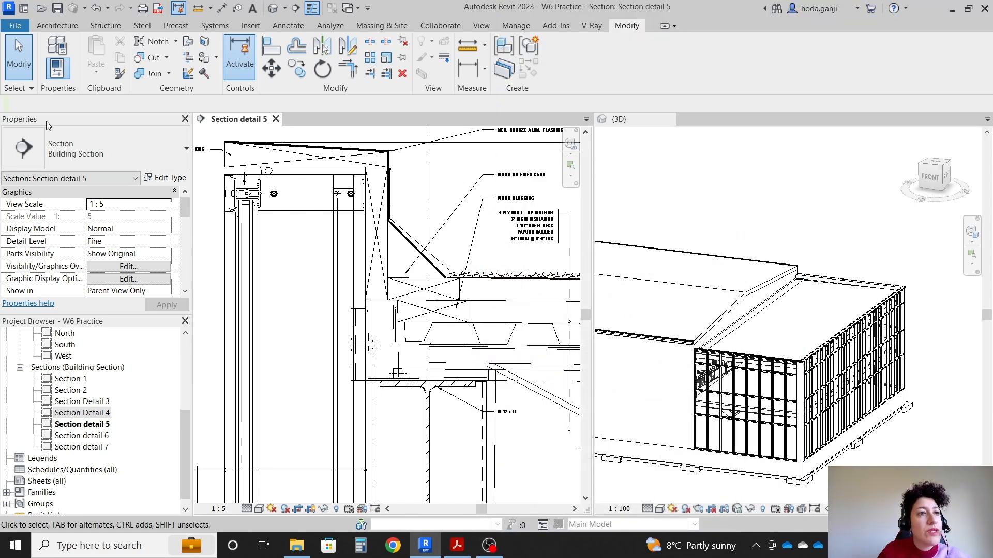
# Step: Start a Model In-Place component in the Roofs category named 'Tapered Roof'
pyautogui.click(152, 54)
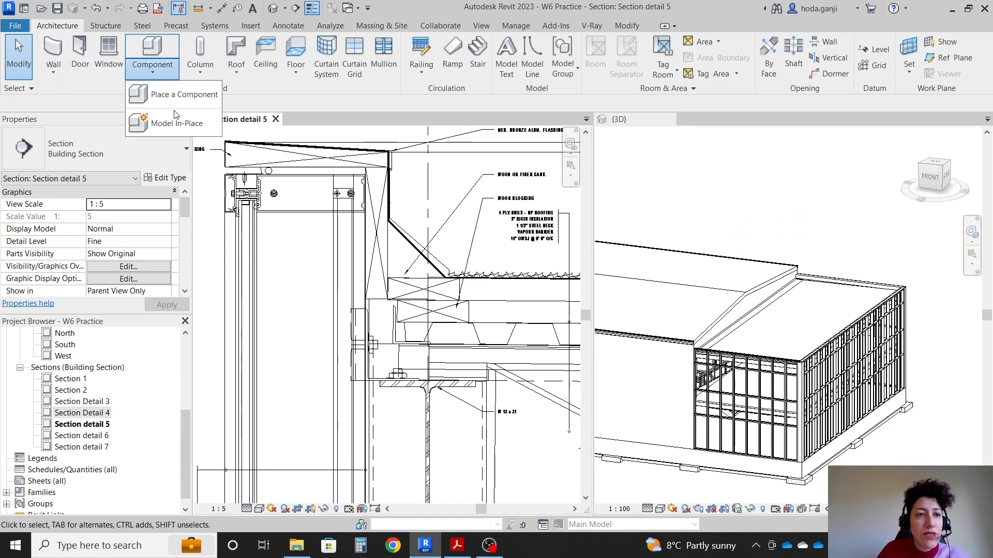
pyautogui.click(171, 123)
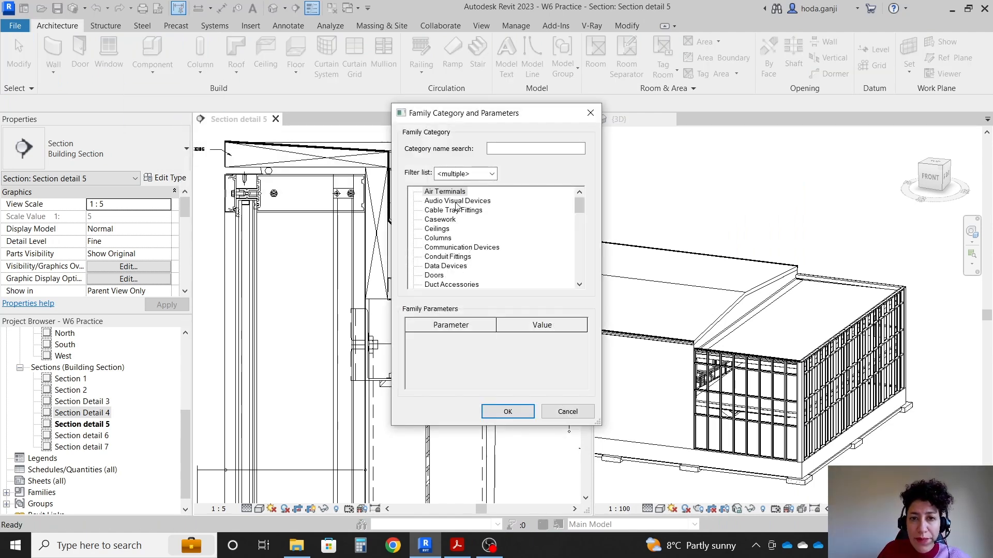
pyautogui.click(457, 200)
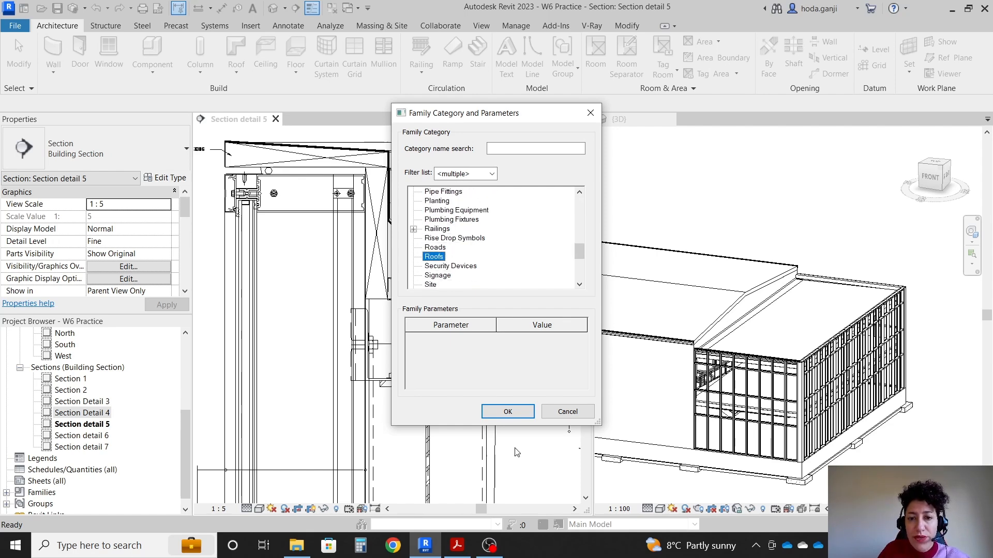
pyautogui.click(507, 411)
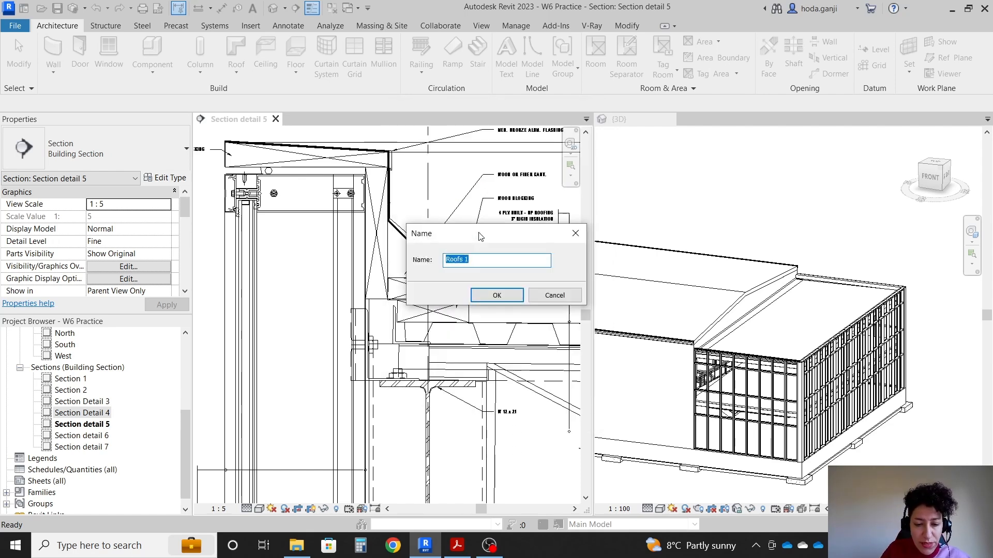
pyautogui.write('Tapered')
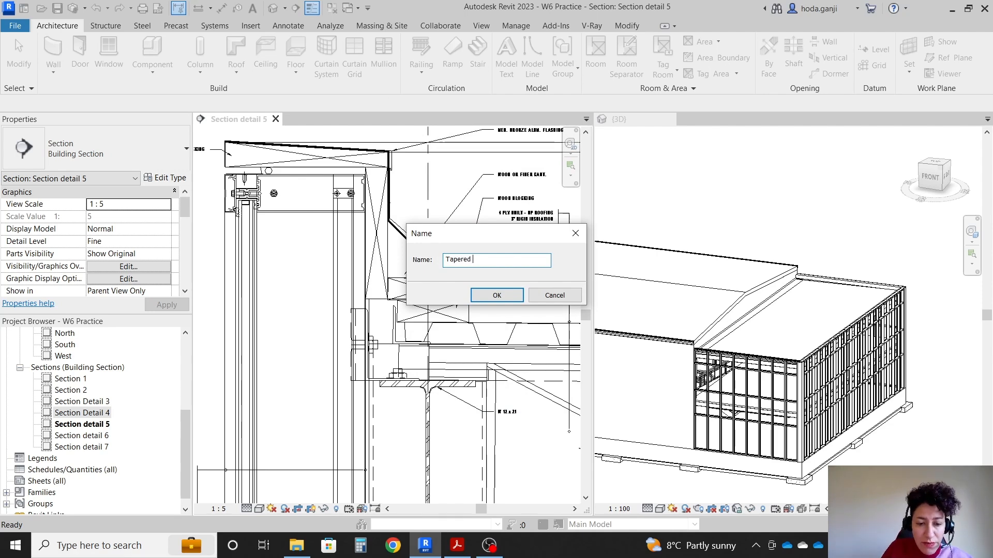
pyautogui.write('Roof')
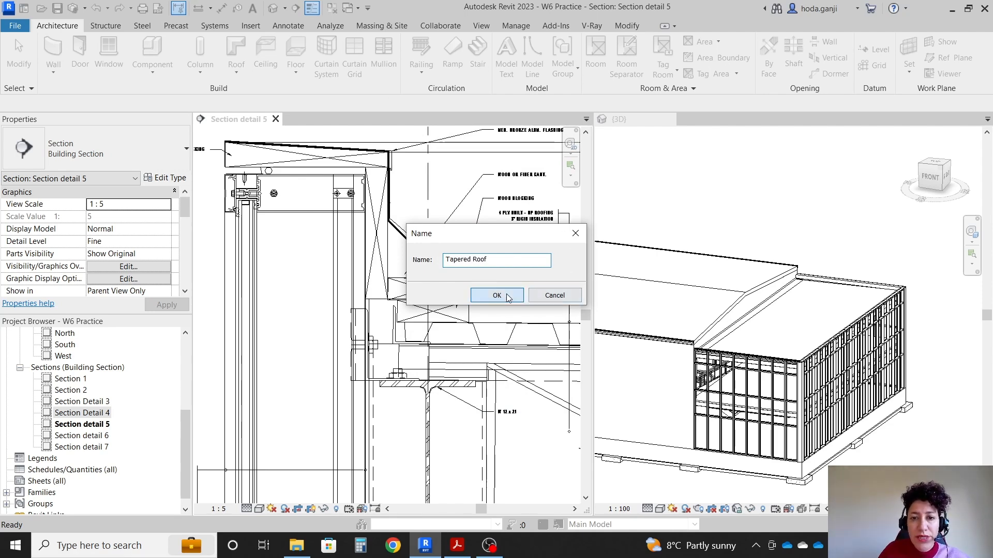
pyautogui.click(497, 295)
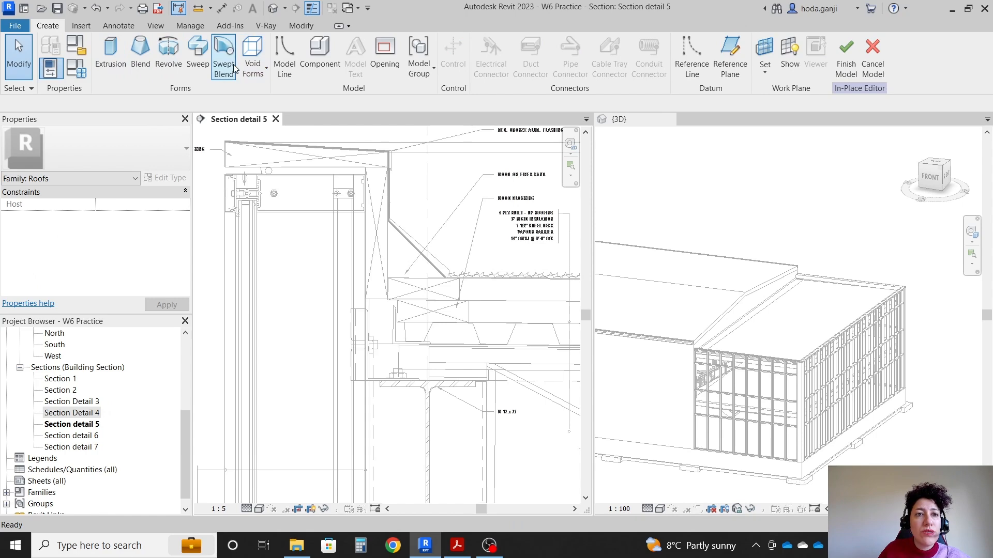
# Step: Sweep a triangular profile along the picked roof edge and finish the Tapered Roof model
pyautogui.click(198, 54)
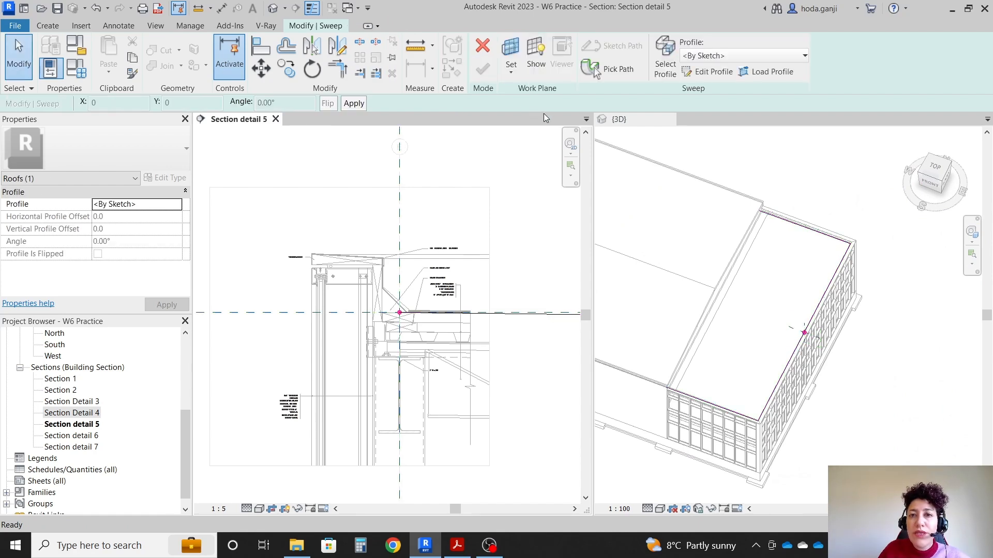
pyautogui.click(713, 71)
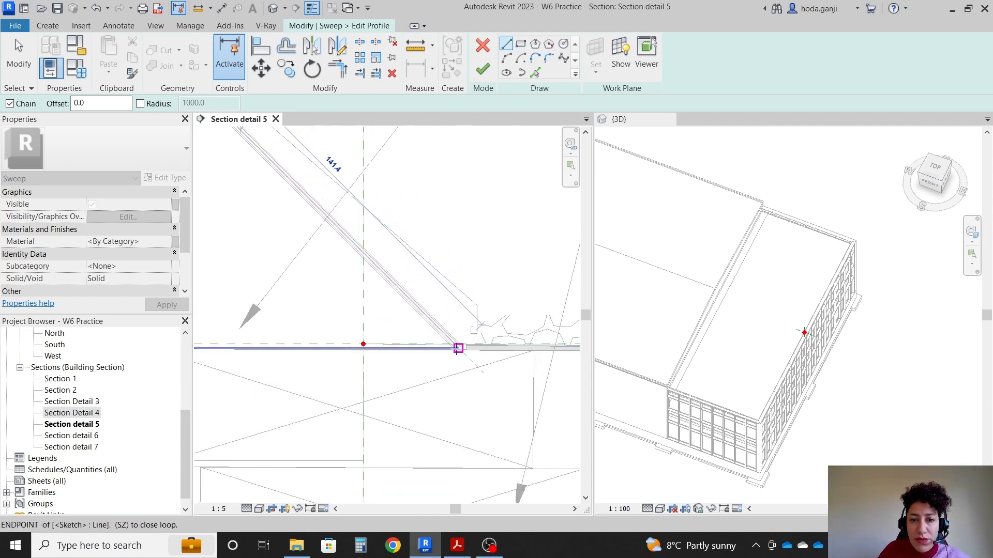
pyautogui.click(483, 68)
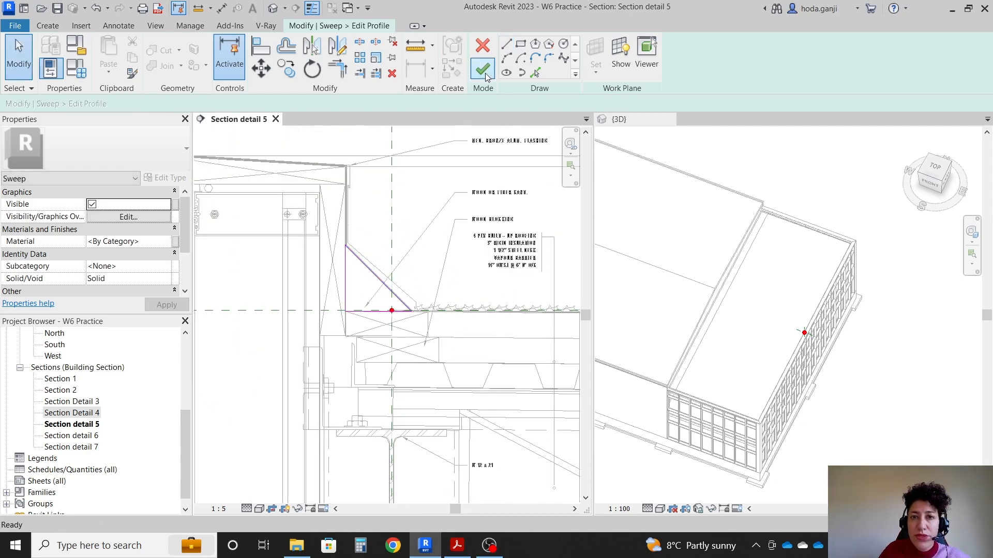
pyautogui.click(482, 68)
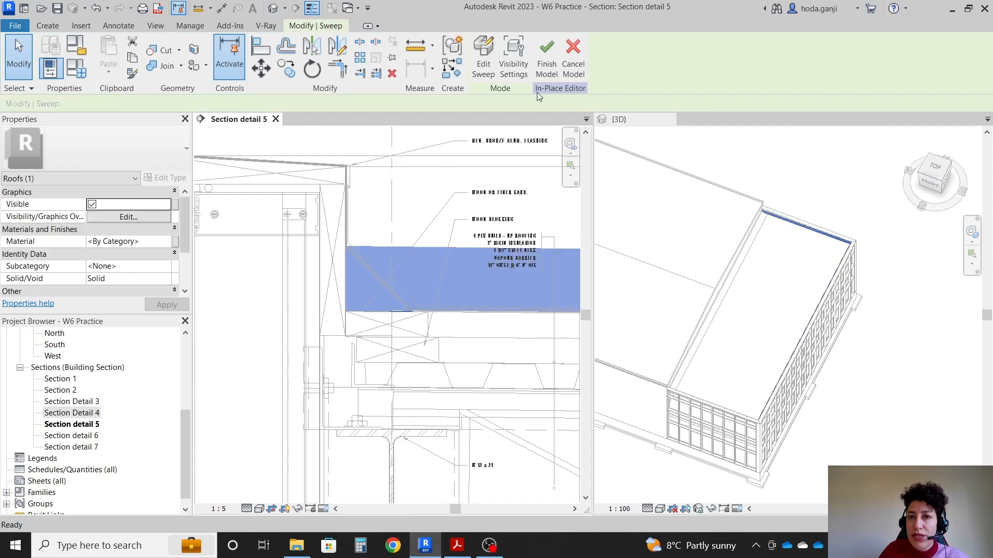
pyautogui.click(546, 57)
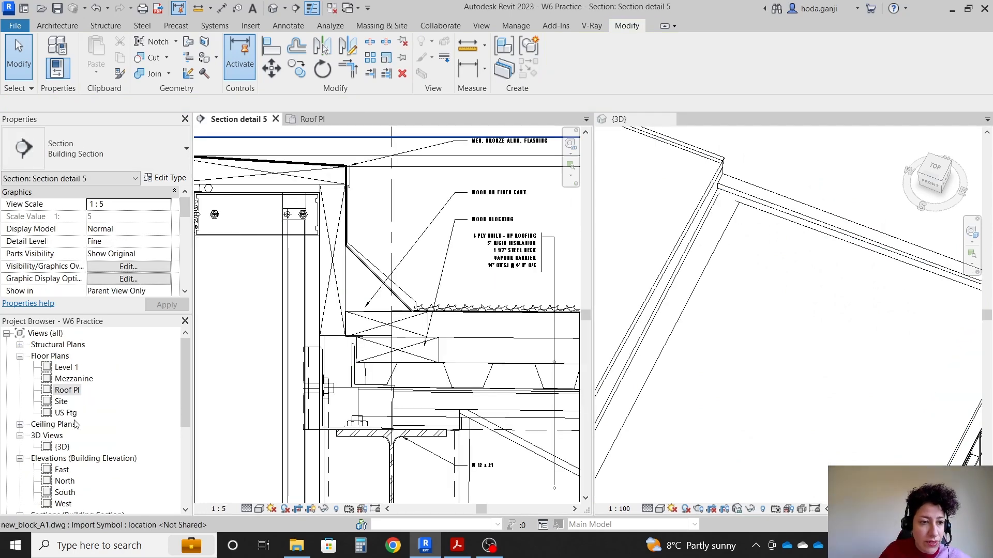
# Step: Reread task 18 in the assignment PDF via Section Detail 4, then bring the 3D view forward
pyautogui.scroll(-3)
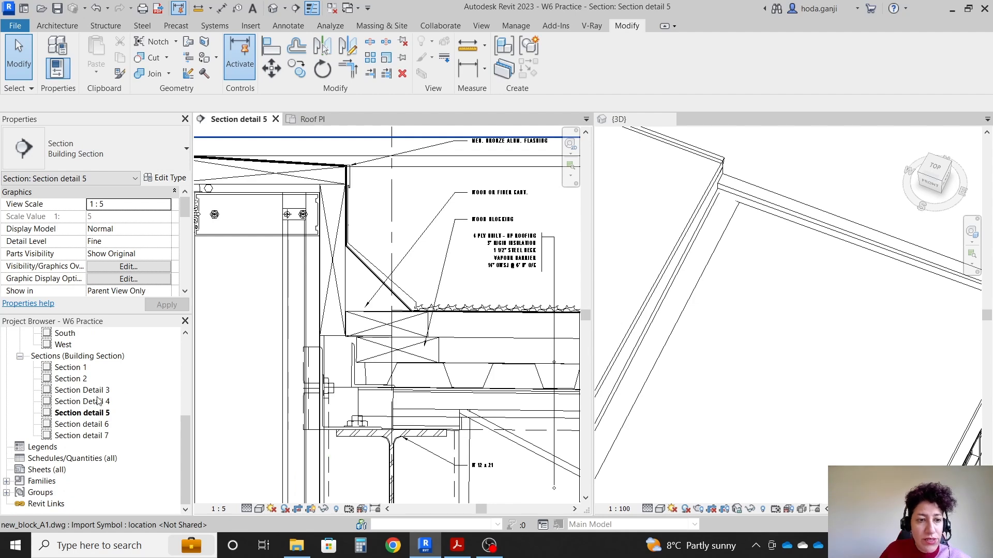
pyautogui.doubleClick(82, 401)
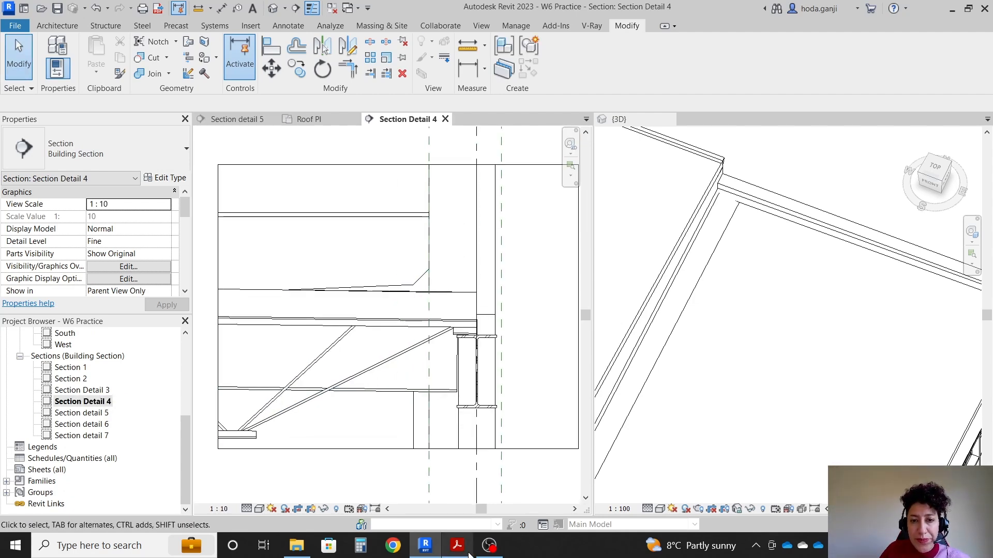
pyautogui.click(457, 545)
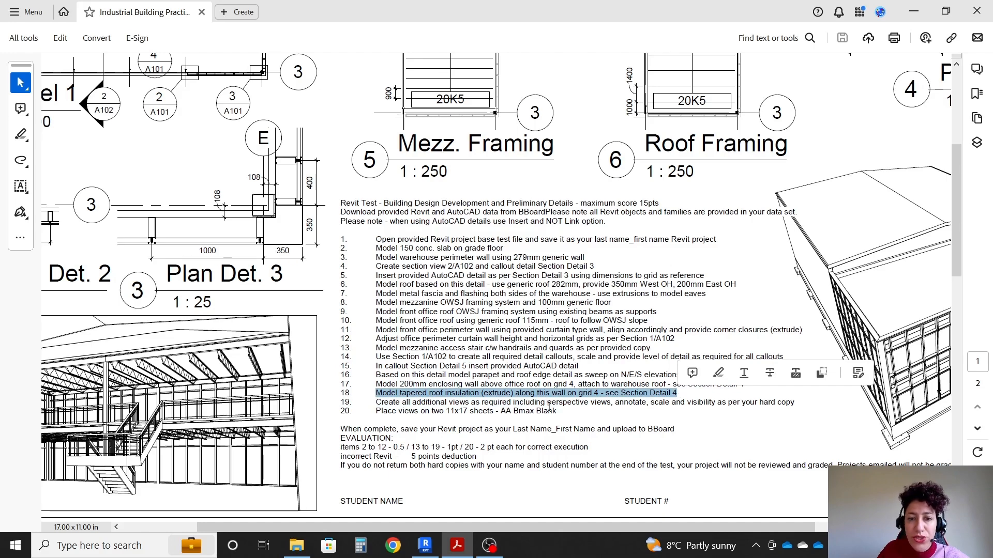
pyautogui.click(573, 417)
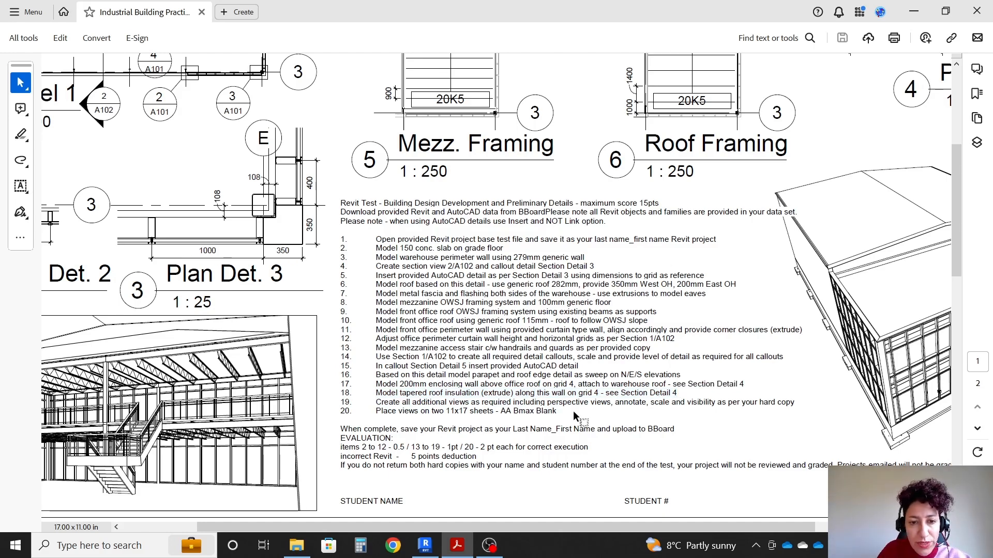
pyautogui.click(425, 545)
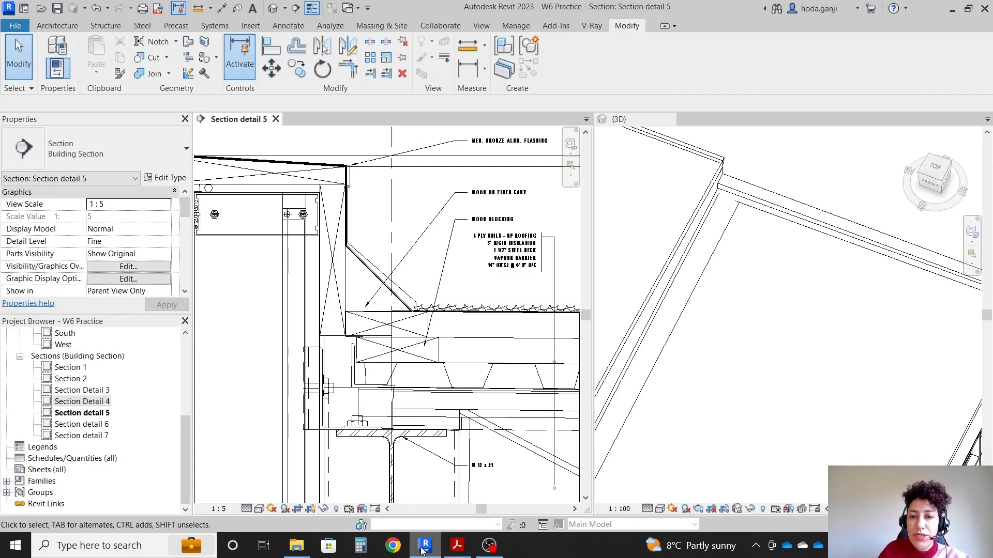
pyautogui.click(617, 119)
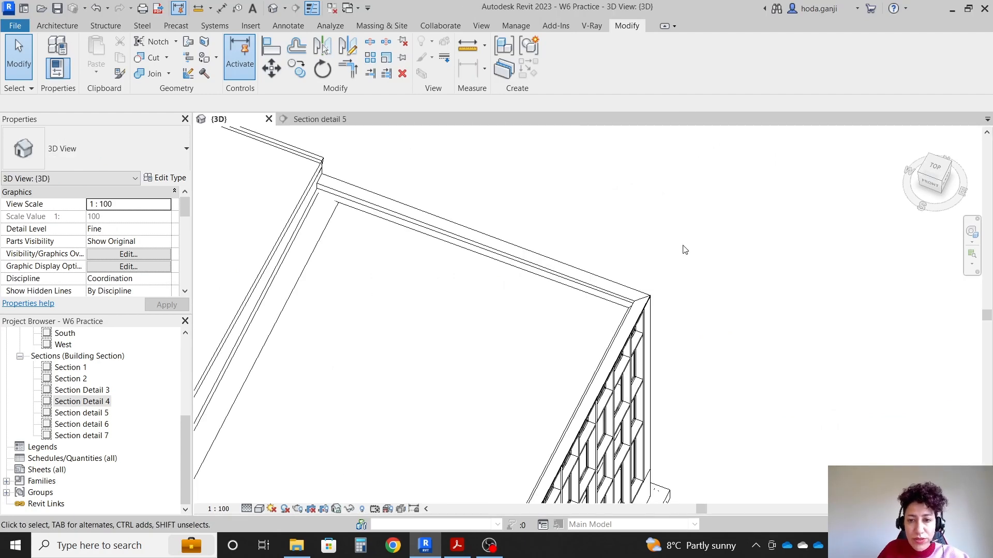